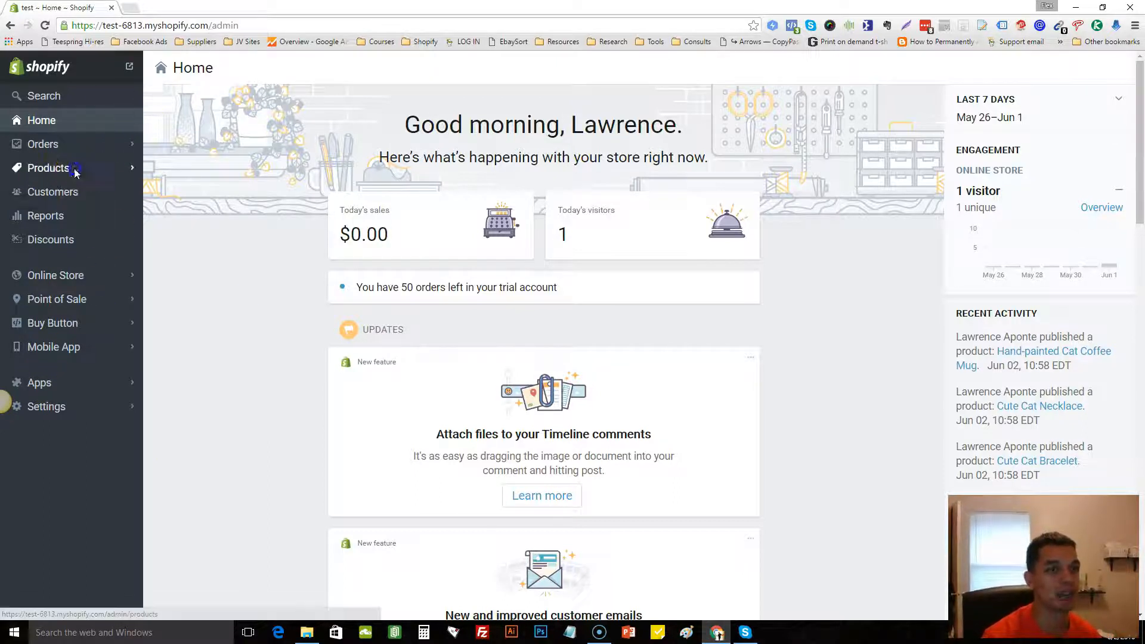
Step: Go to Products, glance at Apps, then open the Cat Ears Ring product
click(49, 168)
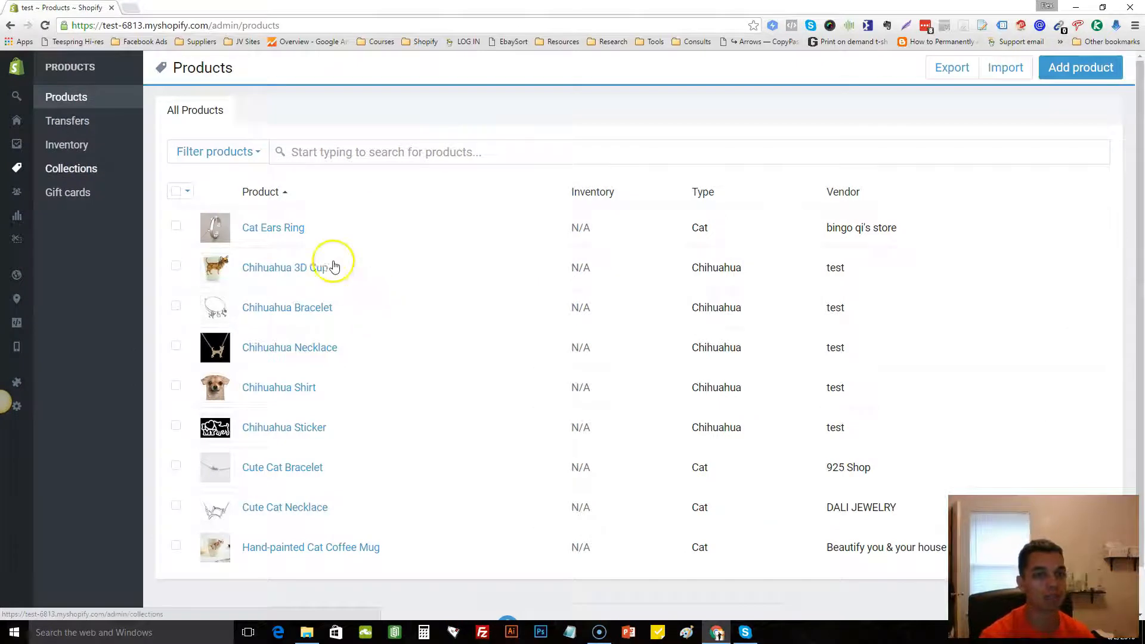
mouse_move(347, 232)
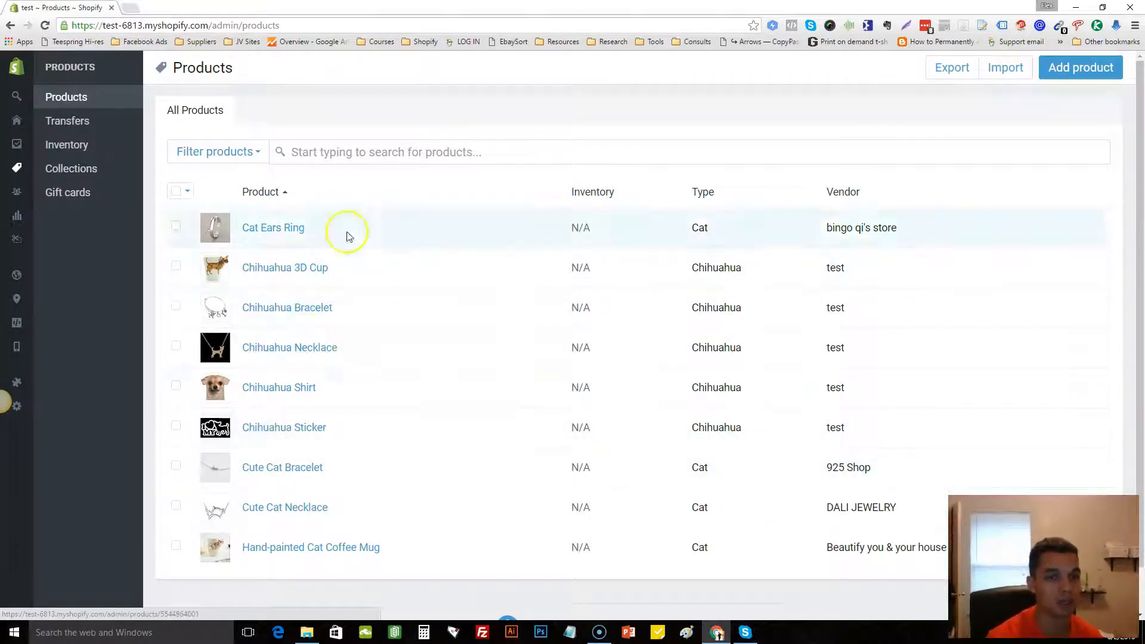
mouse_move(297, 547)
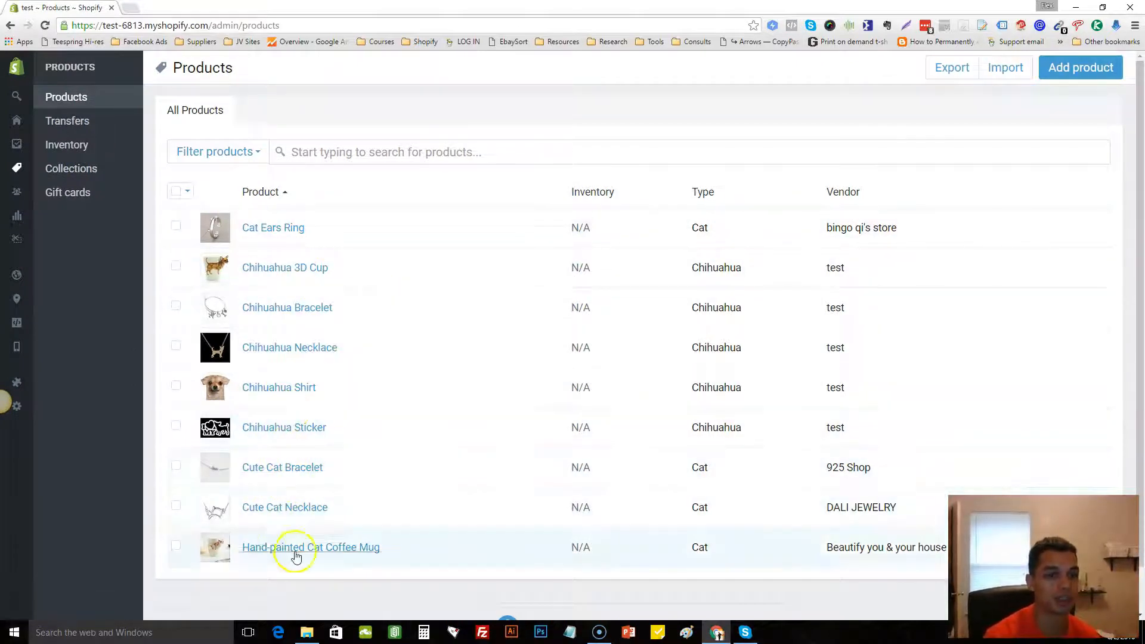
mouse_move(365, 259)
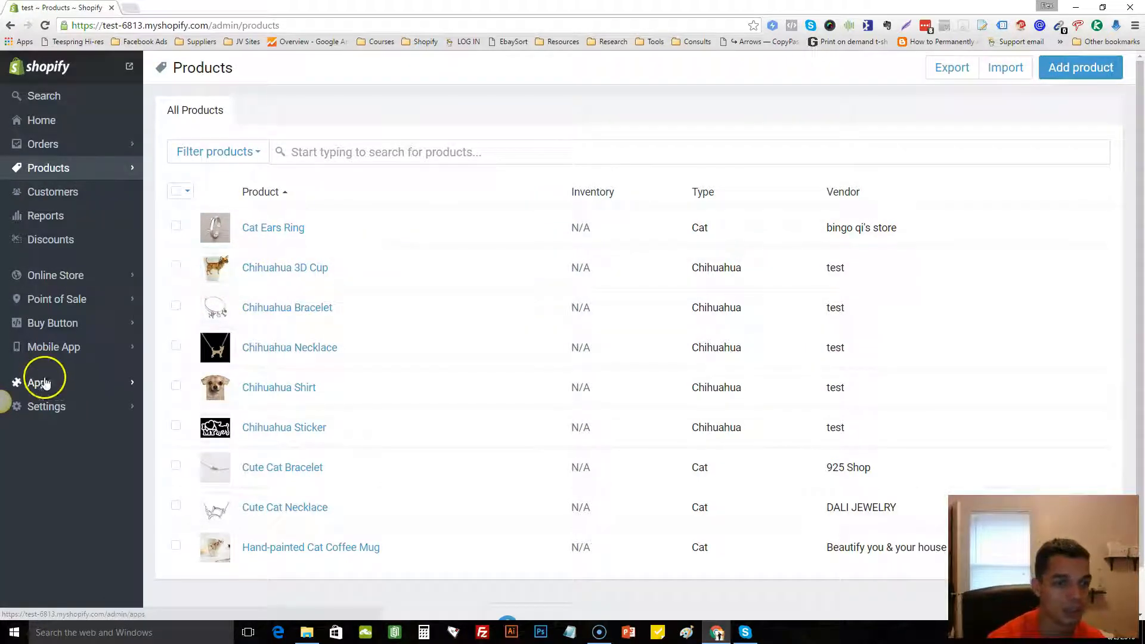
click(38, 383)
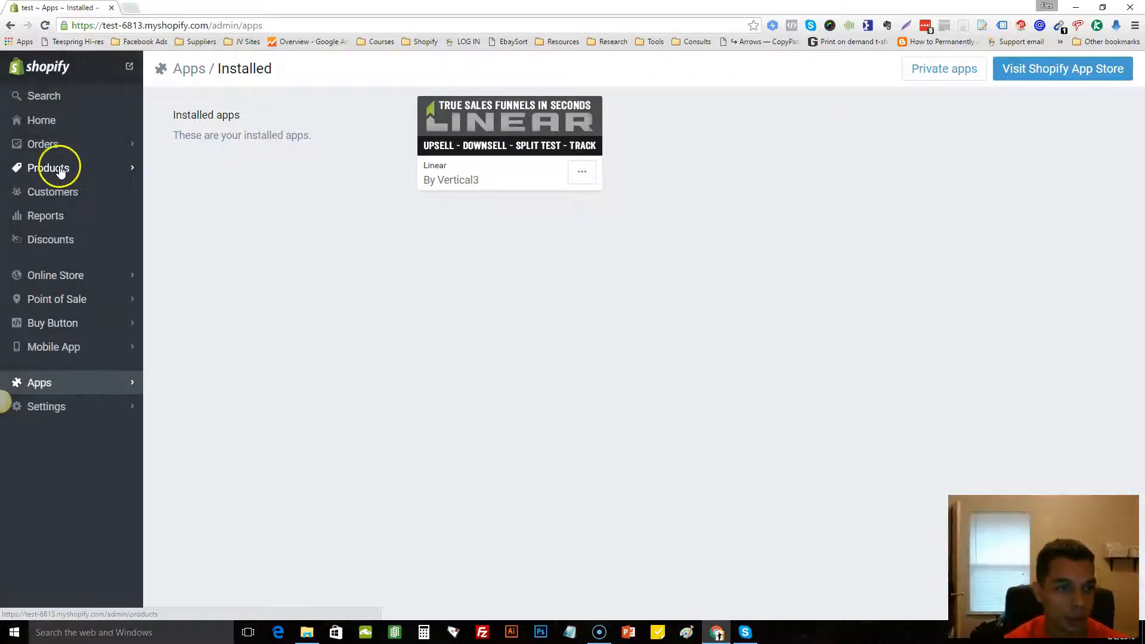
click(49, 168)
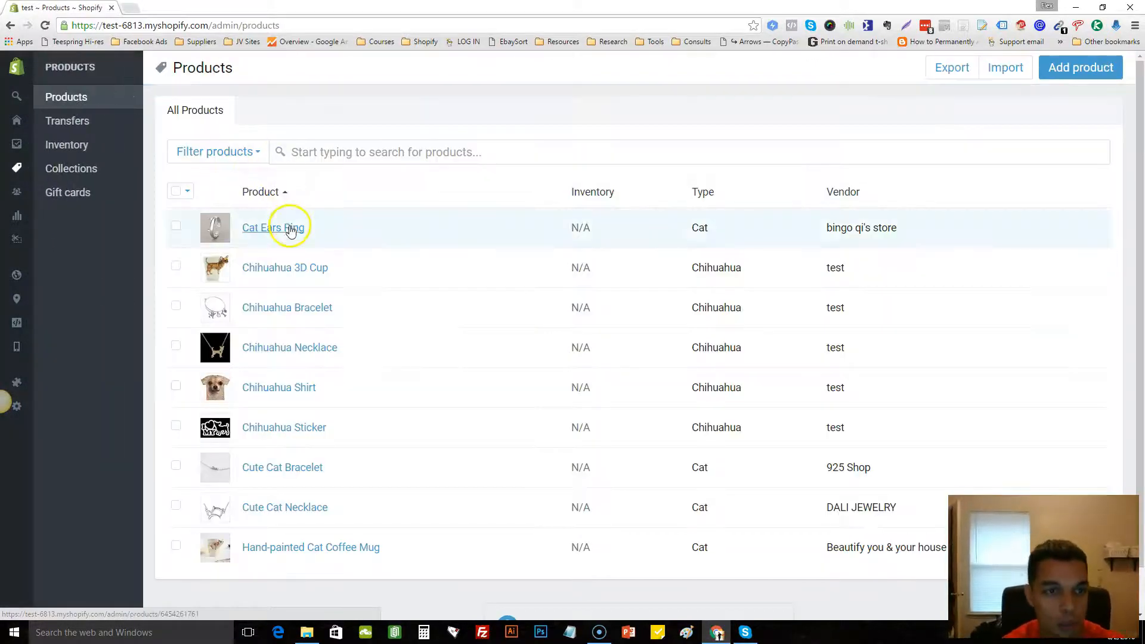
click(273, 227)
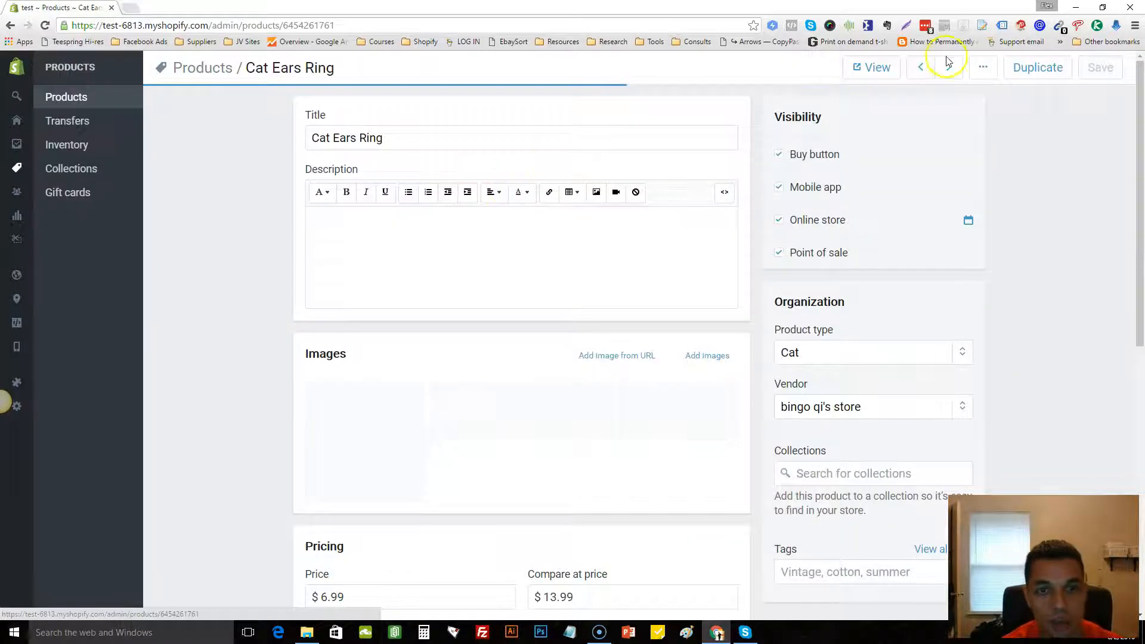
click(870, 67)
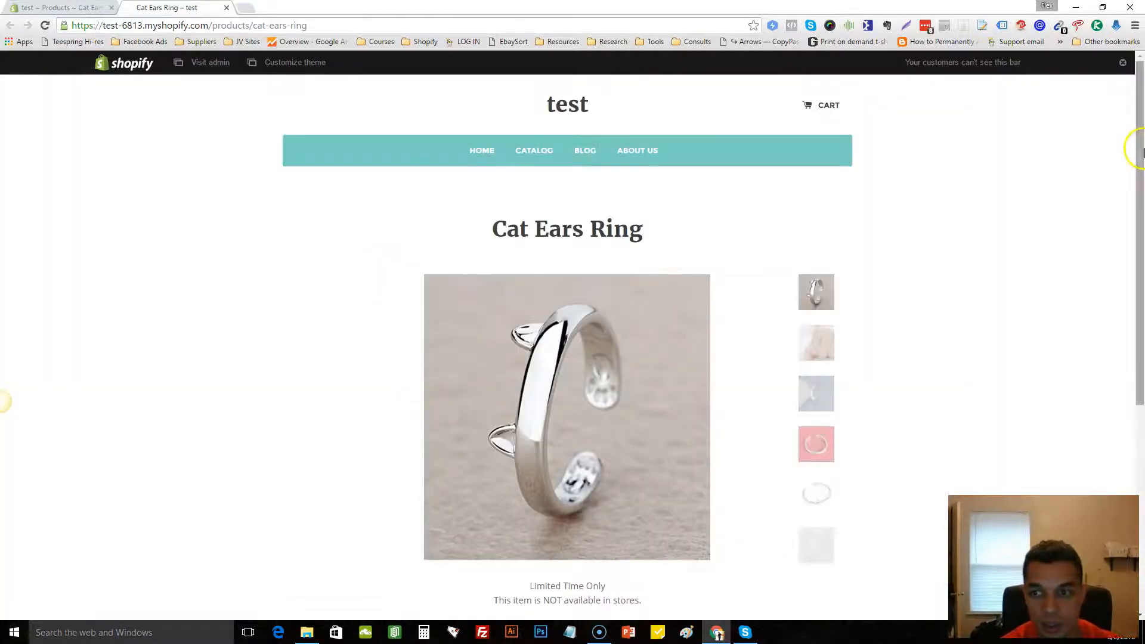
scroll(down, 3)
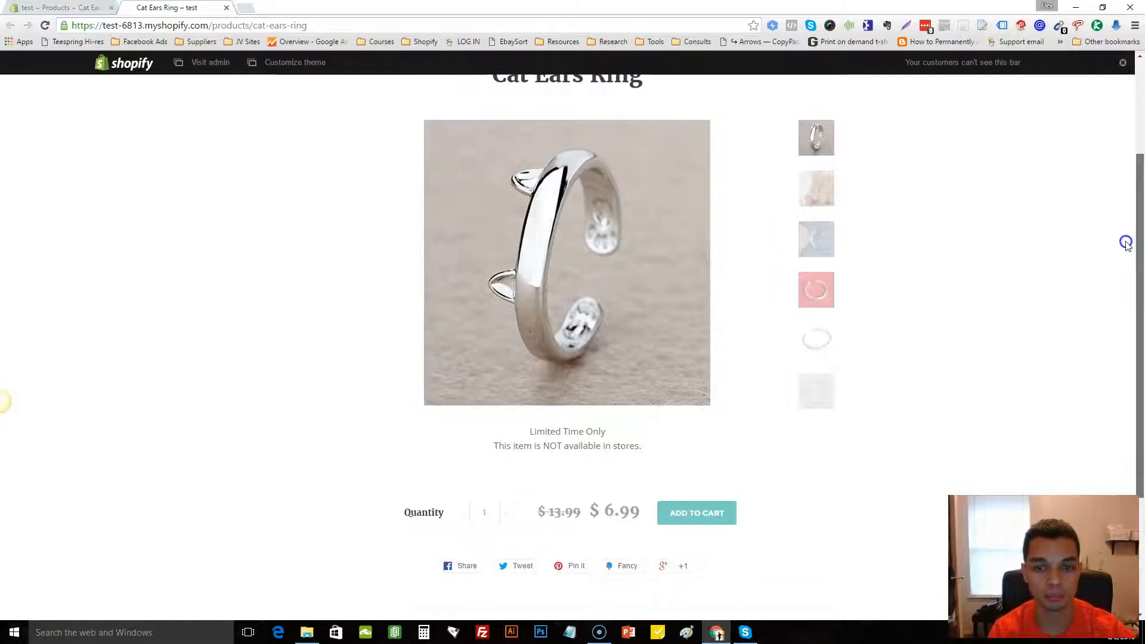
scroll(up, 3)
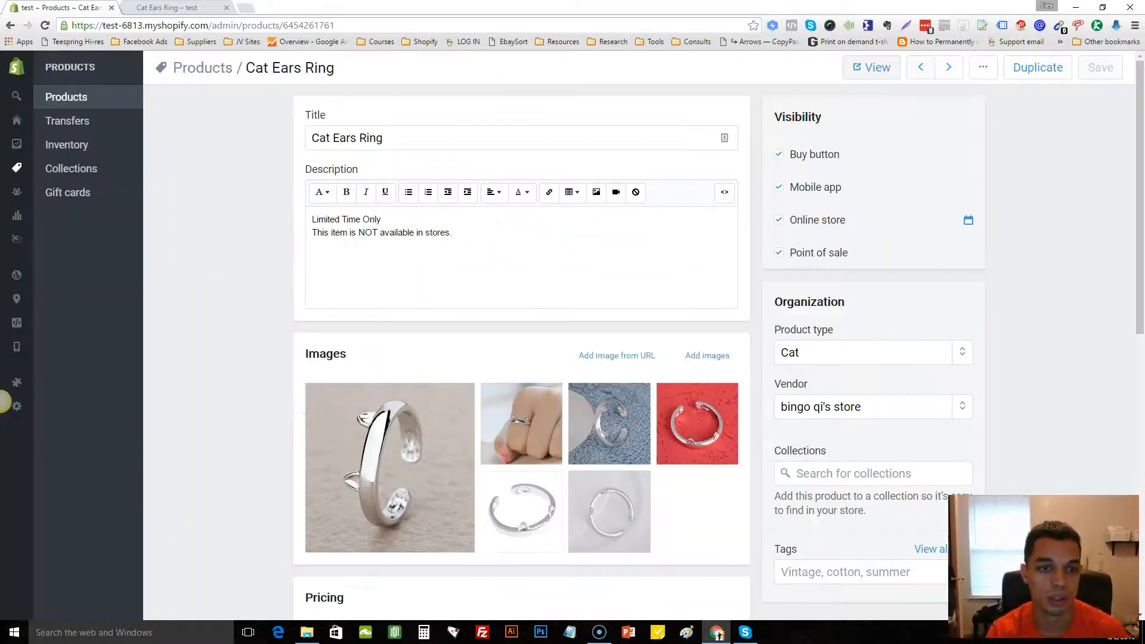
Step: Launch the Linear app from the installed Apps list
click(16, 381)
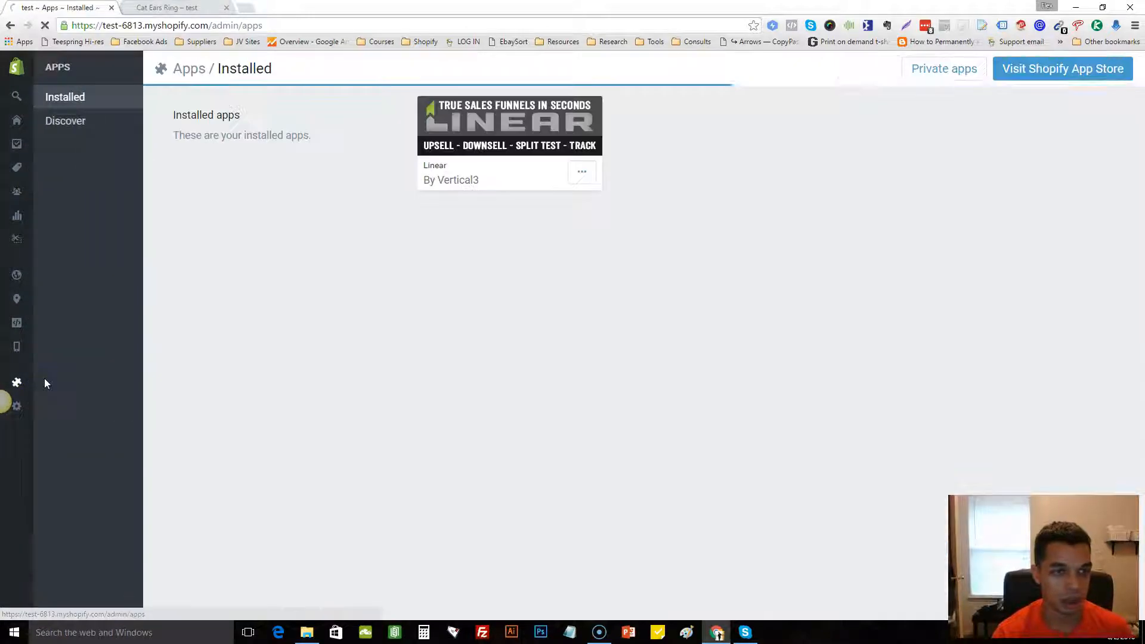
click(508, 125)
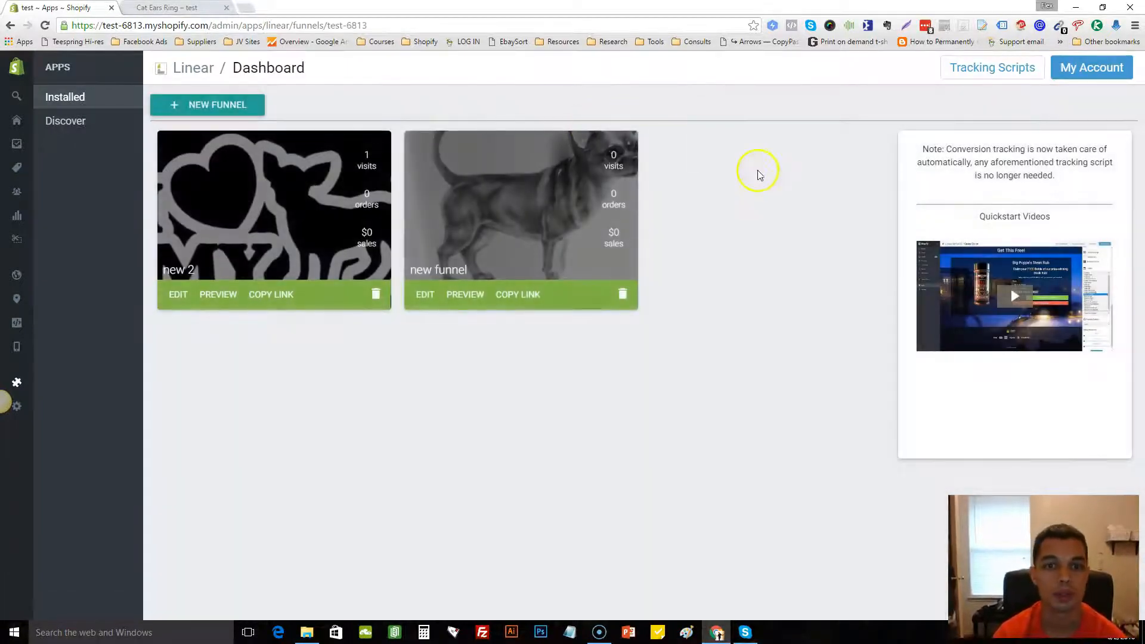
mouse_move(267, 107)
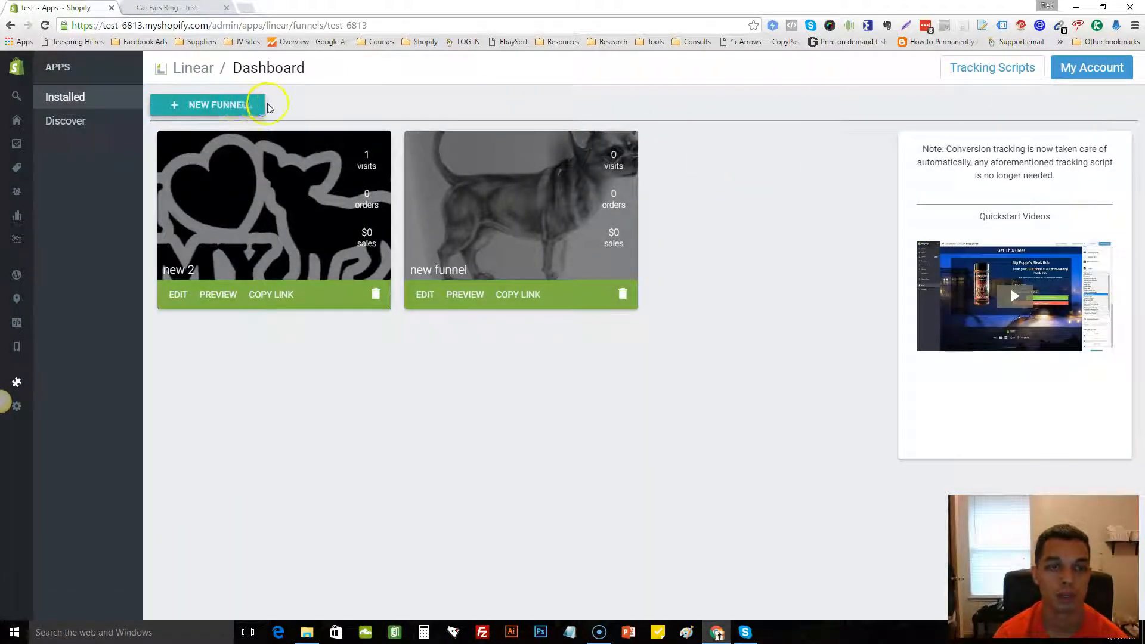
mouse_move(222, 108)
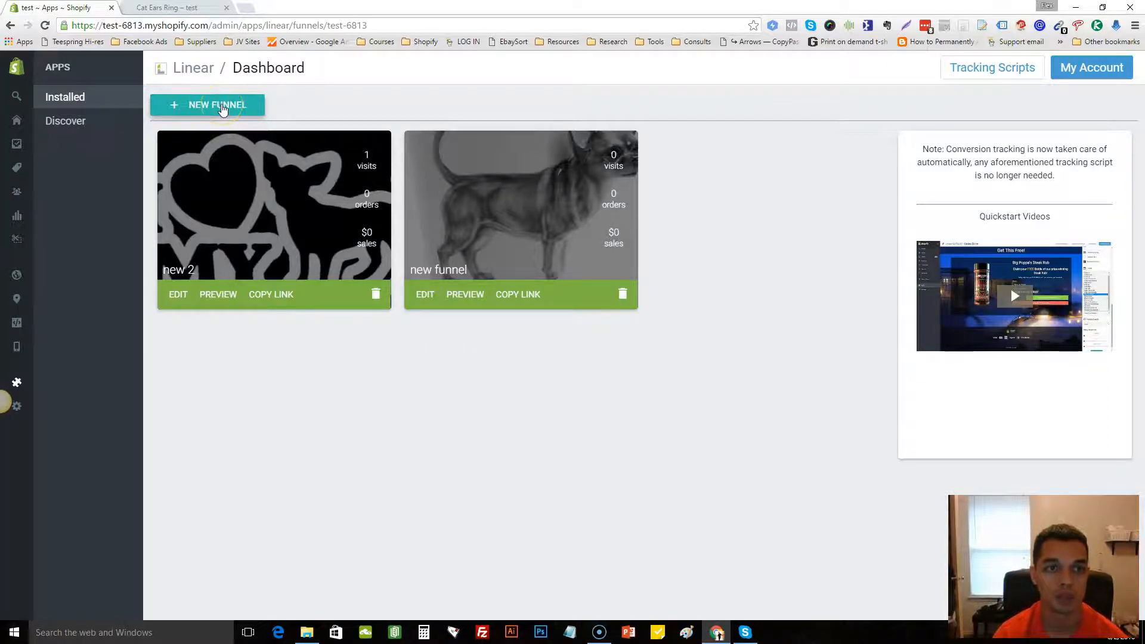
Step: Create funnel 'Cat Lovers' with Cat Ears Ring as primary item and URL 'cat'
click(208, 105)
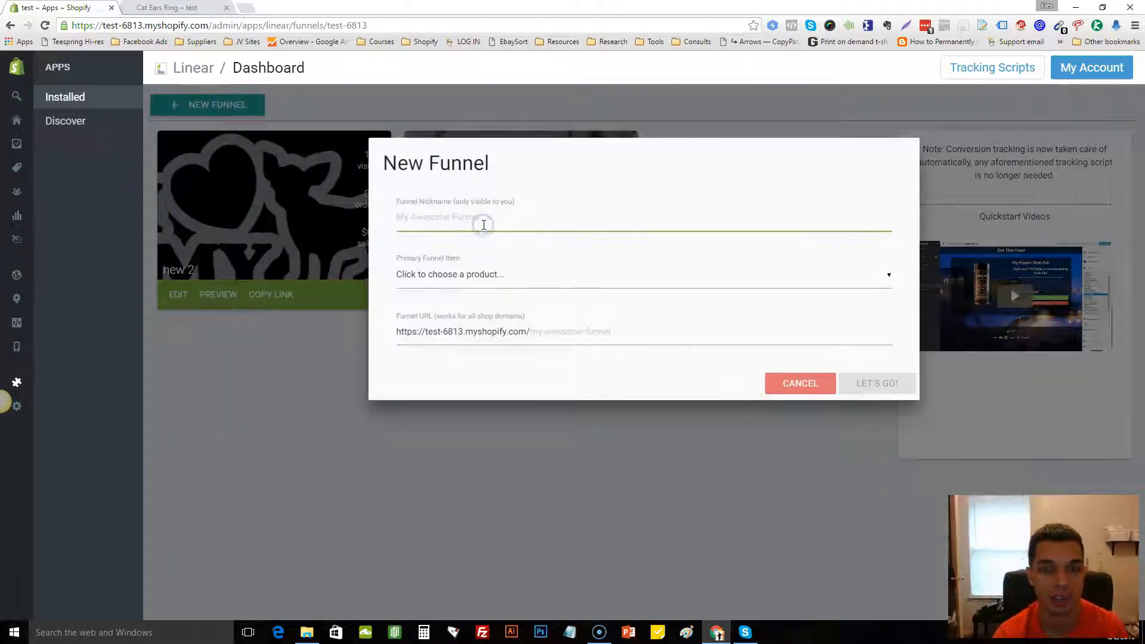
text(Cat Lo)
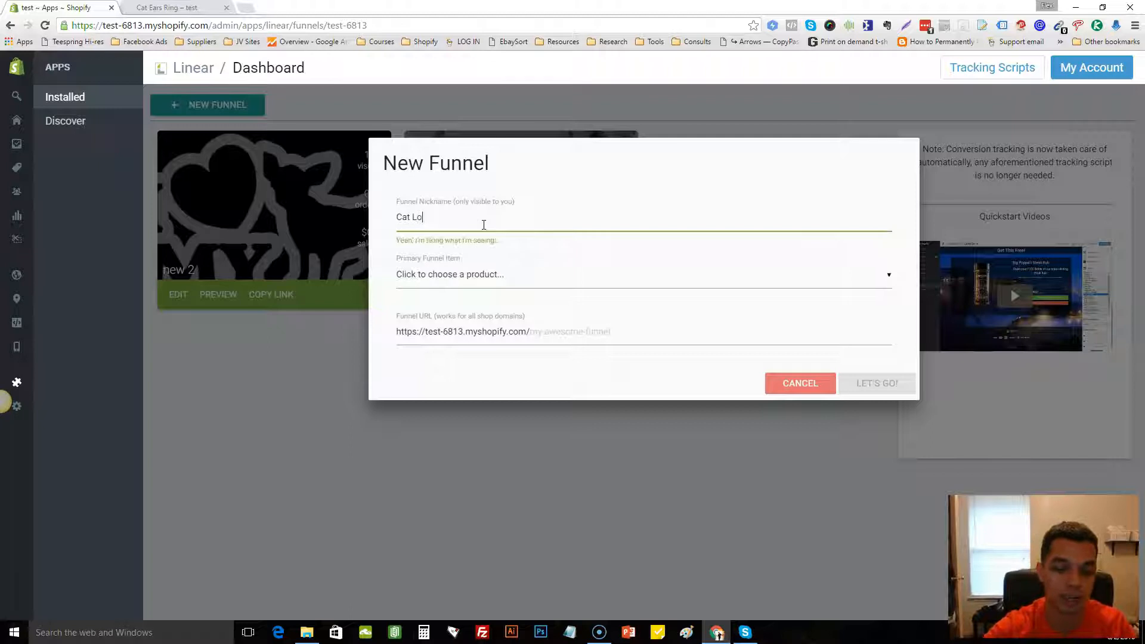
text(vers)
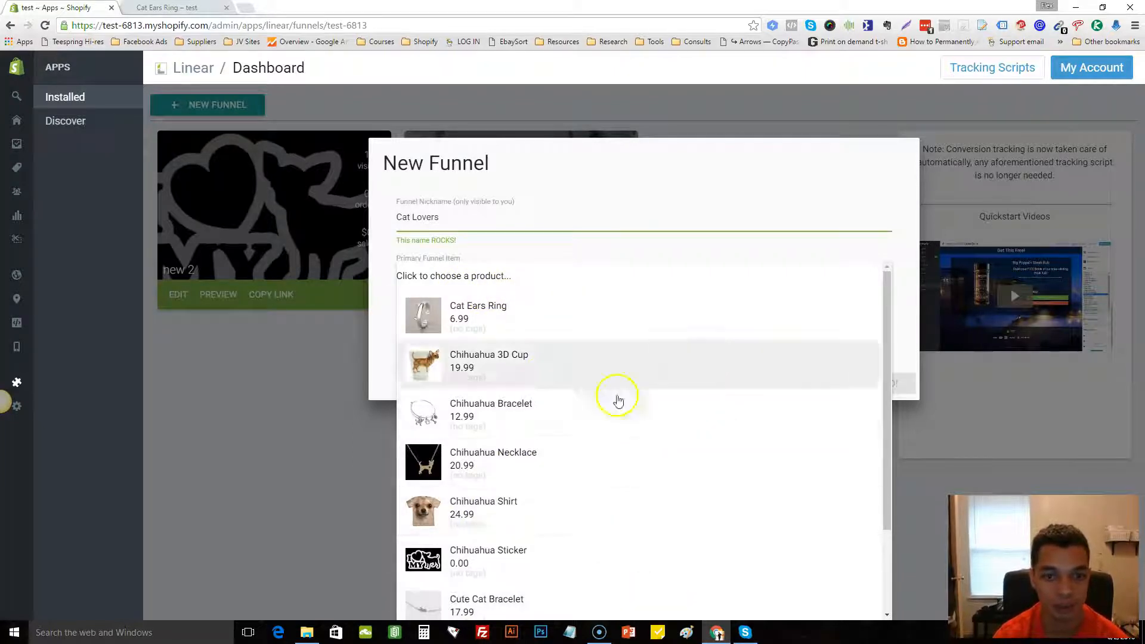
mouse_move(522, 331)
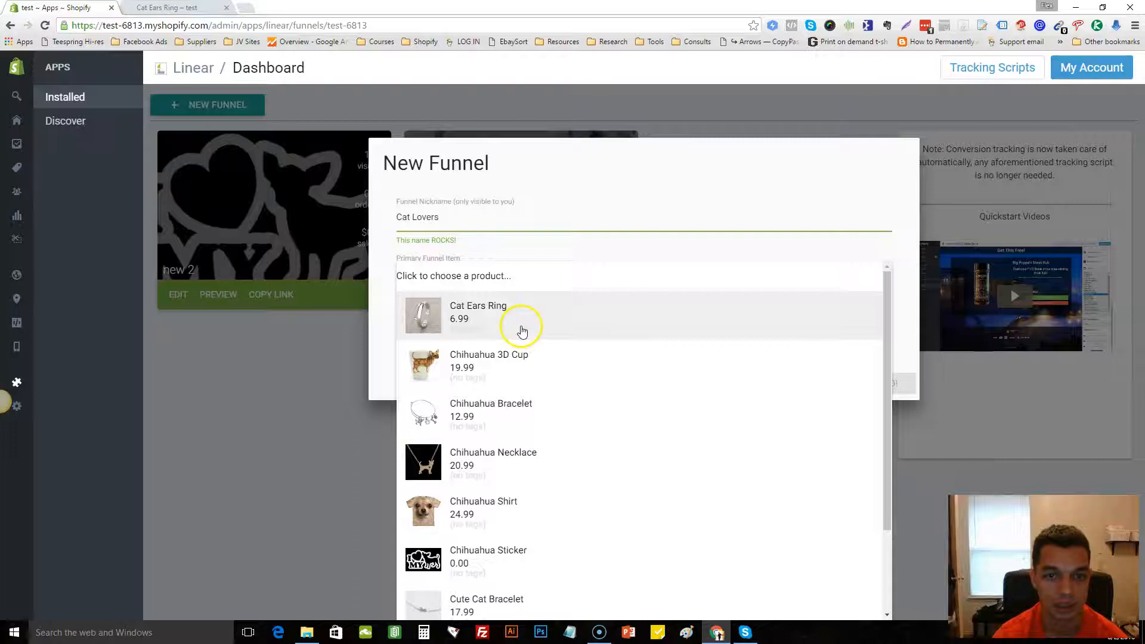
click(478, 312)
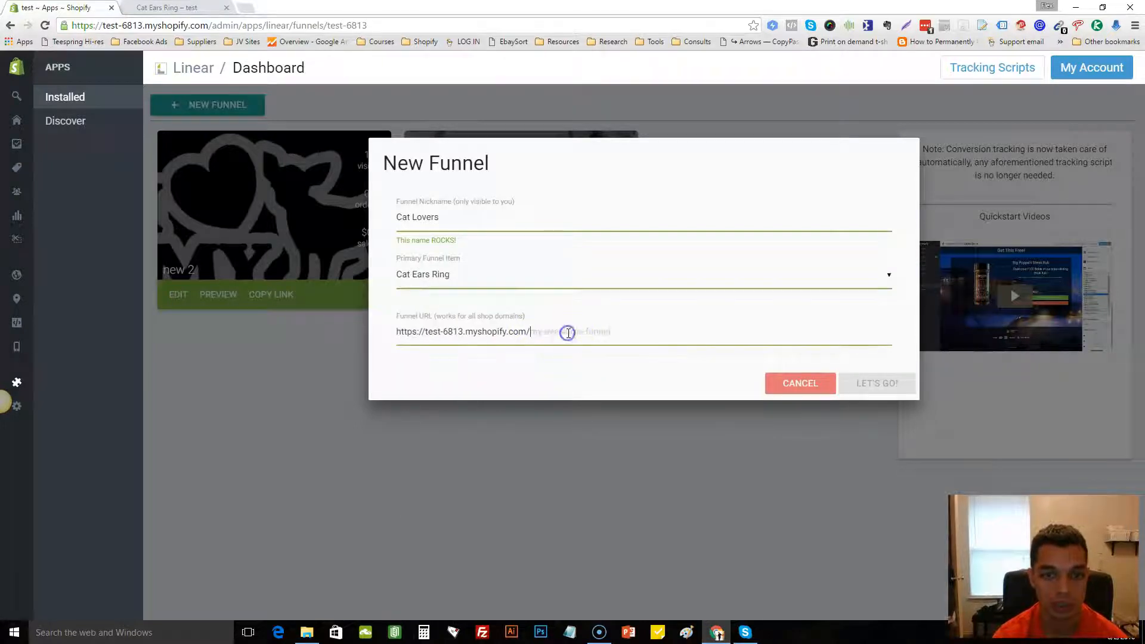
text(cat)
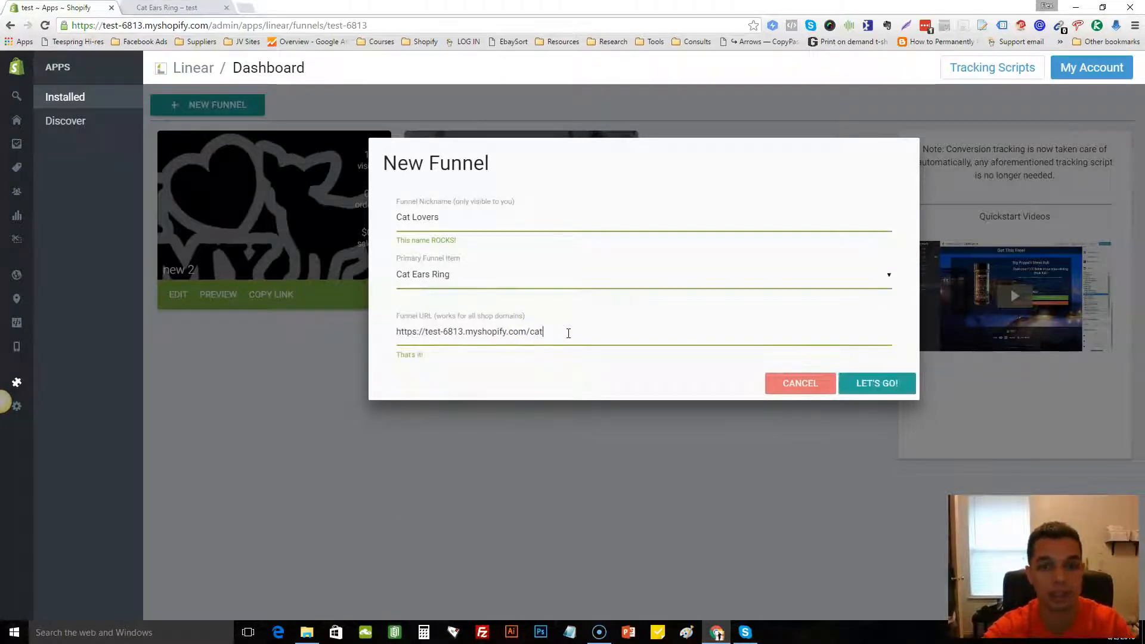
mouse_move(876, 383)
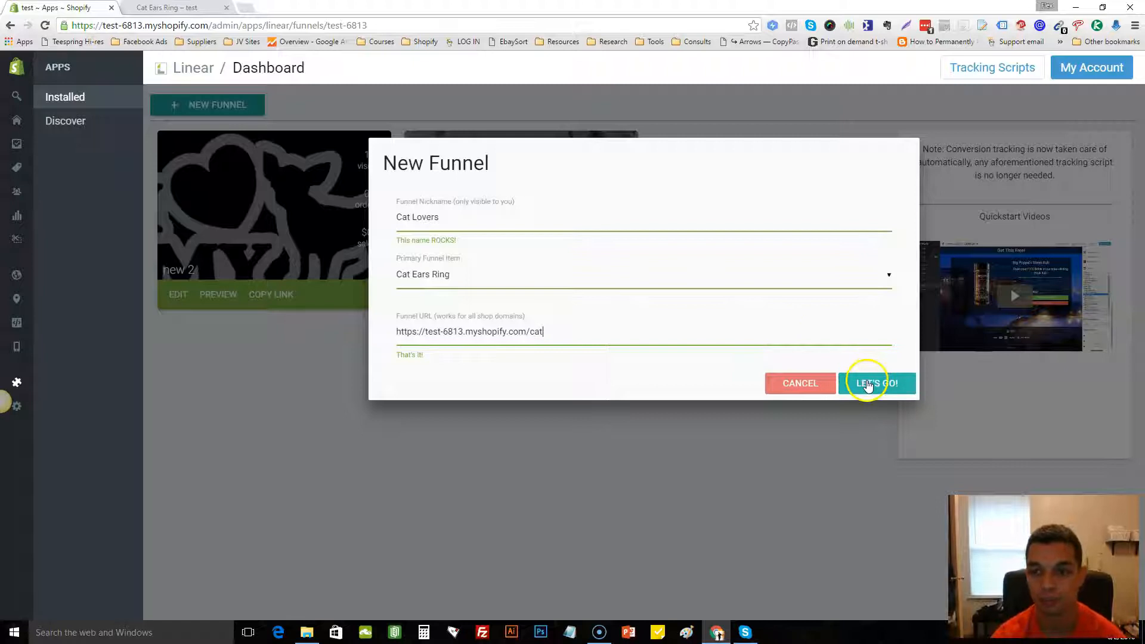
click(876, 383)
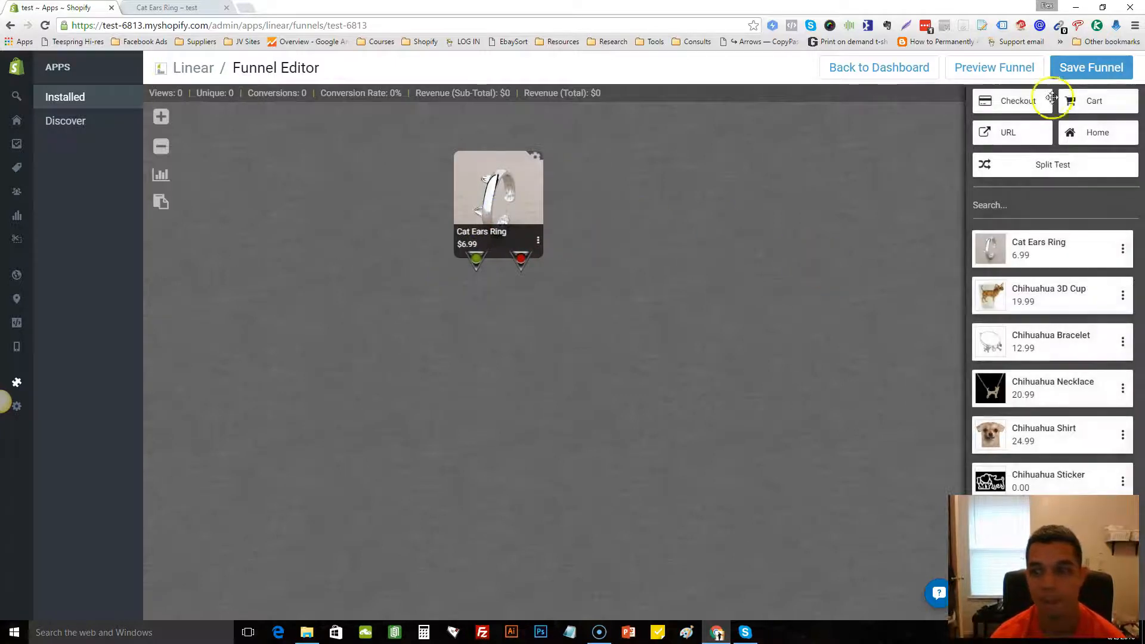
mouse_move(990, 276)
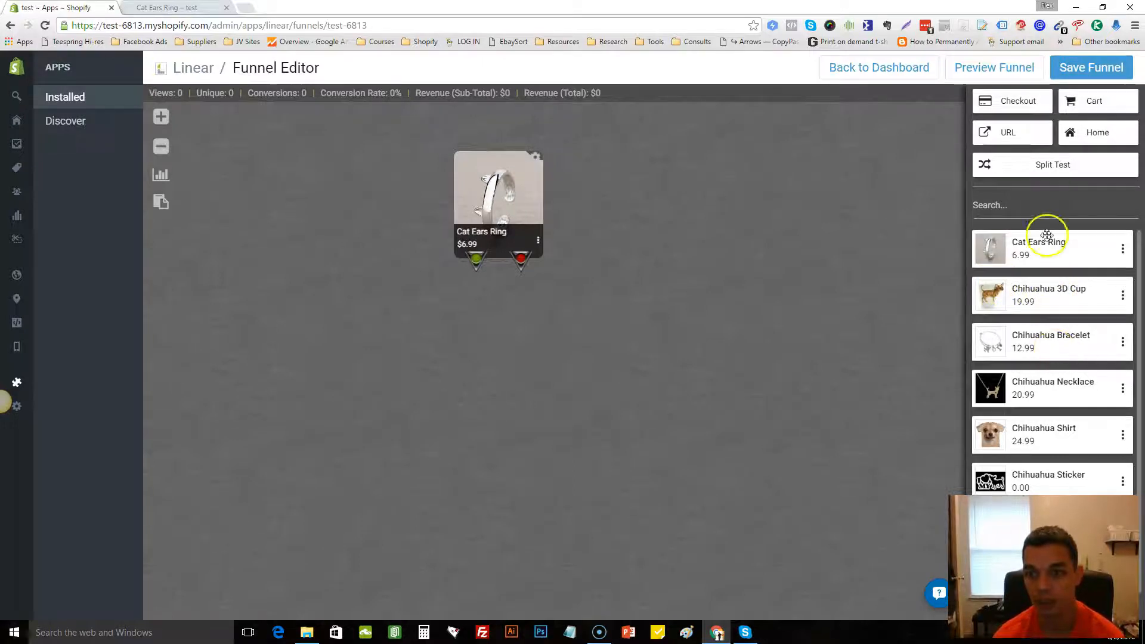
mouse_move(1044, 322)
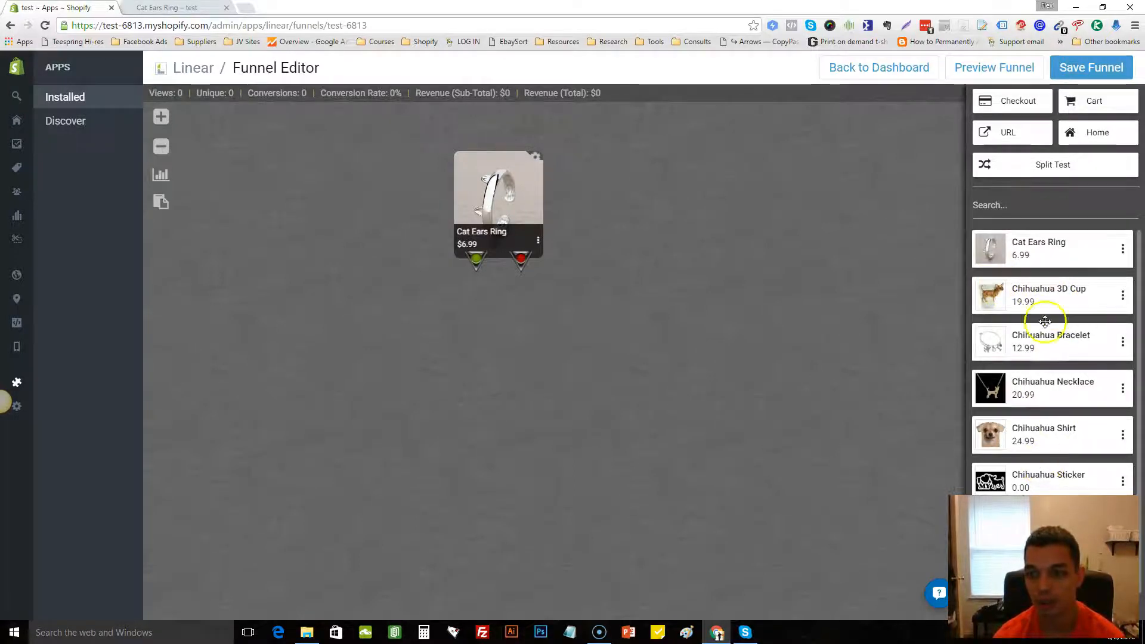
mouse_move(576, 180)
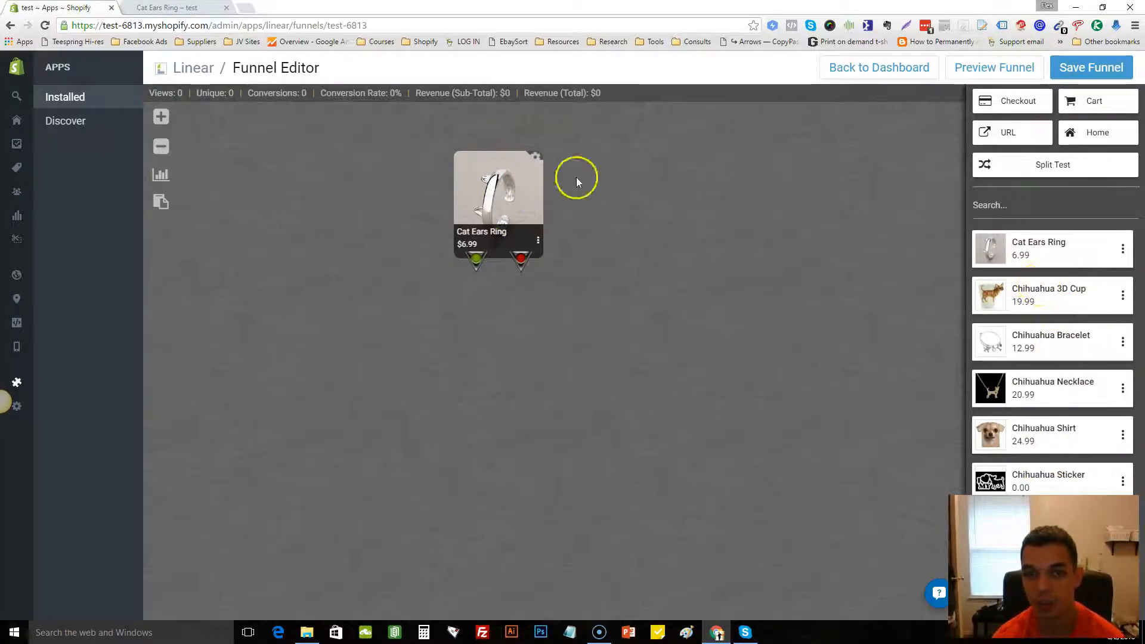
mouse_move(1012, 204)
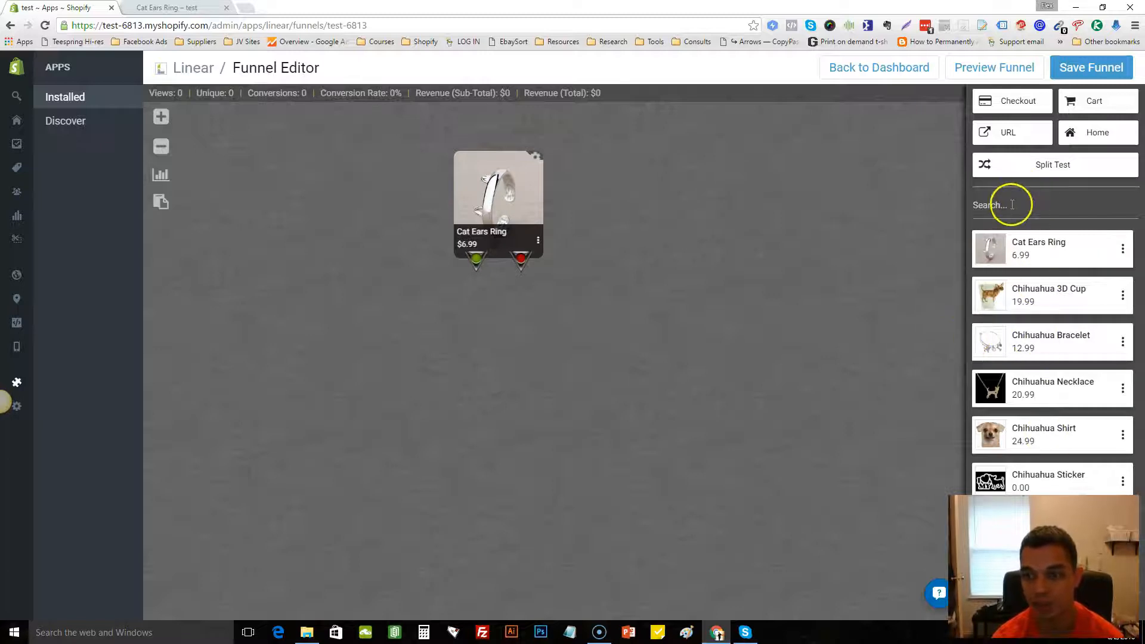
Step: Search the product sidebar for 'cat' to find the bracelet and necklace
text(cat)
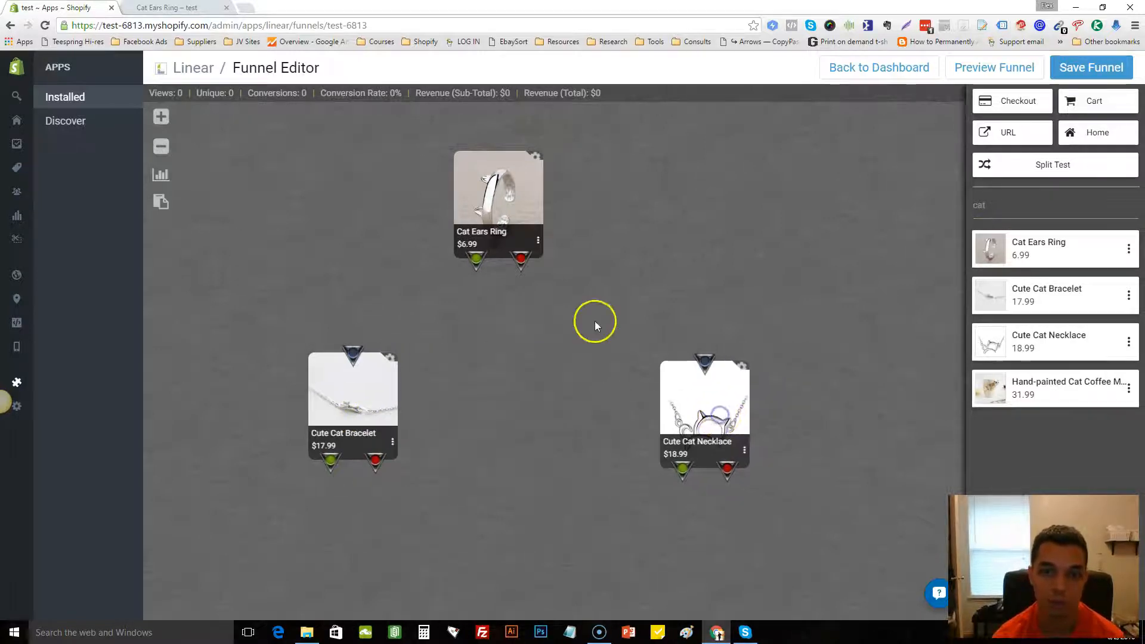
Step: Move the Cat Ears Ring node higher on the funnel canvas
drag(498, 186, 477, 151)
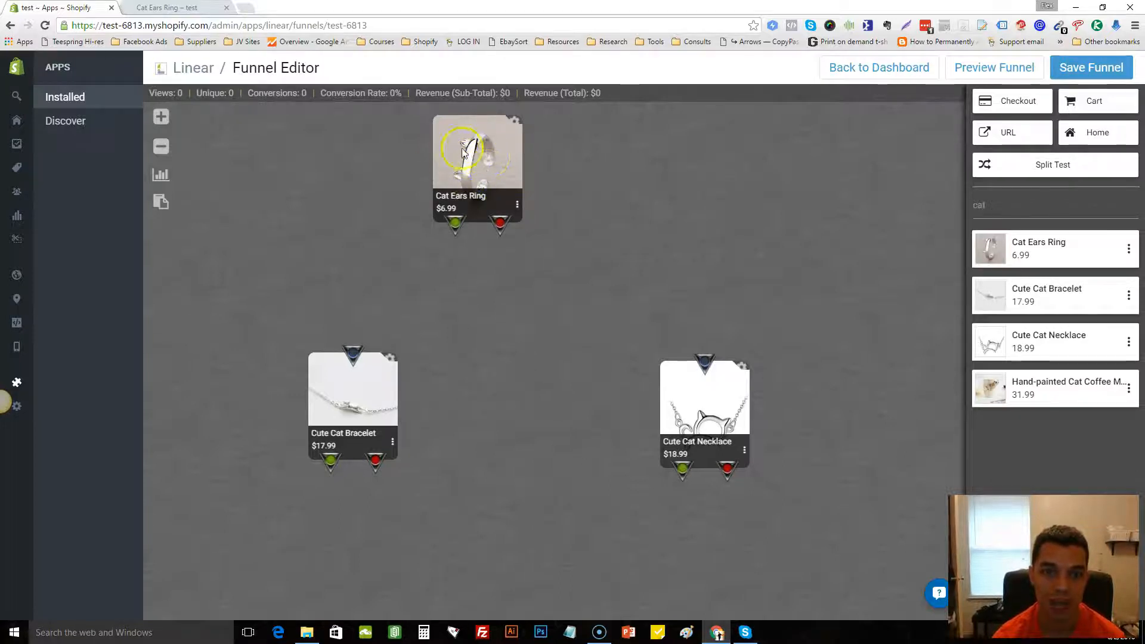
mouse_move(451, 234)
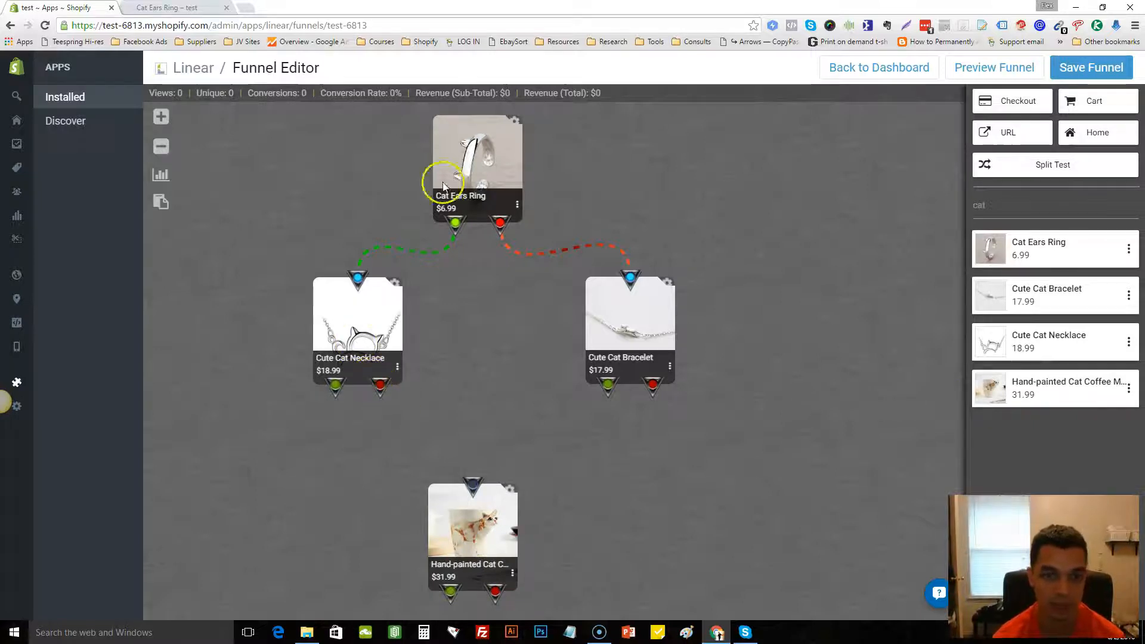
mouse_move(309, 359)
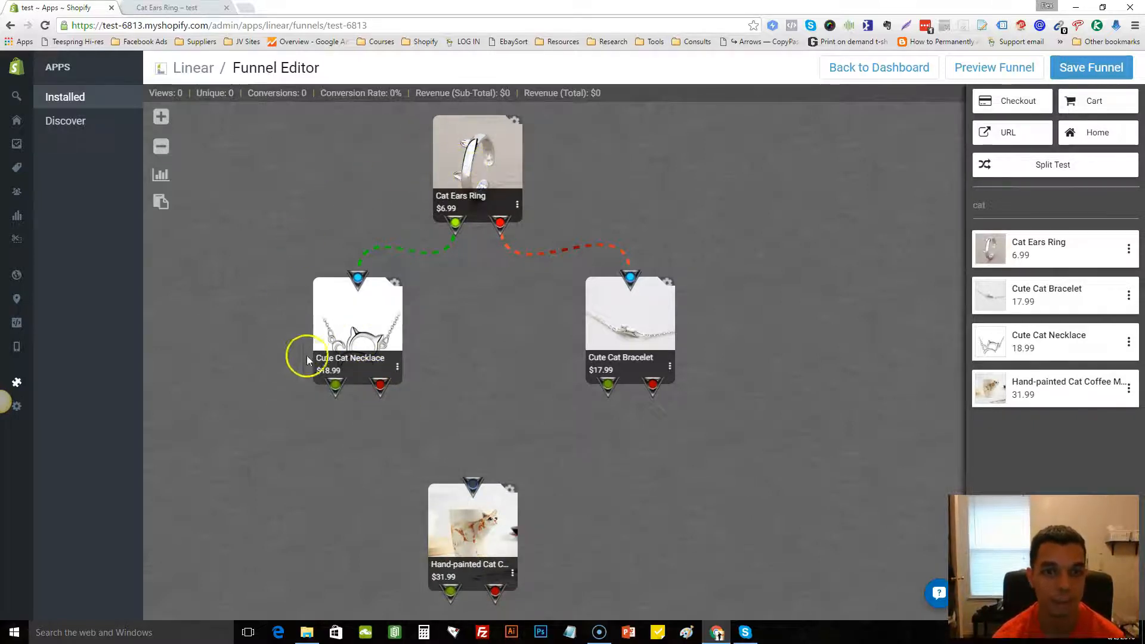
mouse_move(622, 301)
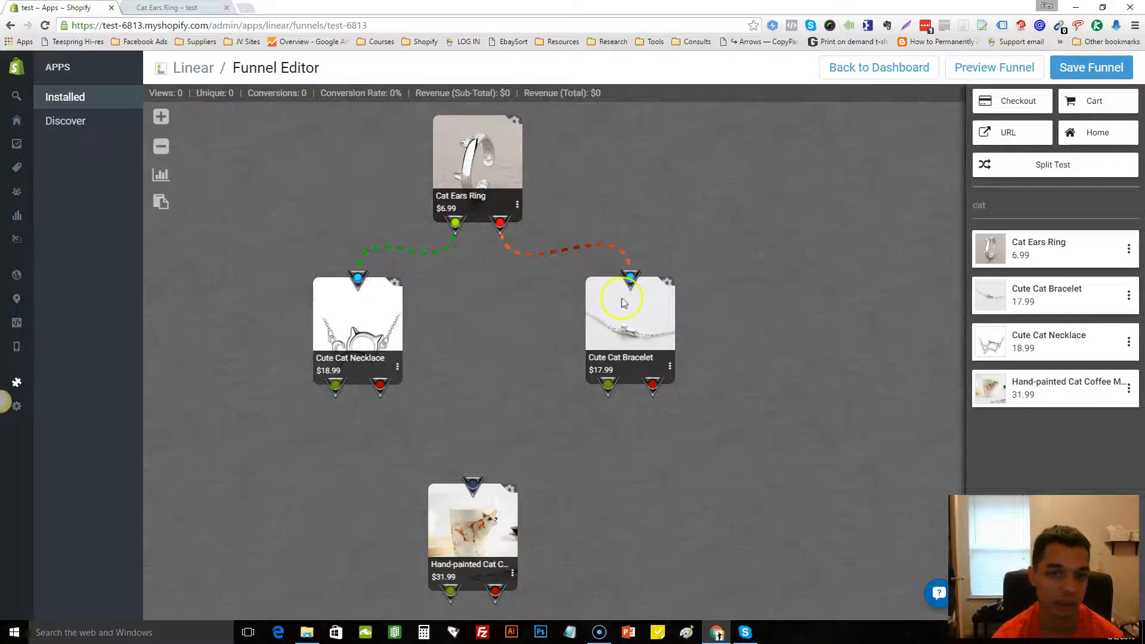
mouse_move(471, 497)
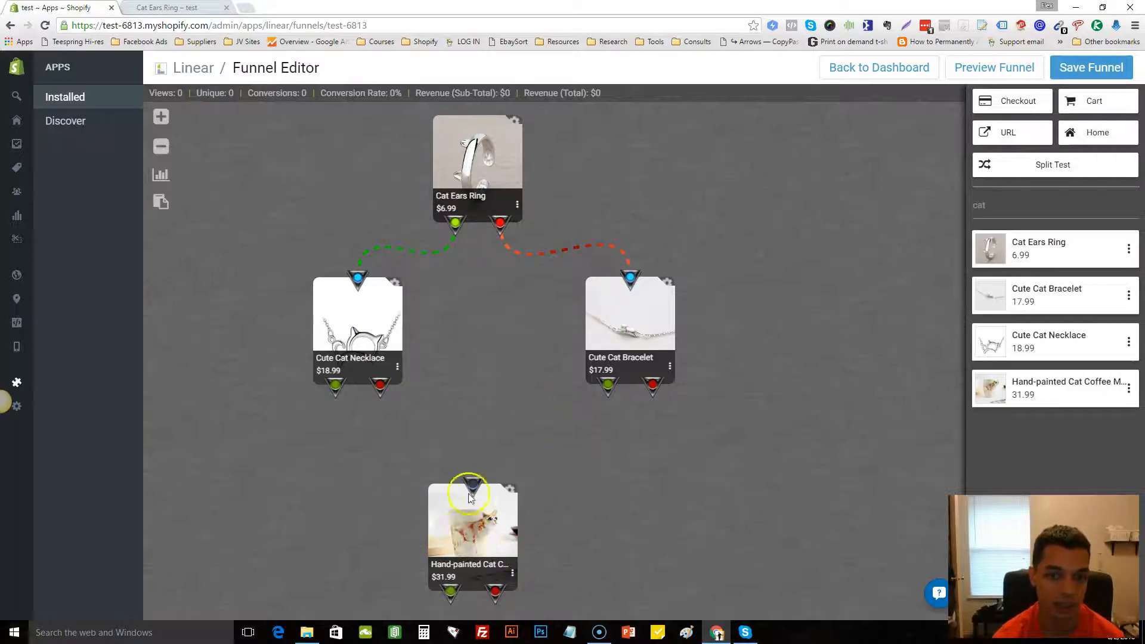
mouse_move(332, 393)
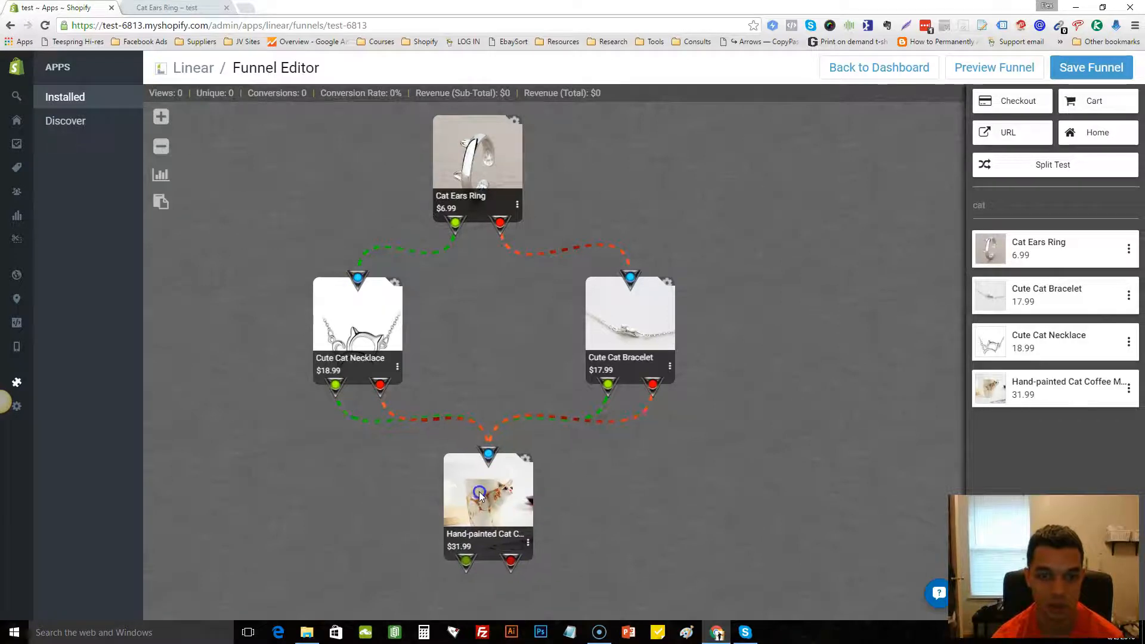
mouse_move(972, 98)
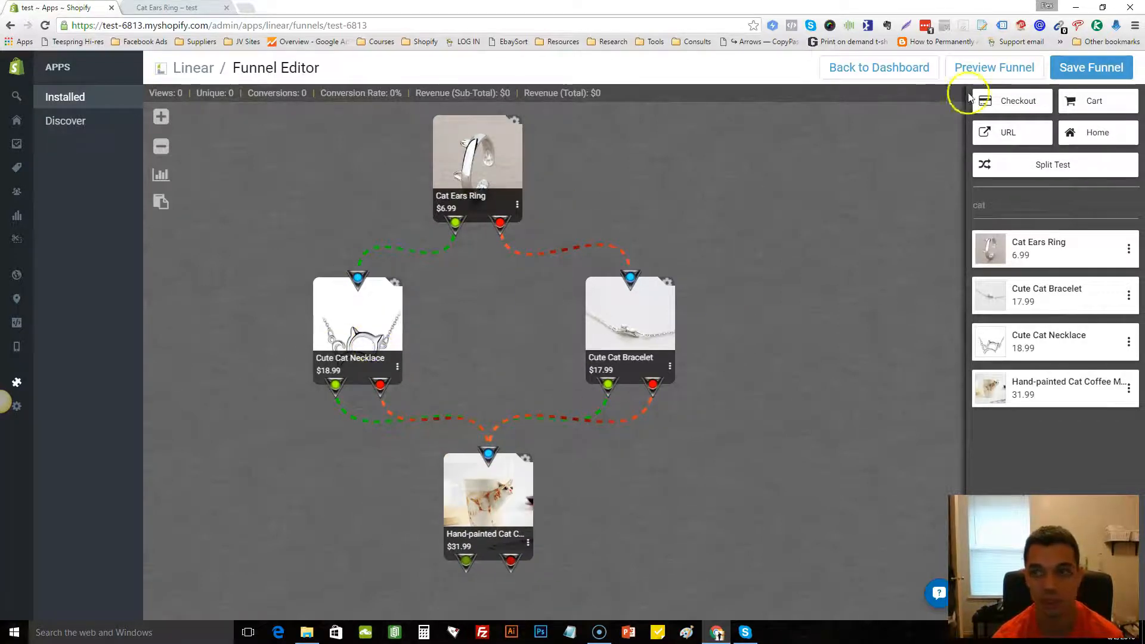
Step: Save the Cat Lovers funnel and launch its preview
click(1091, 68)
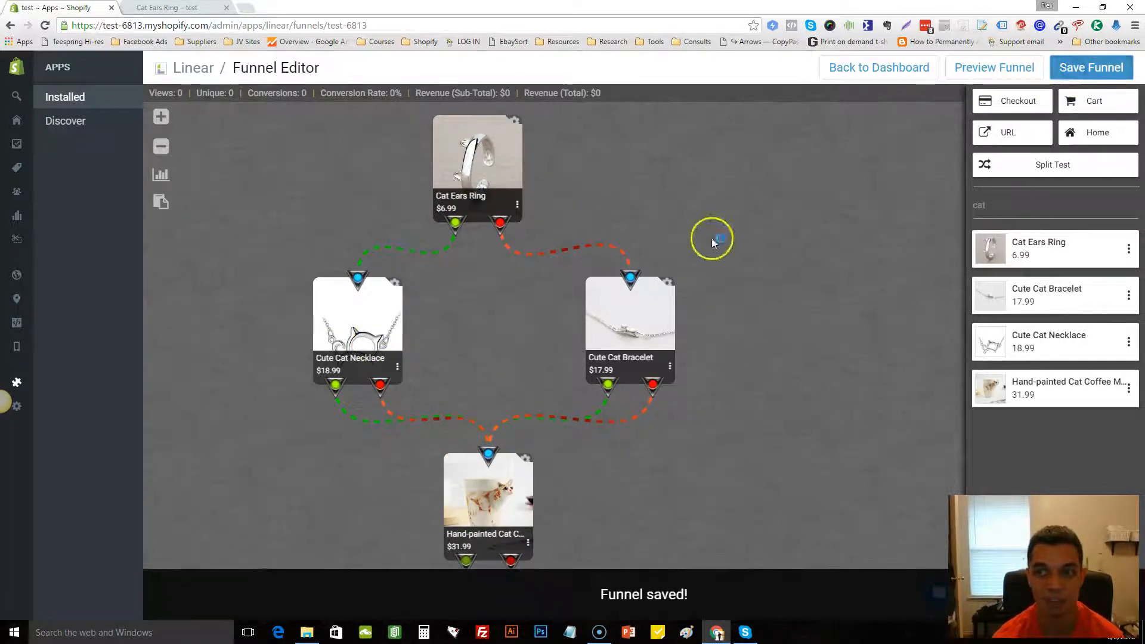
click(993, 67)
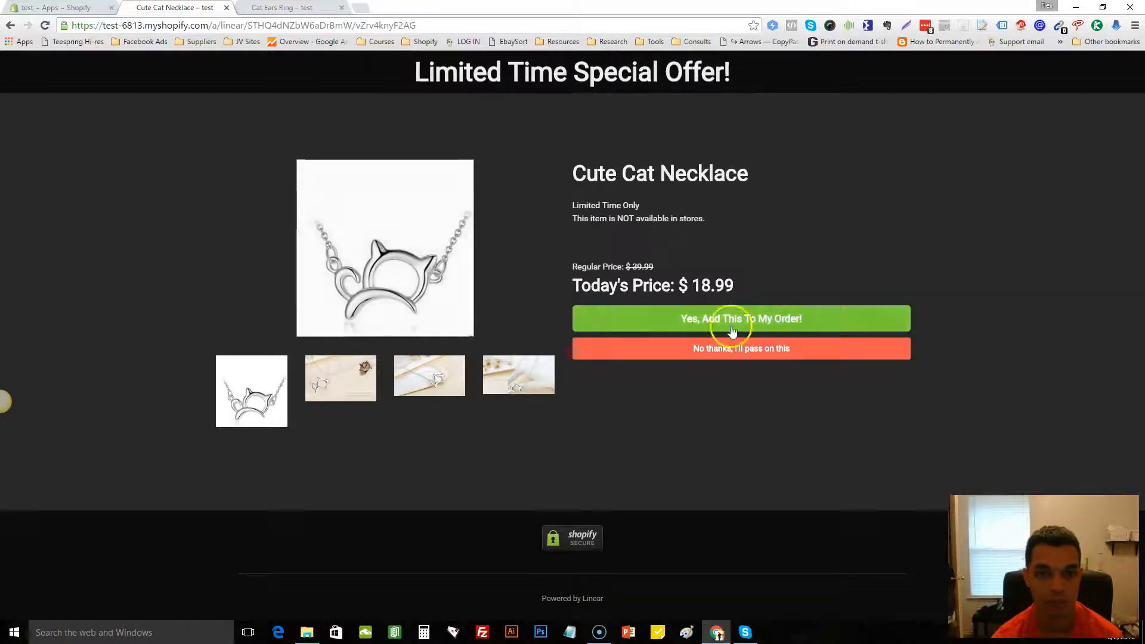
Step: Decline the Cute Cat Necklace upsell and accept the cat coffee mug offer
click(740, 348)
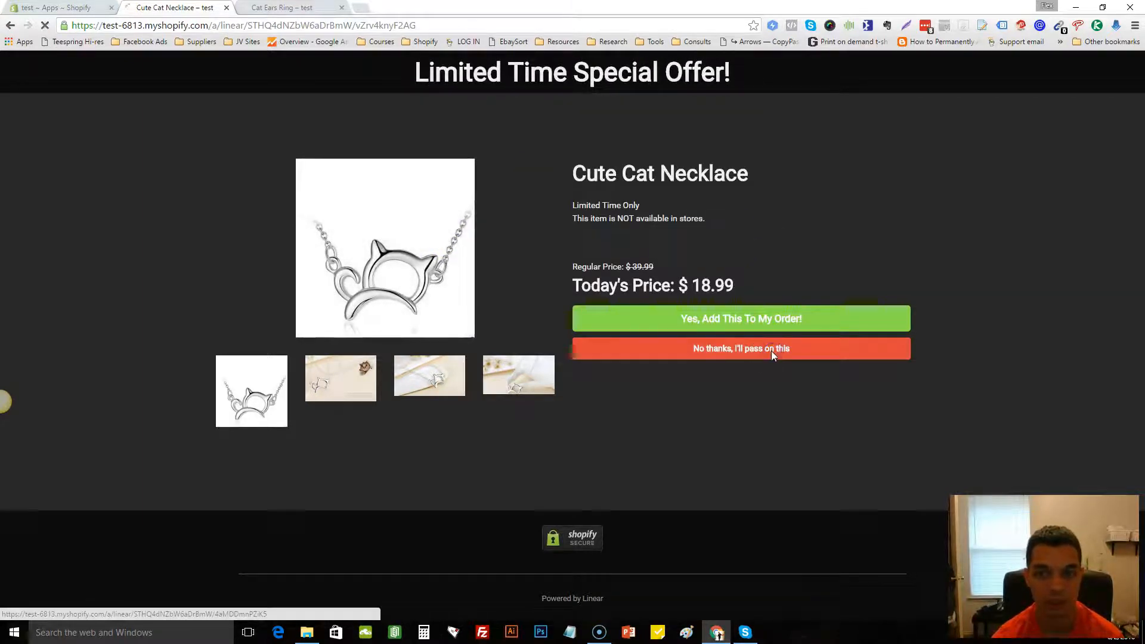
click(739, 348)
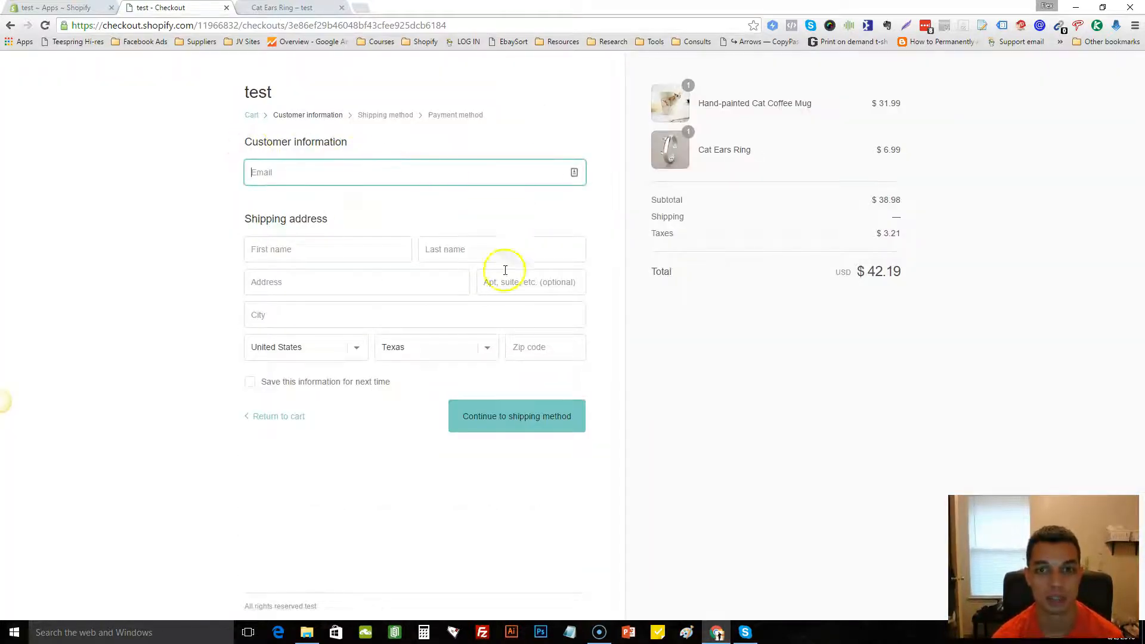
Step: Close the checkout and Cat Ears Ring preview tabs
click(225, 7)
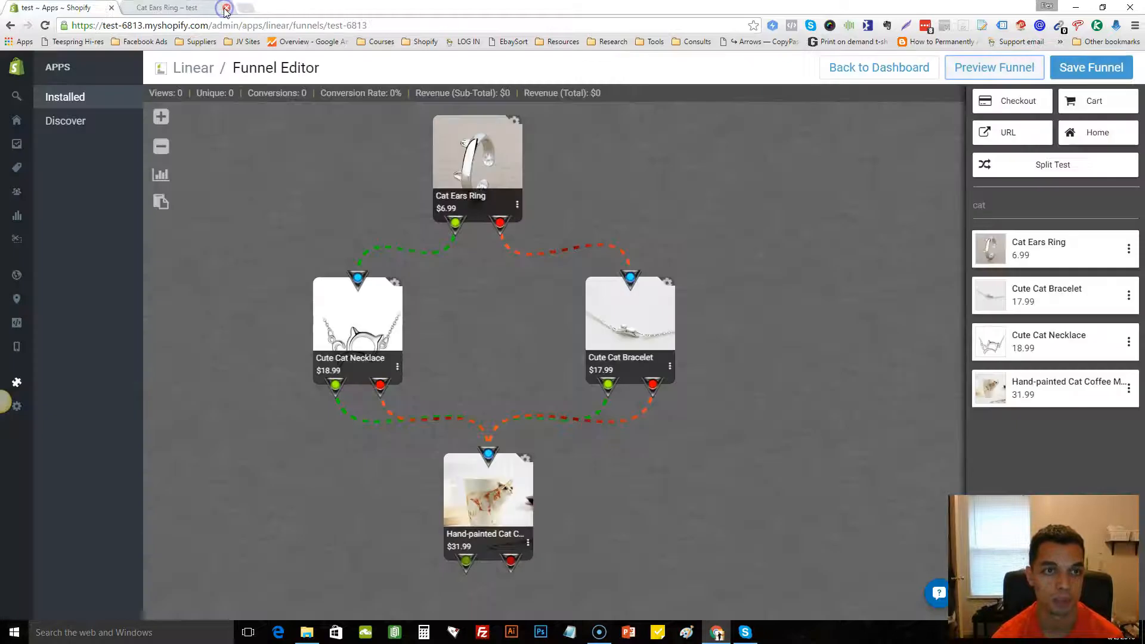
mouse_move(228, 7)
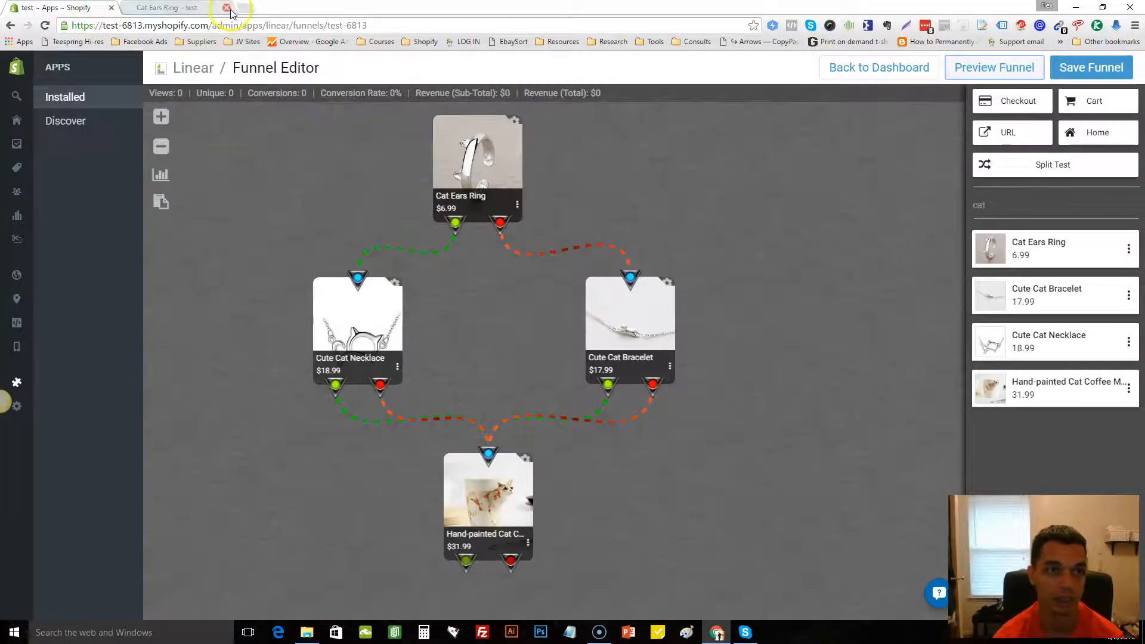
click(227, 7)
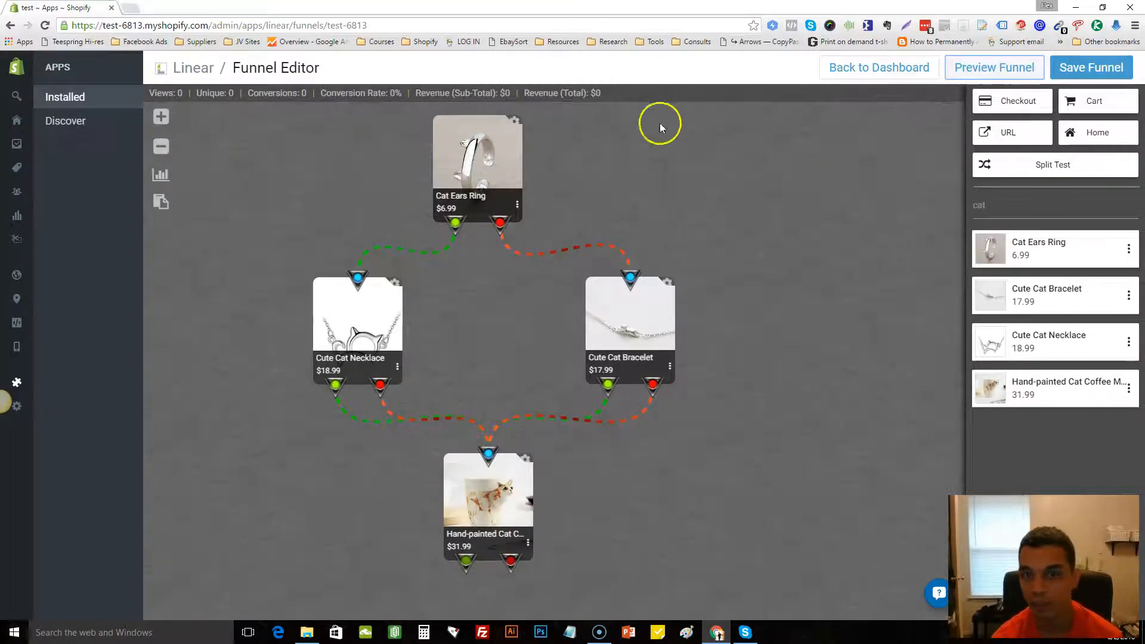
mouse_move(546, 134)
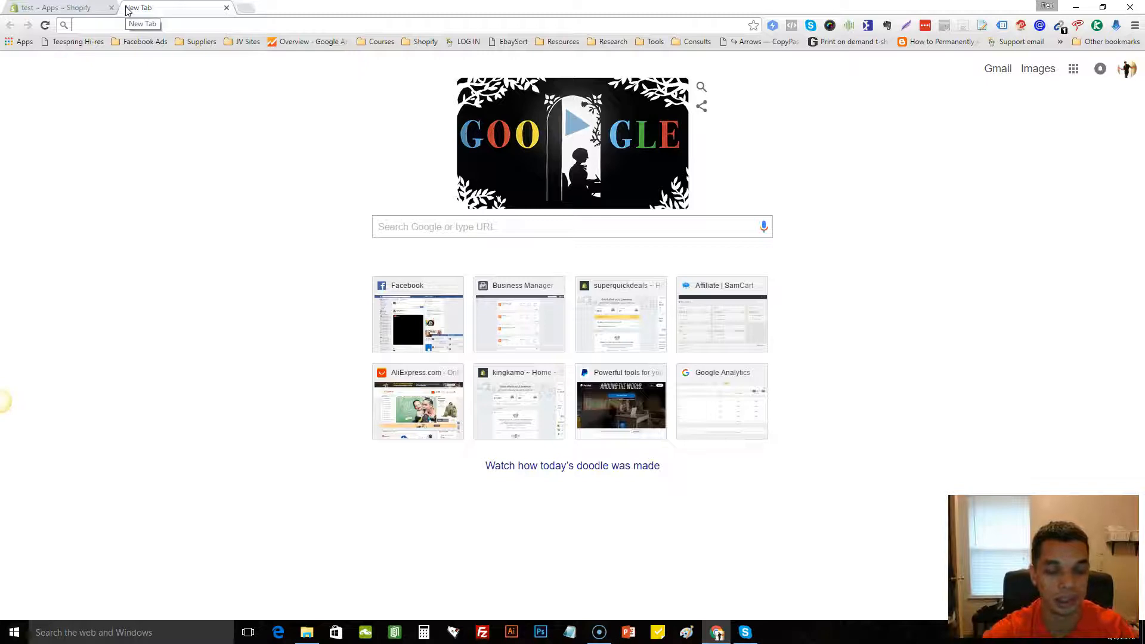
Step: Search Google Images for 'cute cat wallpaper' and open the wallarthd.com kitten result
text(cute cat wallpaper)
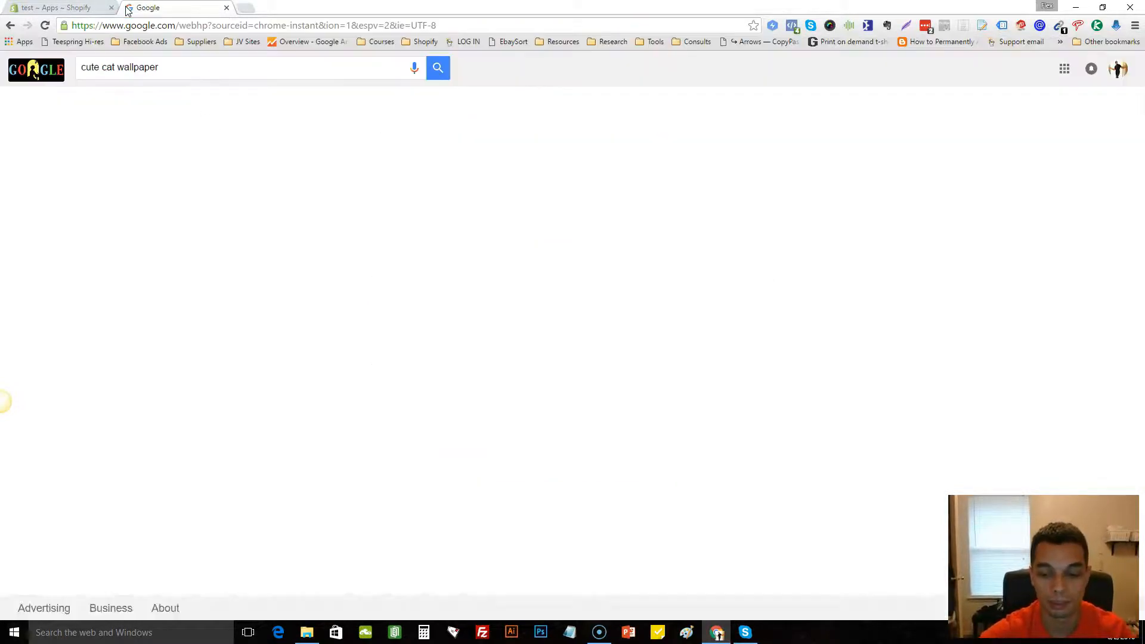
click(437, 68)
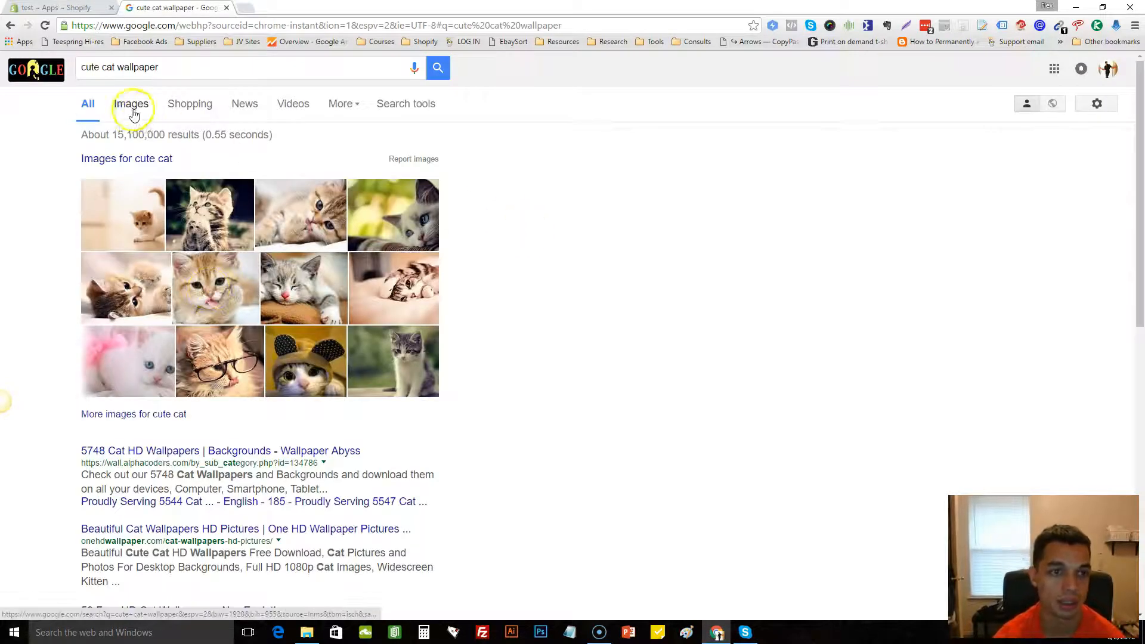
click(130, 104)
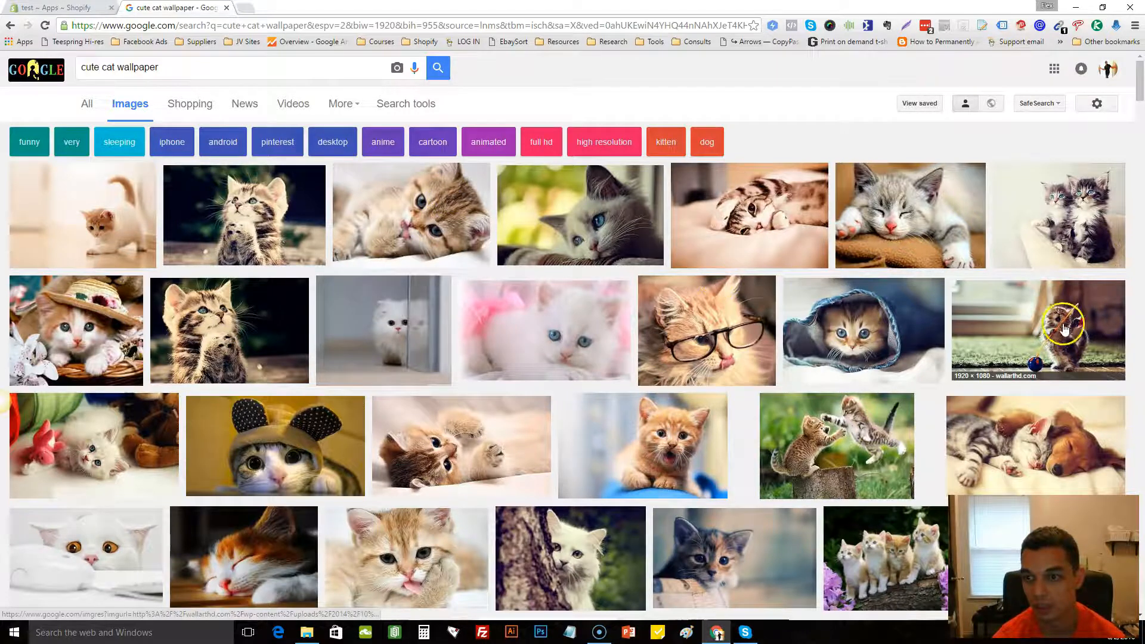
click(1038, 329)
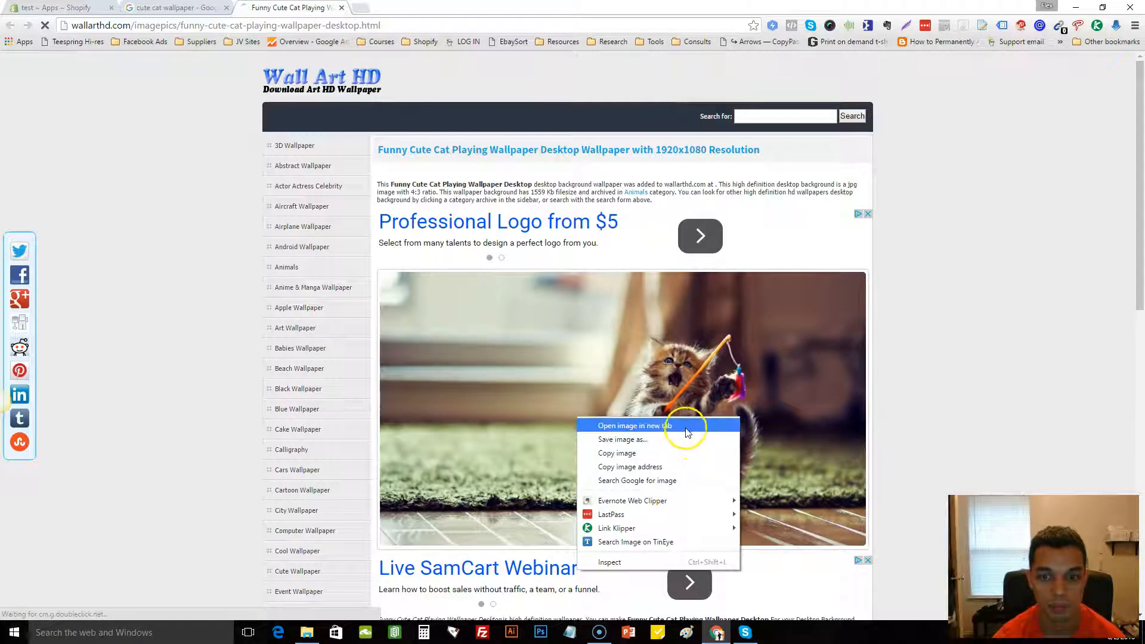
Step: Save the playing kitten wallpaper image to the Desktop
click(622, 439)
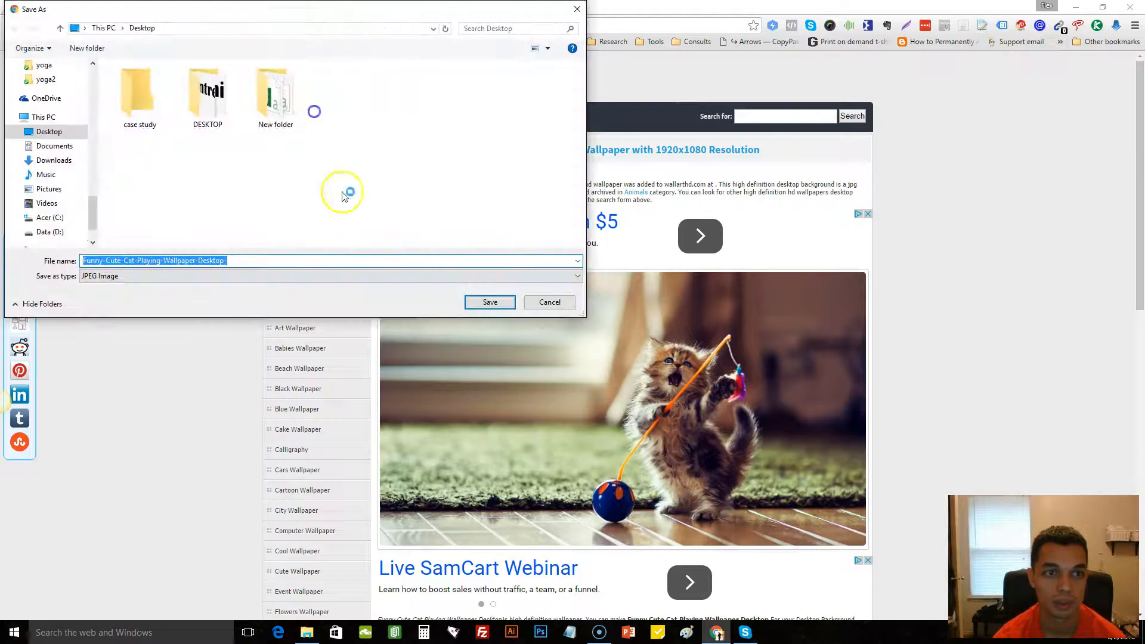
click(489, 302)
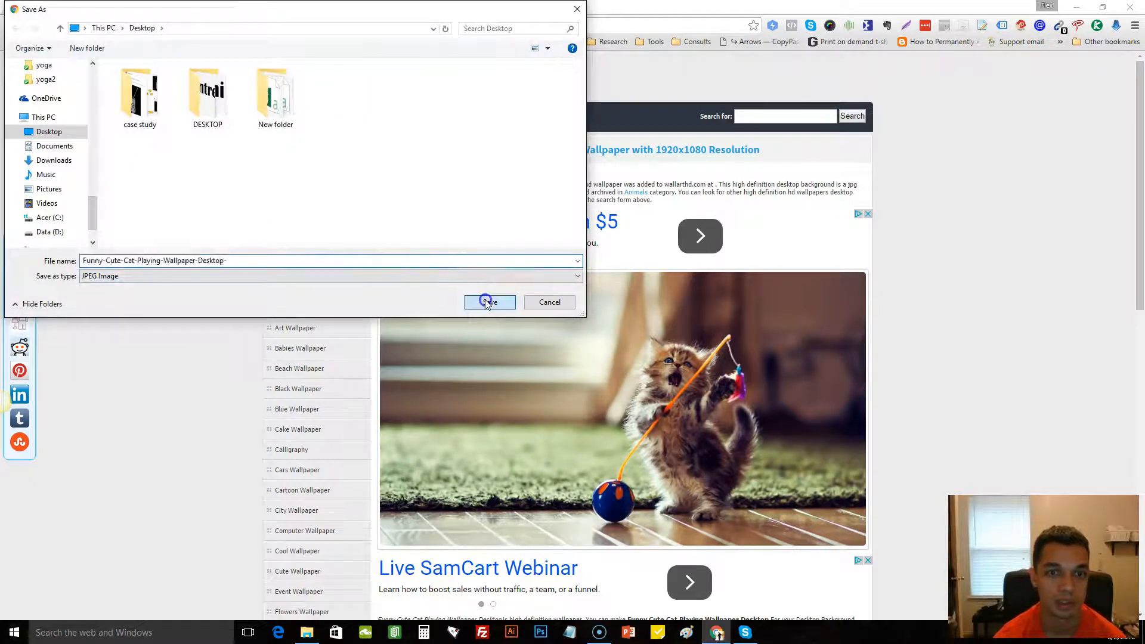
click(488, 301)
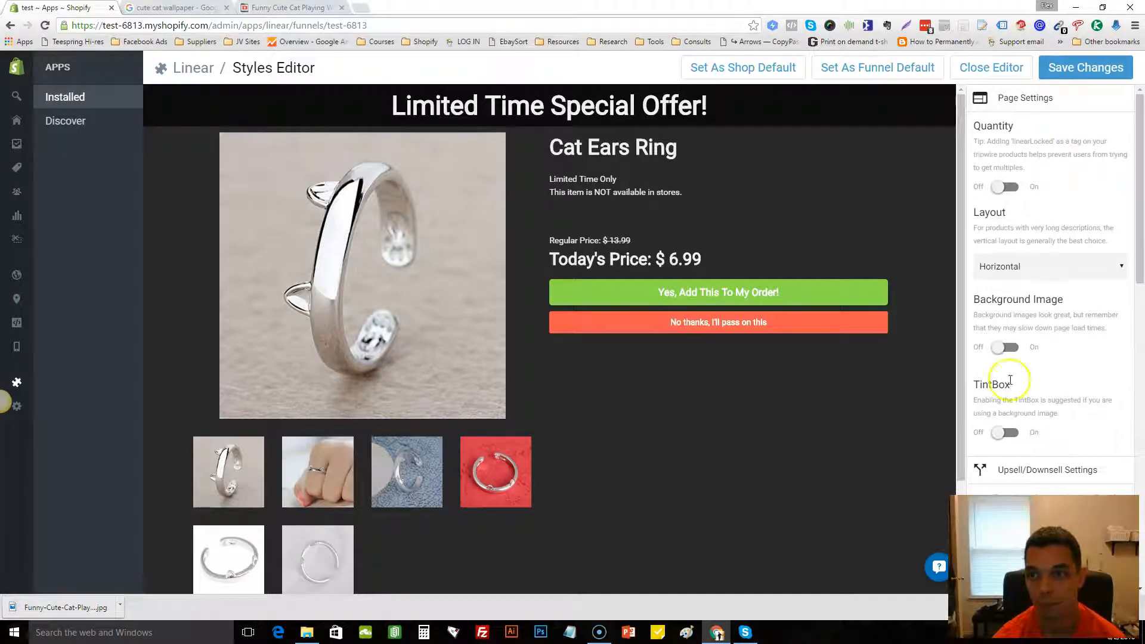
Step: Set the downloaded playing-kitten wallpaper as the Cat Ears Ring page background and save
click(1005, 347)
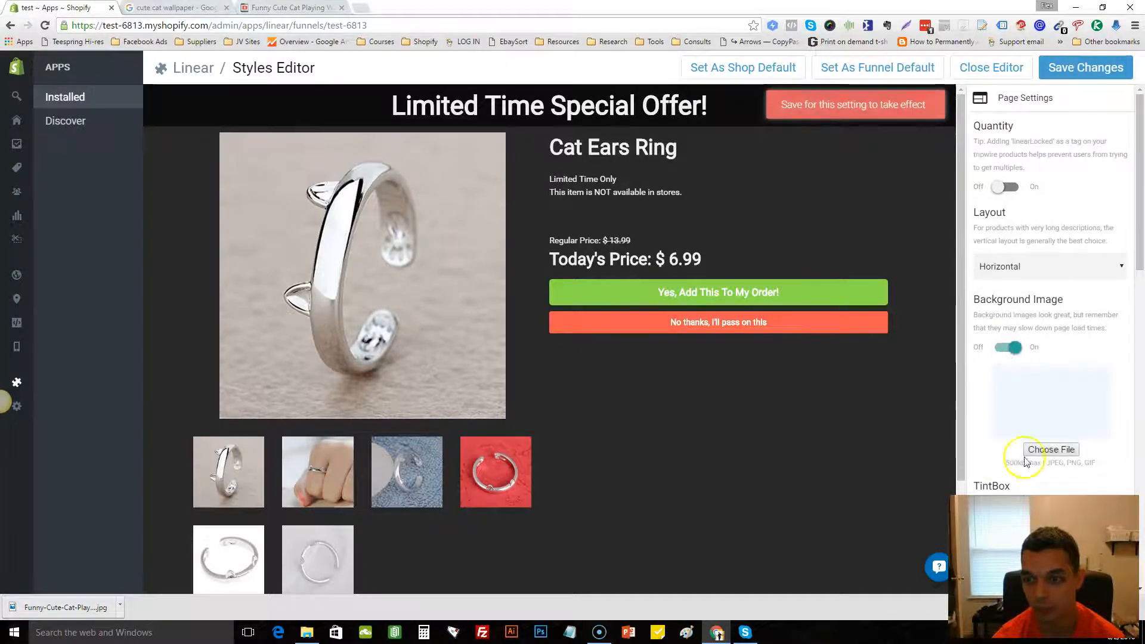
click(1051, 449)
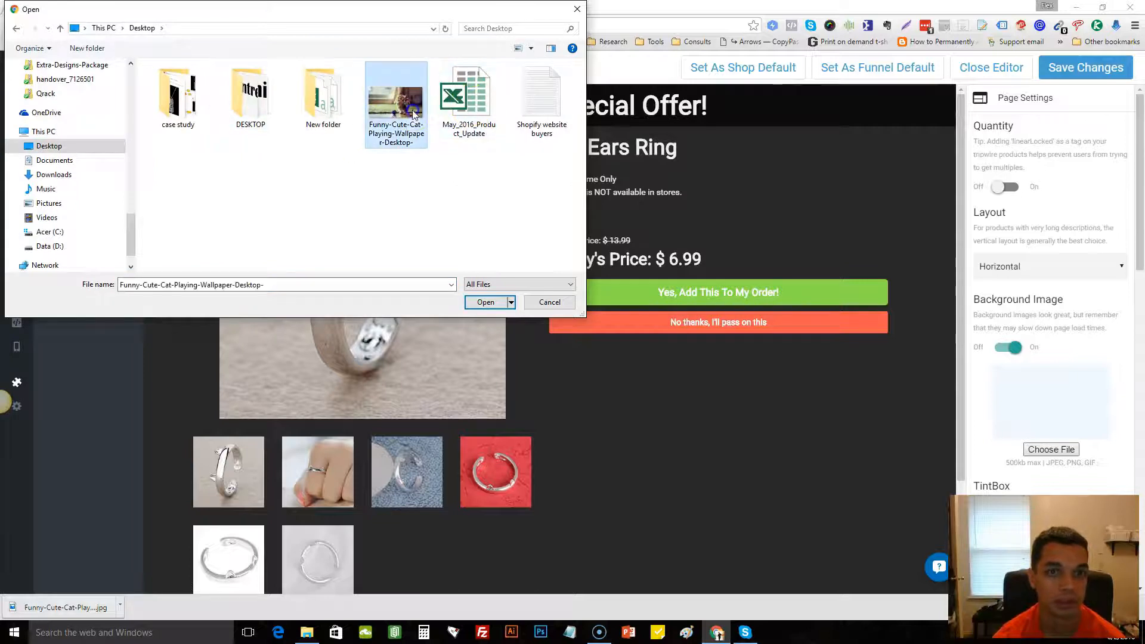
click(485, 302)
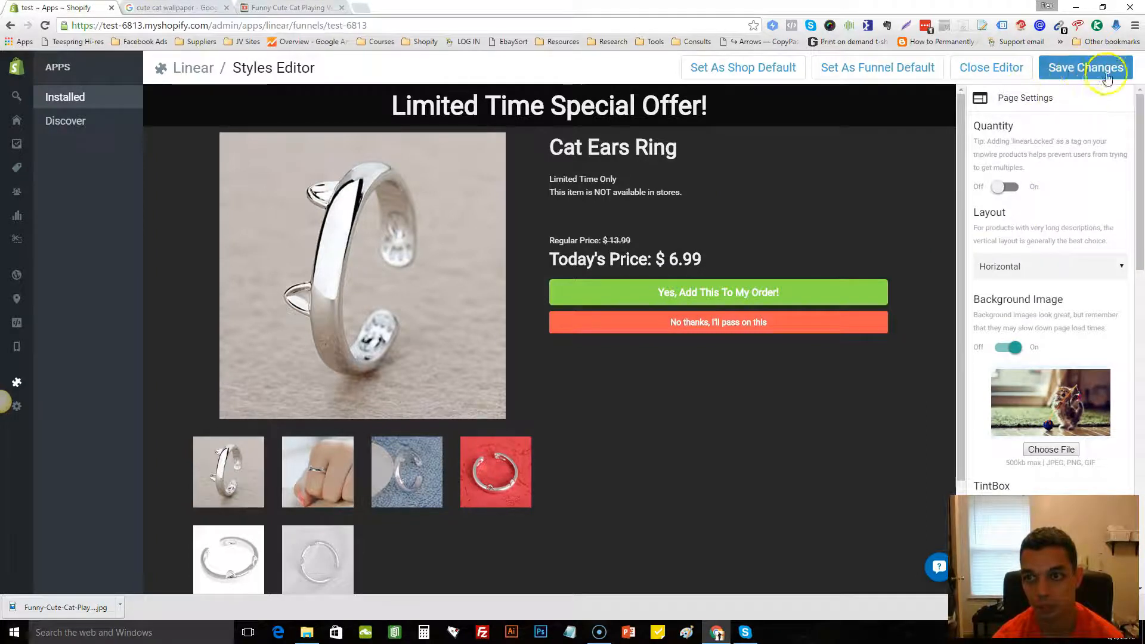
click(1085, 67)
text(A Cat !)
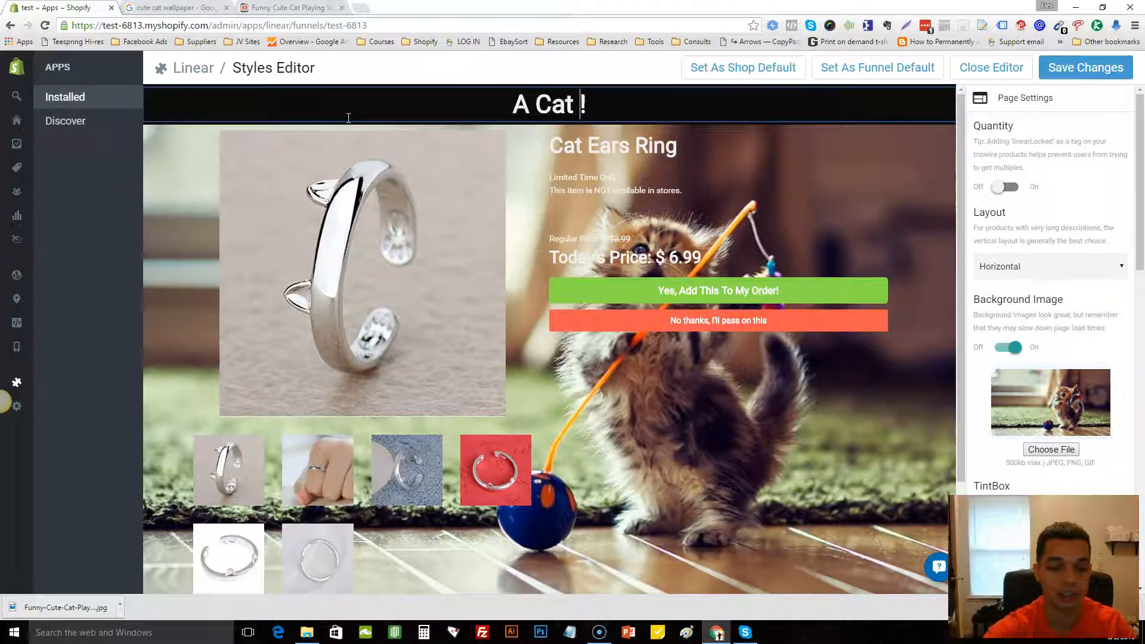
Step: Change the ring headline to 'A Cat Lover's MUST!!' and decline text to 'No thanks, I Hate Cats!!'
text(Lover's)
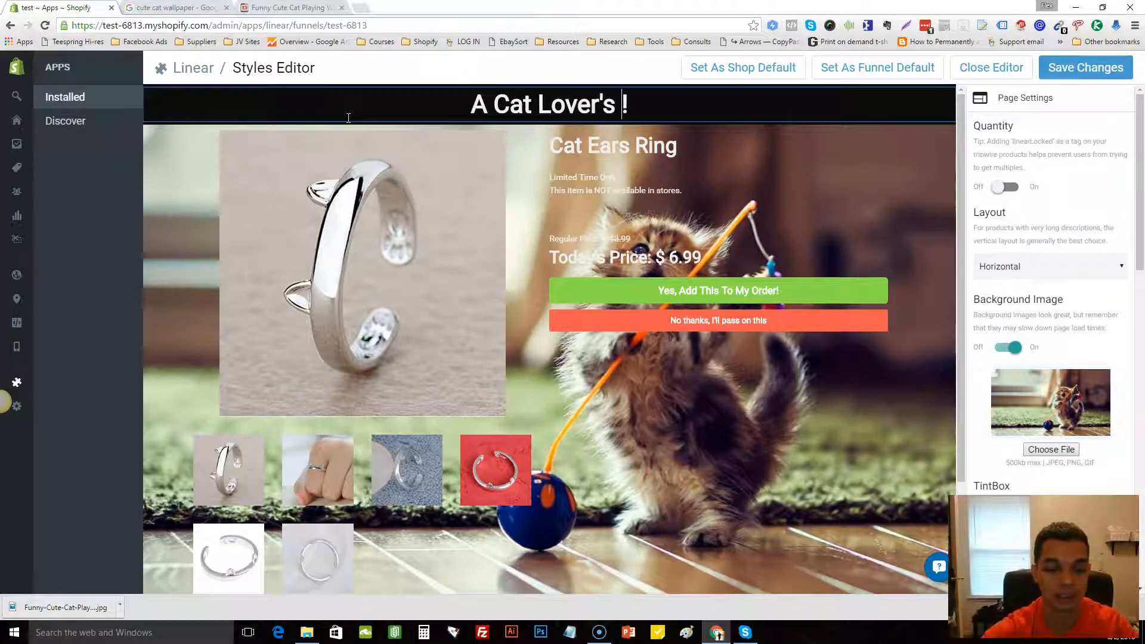
text(MUST!!)
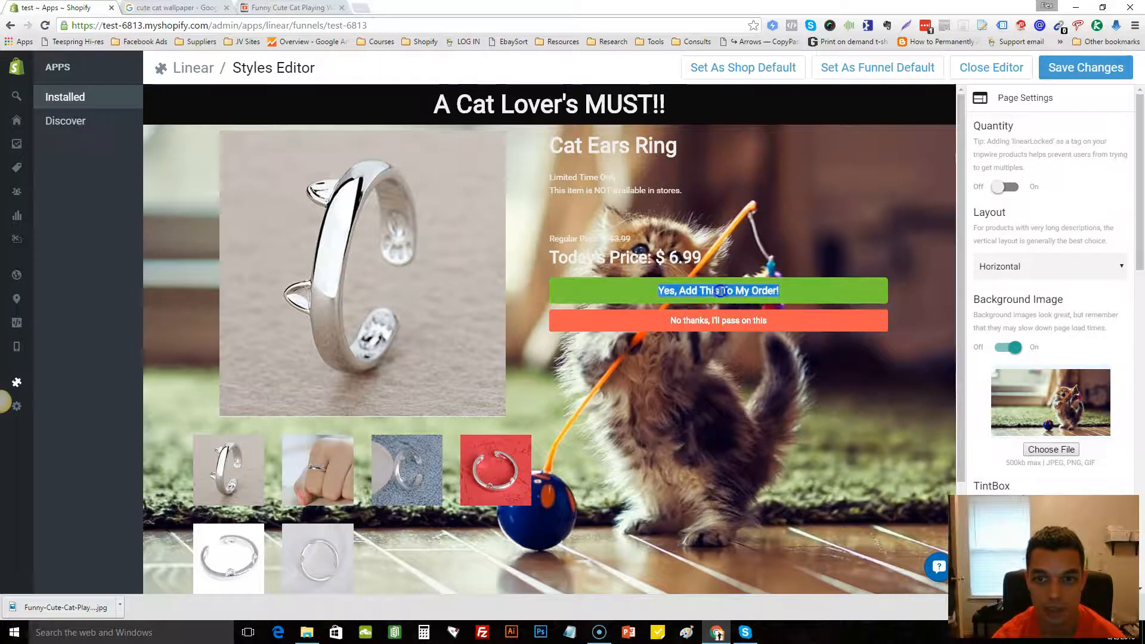
right_click(709, 291)
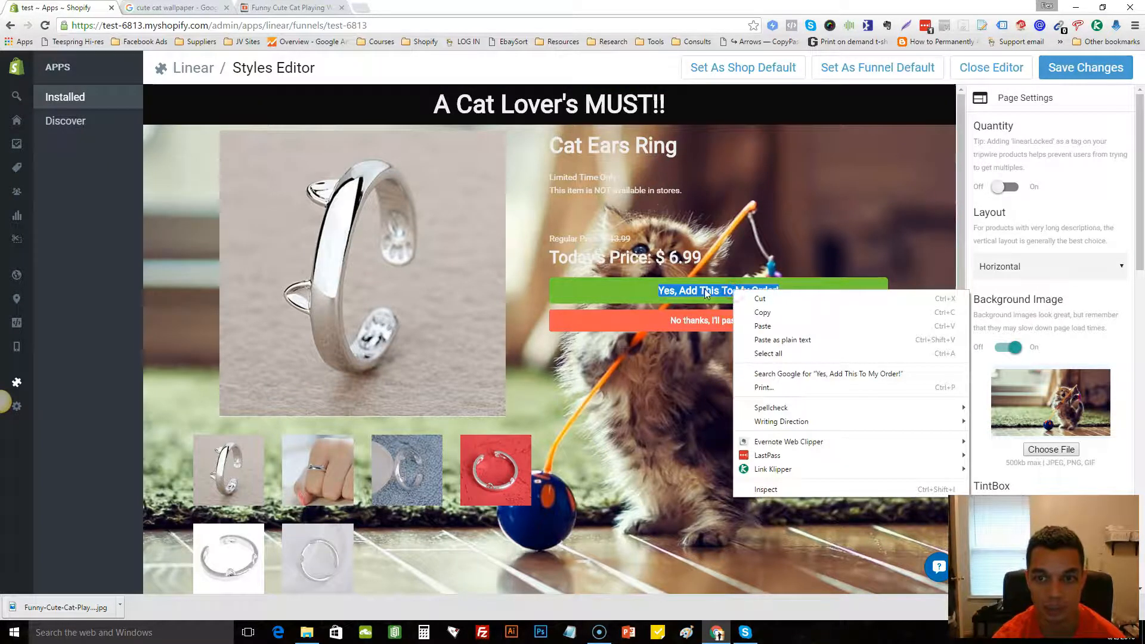
click(718, 320)
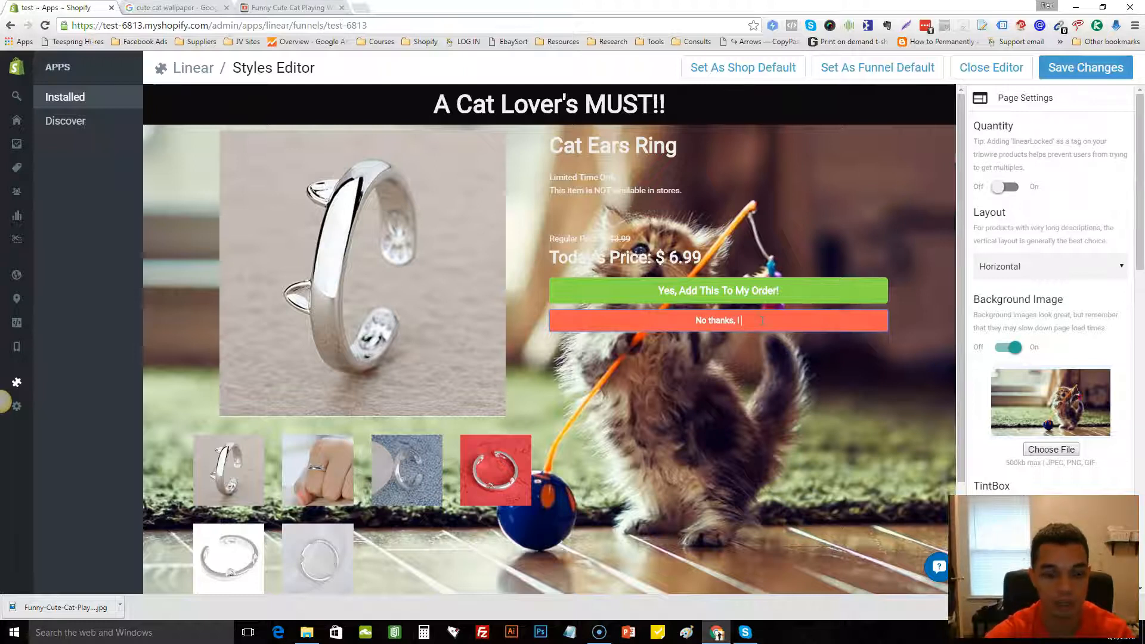
text(Hate Cats!!!)
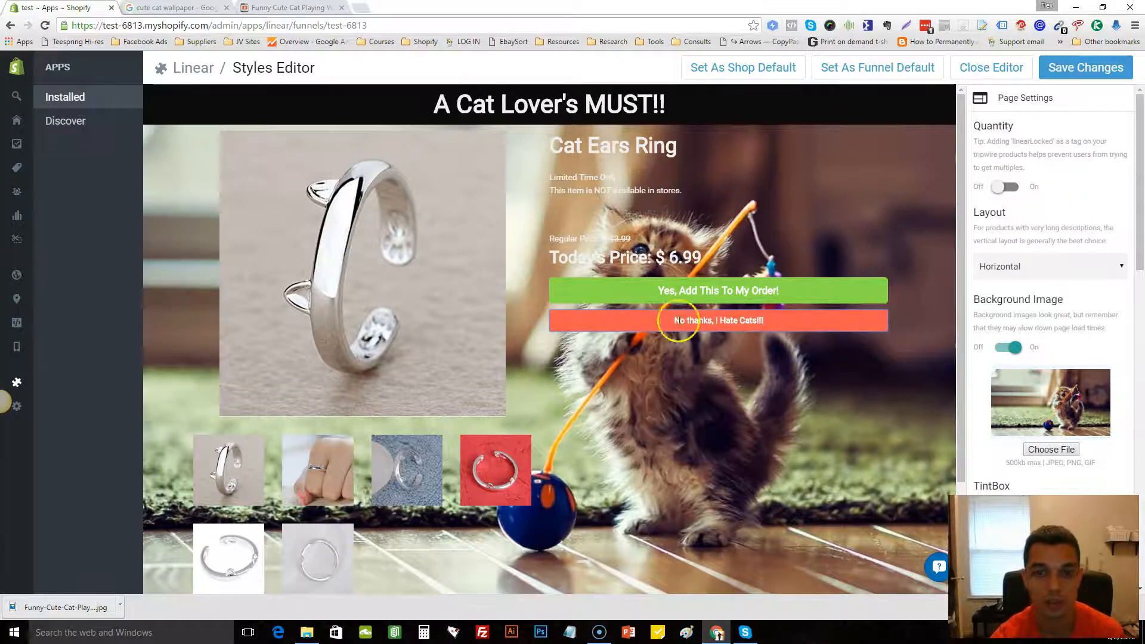
mouse_move(759, 320)
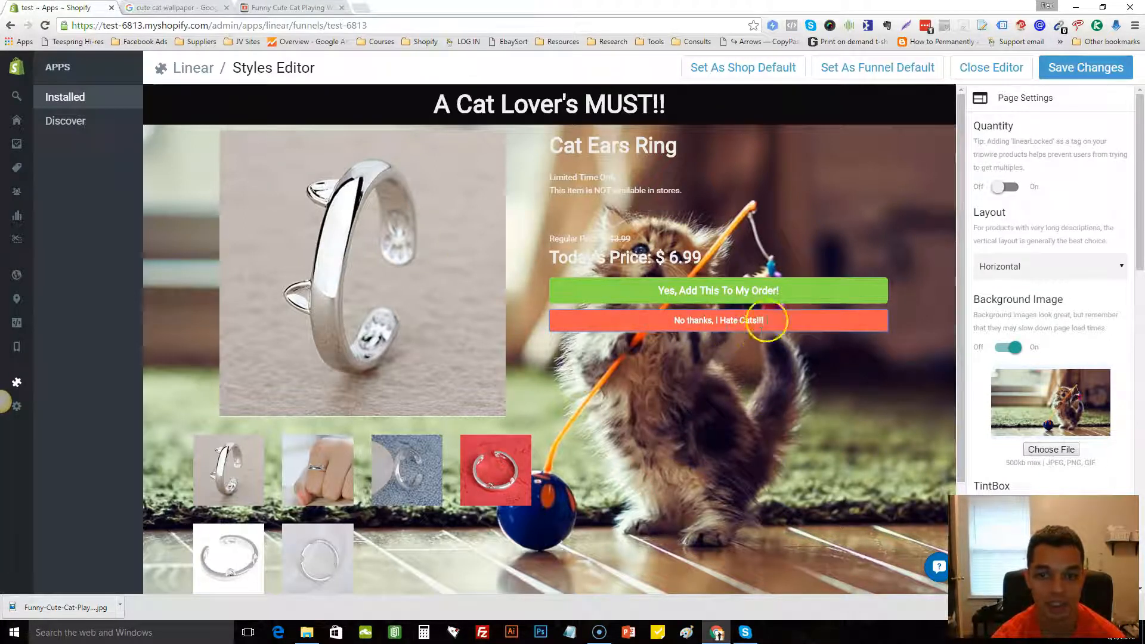
mouse_move(794, 386)
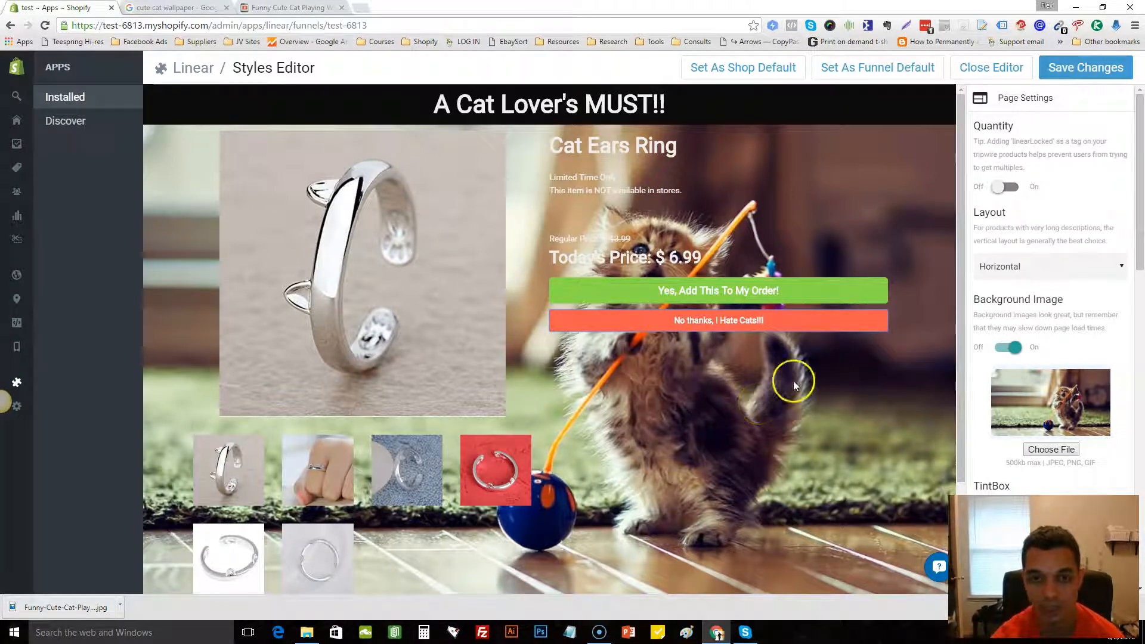
mouse_move(764, 274)
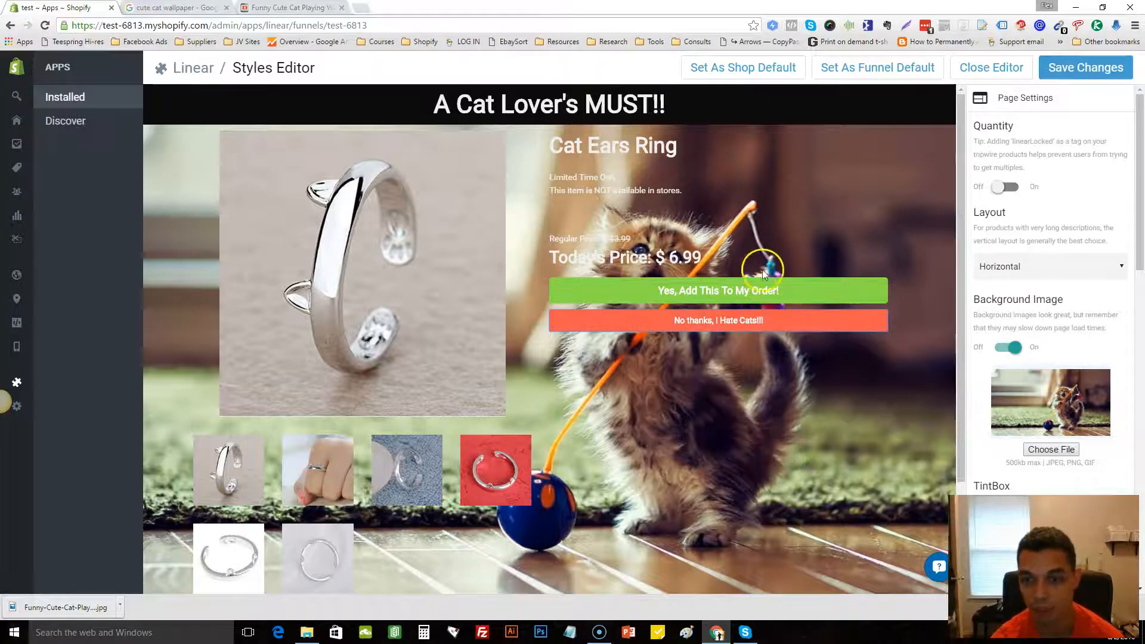
mouse_move(957, 406)
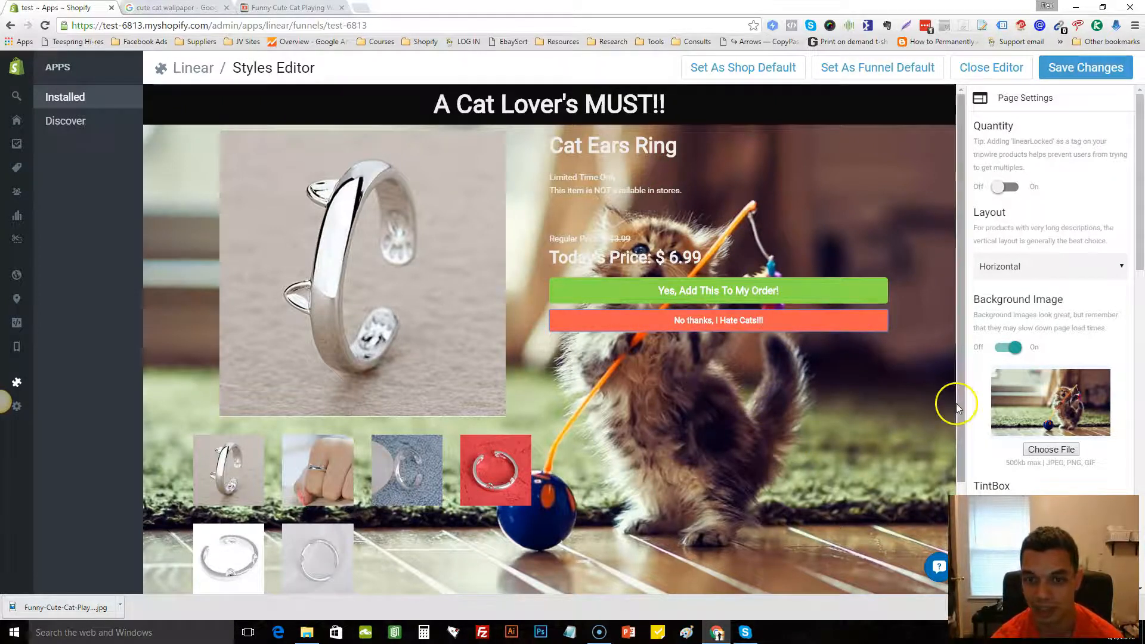
mouse_move(1088, 215)
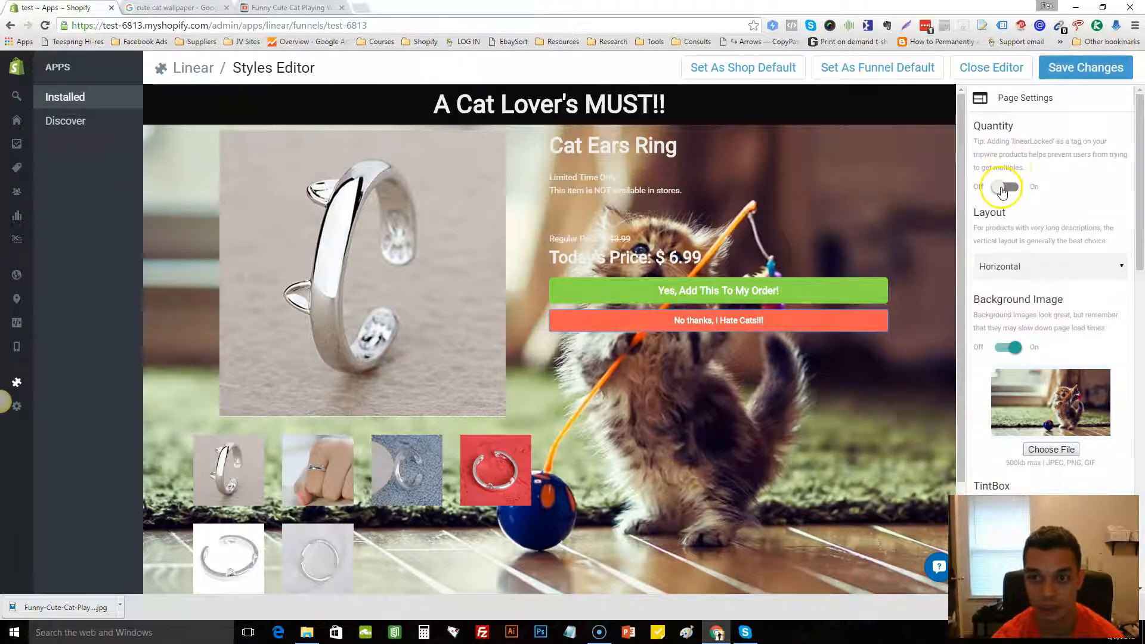
Step: Enable the Quantity option on the Cat Ears Ring offer page and save it
click(1008, 186)
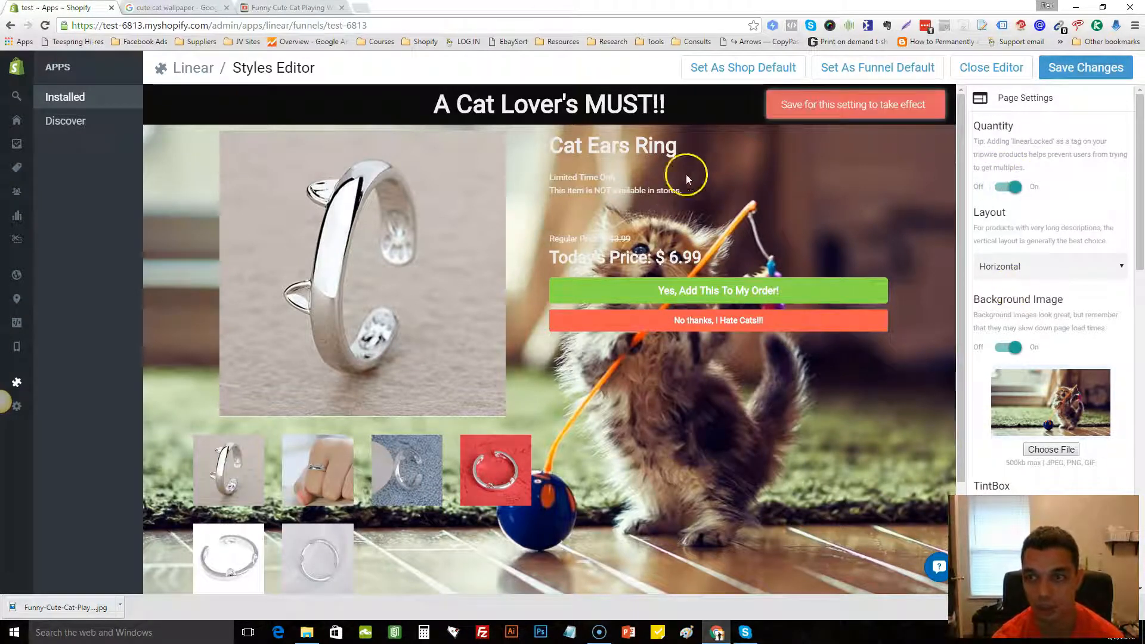
click(1010, 187)
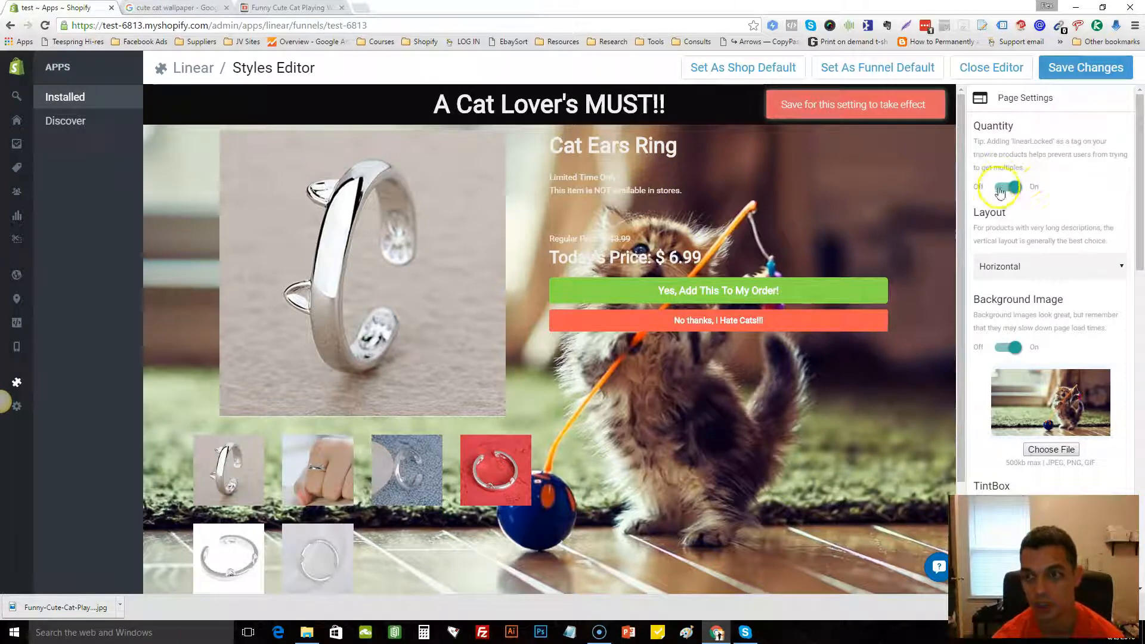
click(1009, 187)
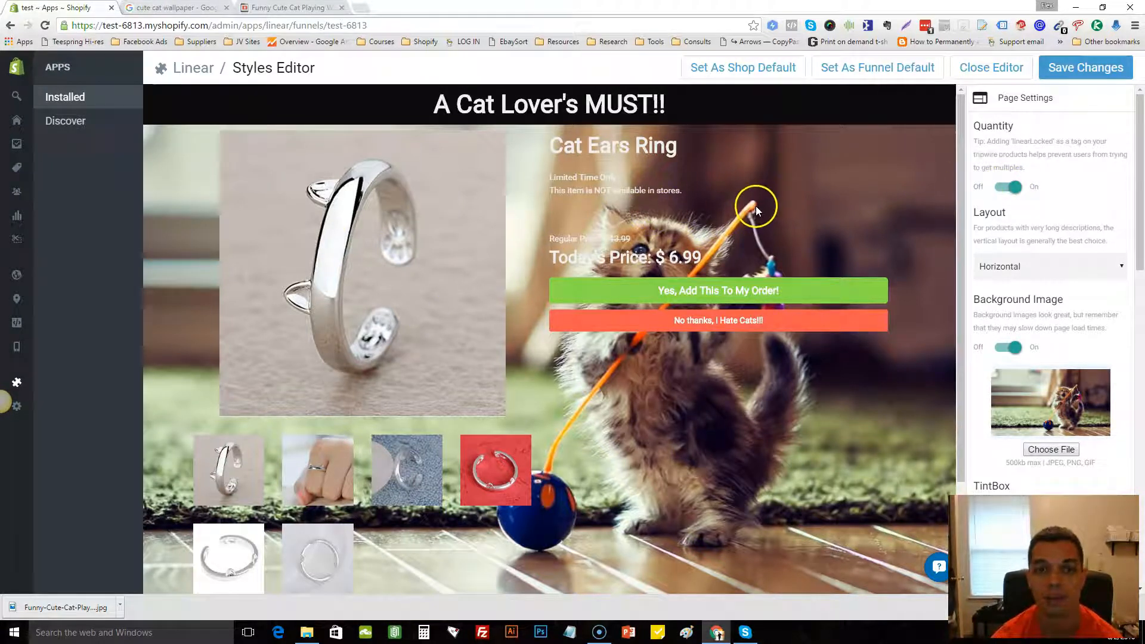
scroll(down, 3)
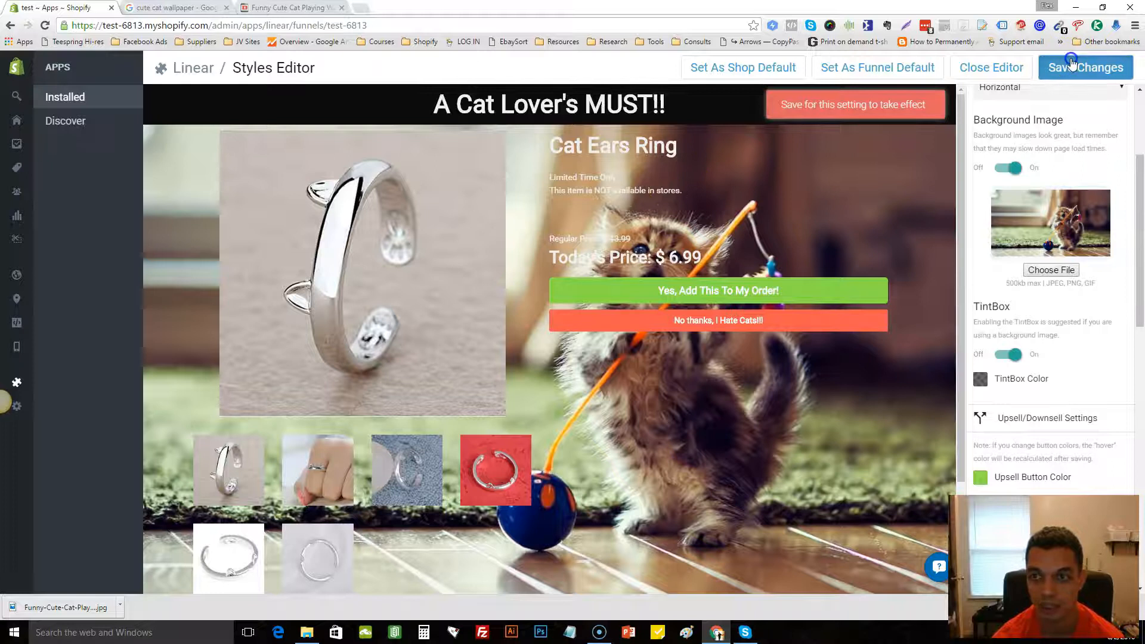
click(1086, 67)
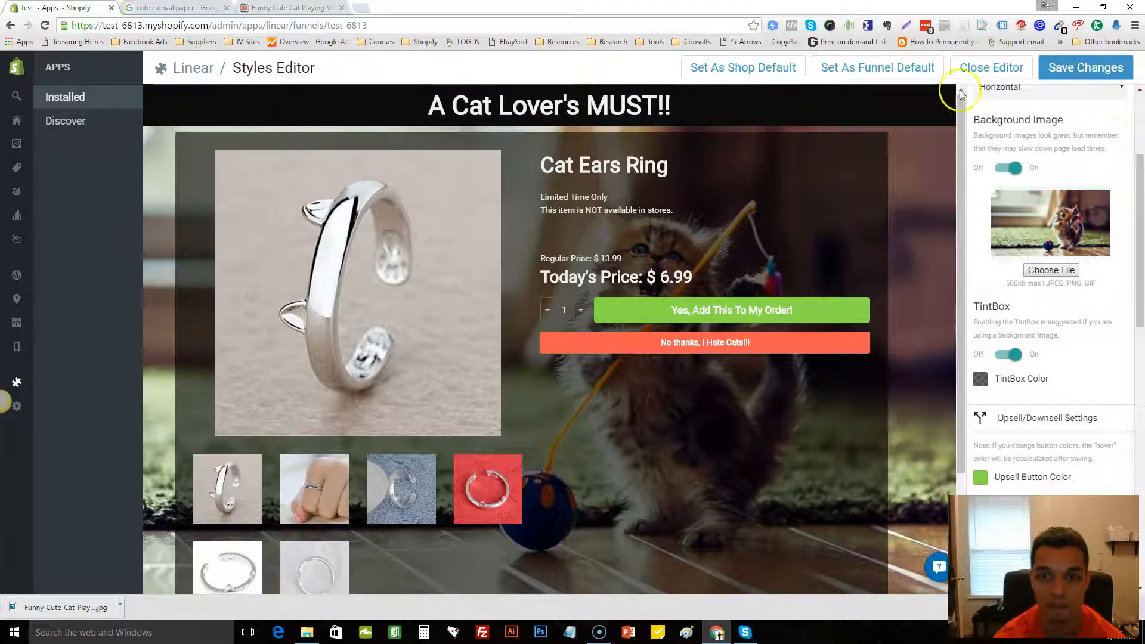
right_click(858, 67)
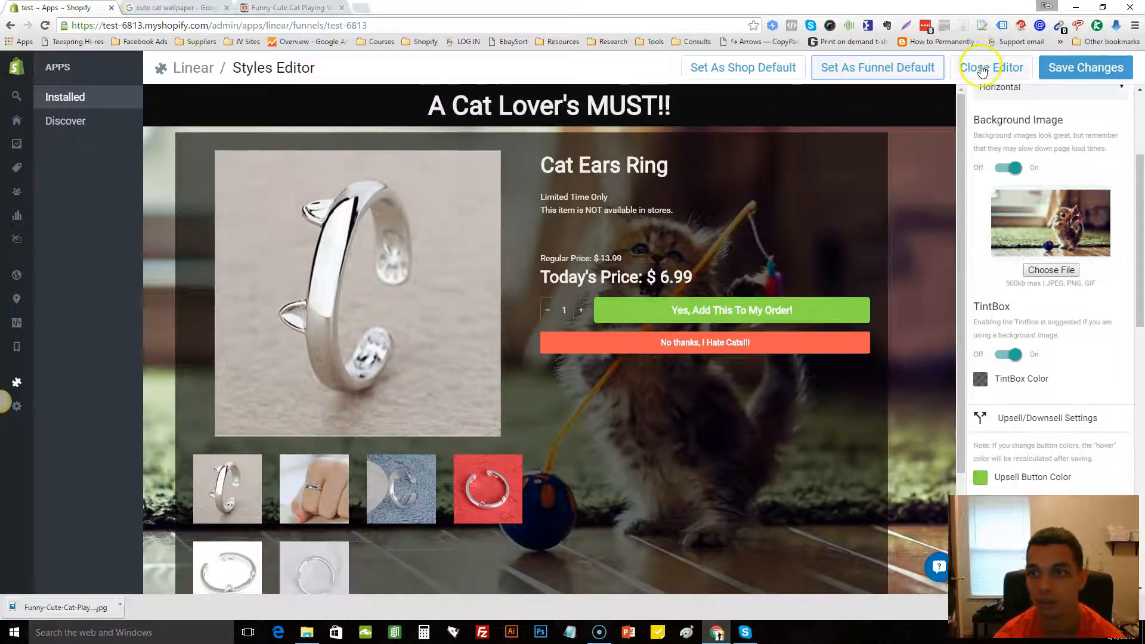
Step: Headline the Cute Cat Necklace page 'Our BEST Seller!!', save, and close the editor
click(992, 67)
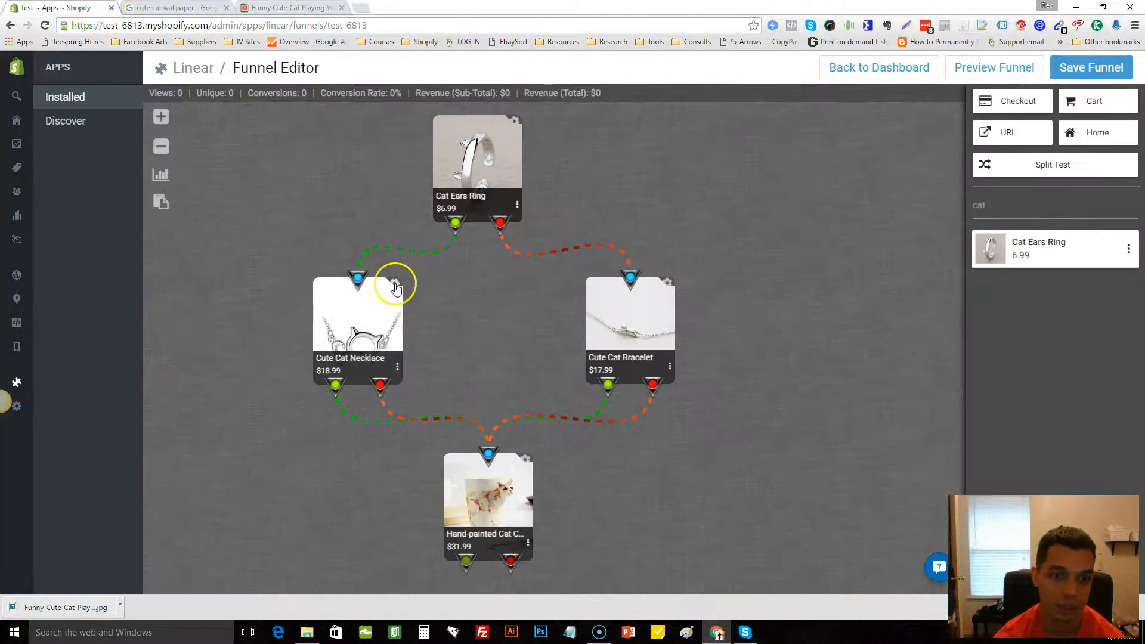
mouse_move(413, 318)
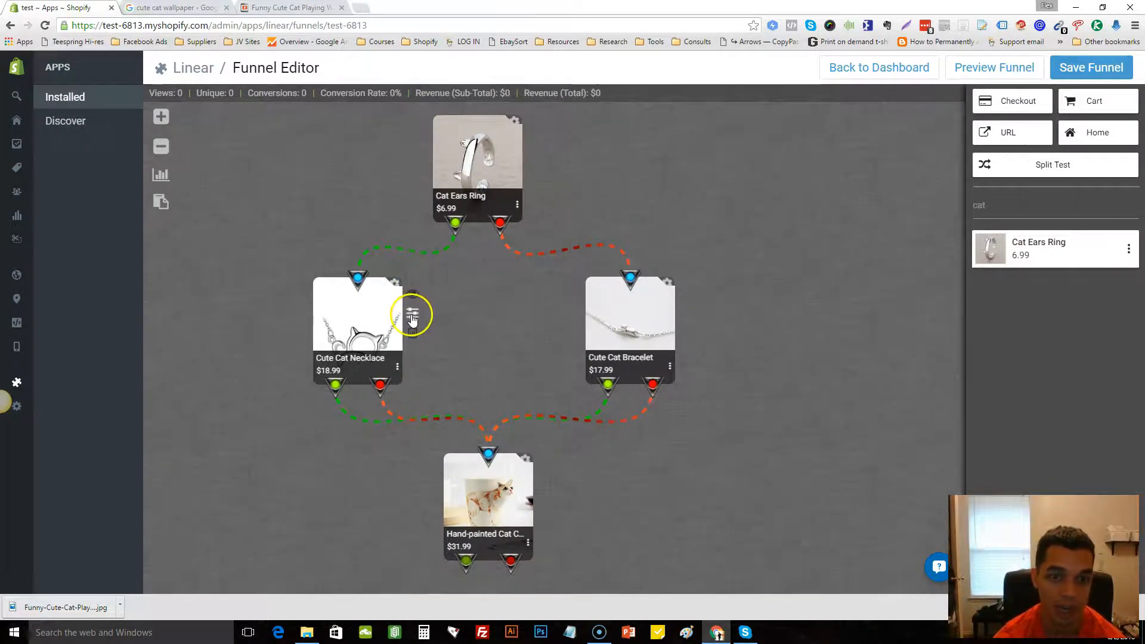
click(412, 315)
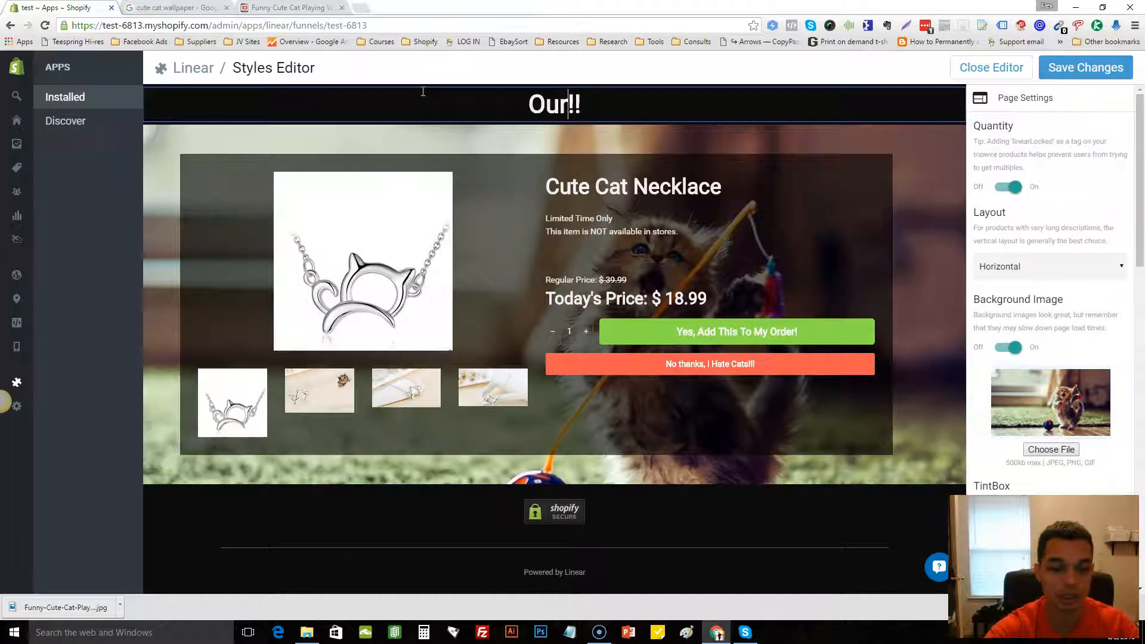
text(BEST S)
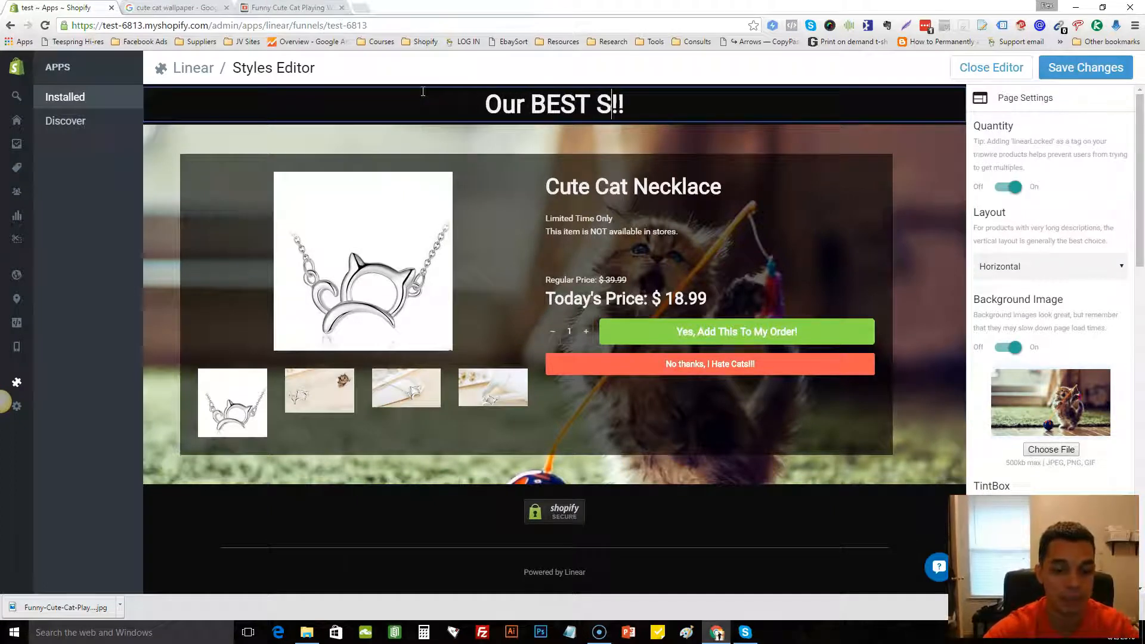
text(eller)
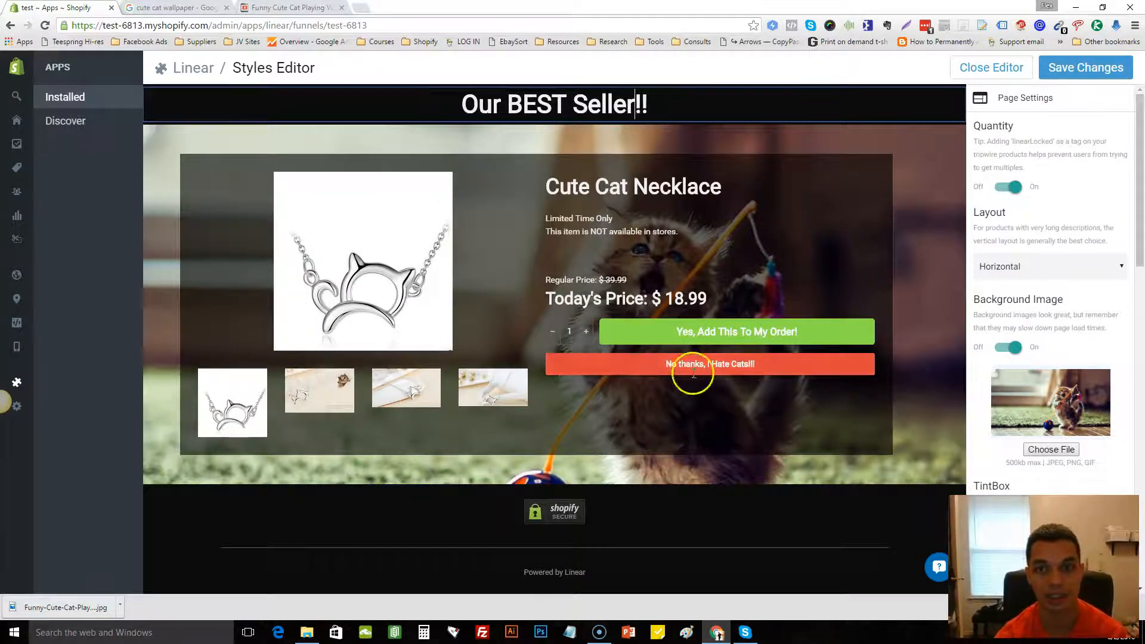
mouse_move(717, 251)
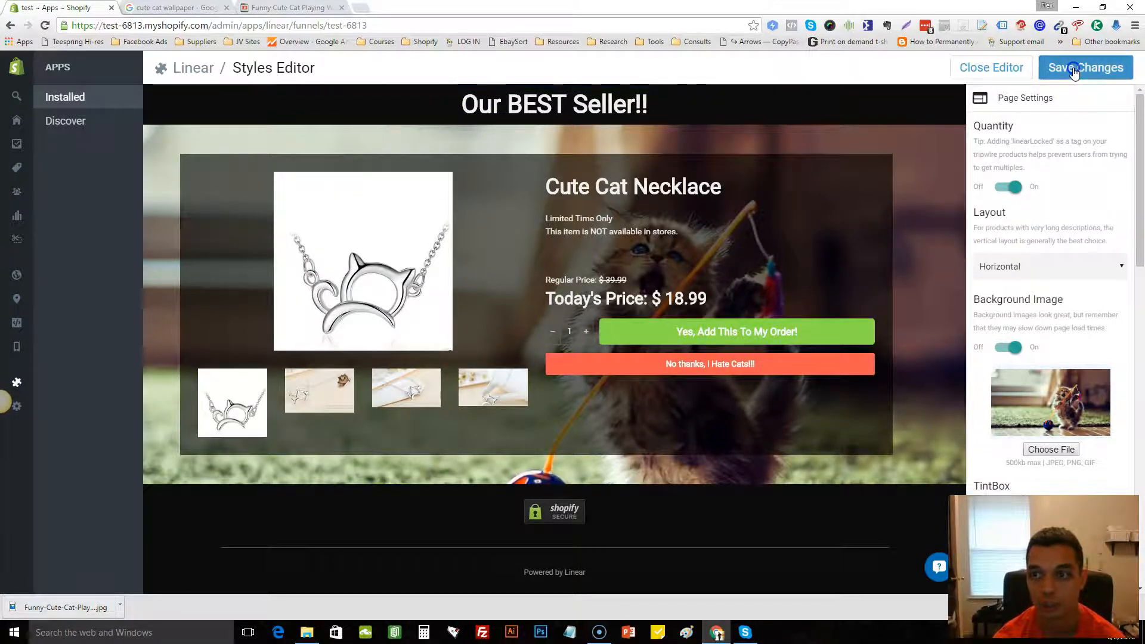
click(1085, 67)
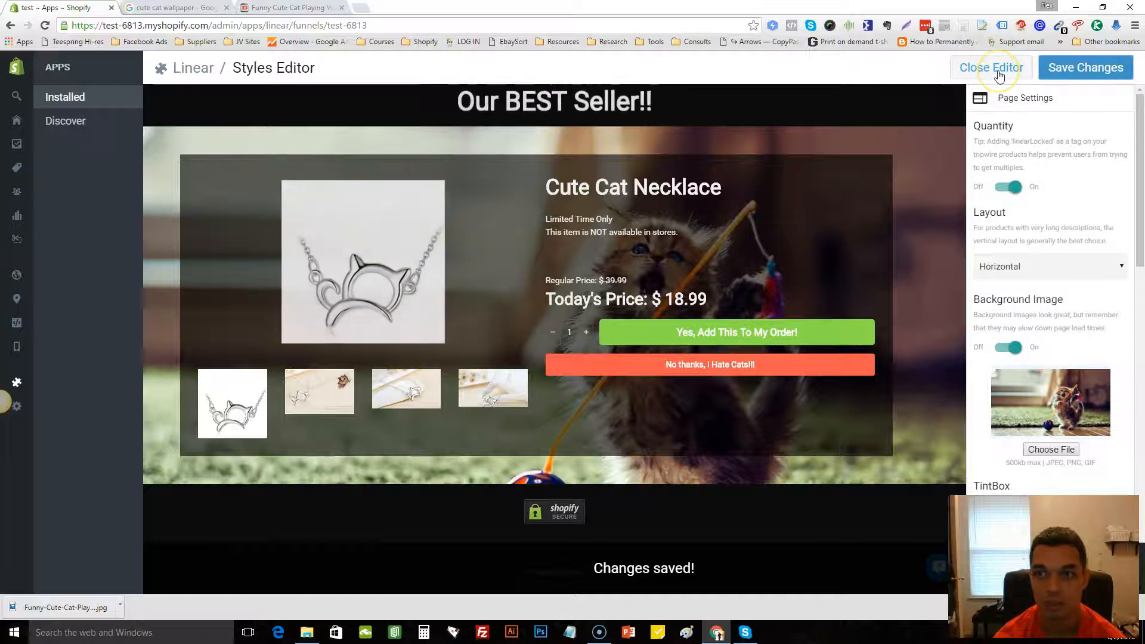
click(991, 67)
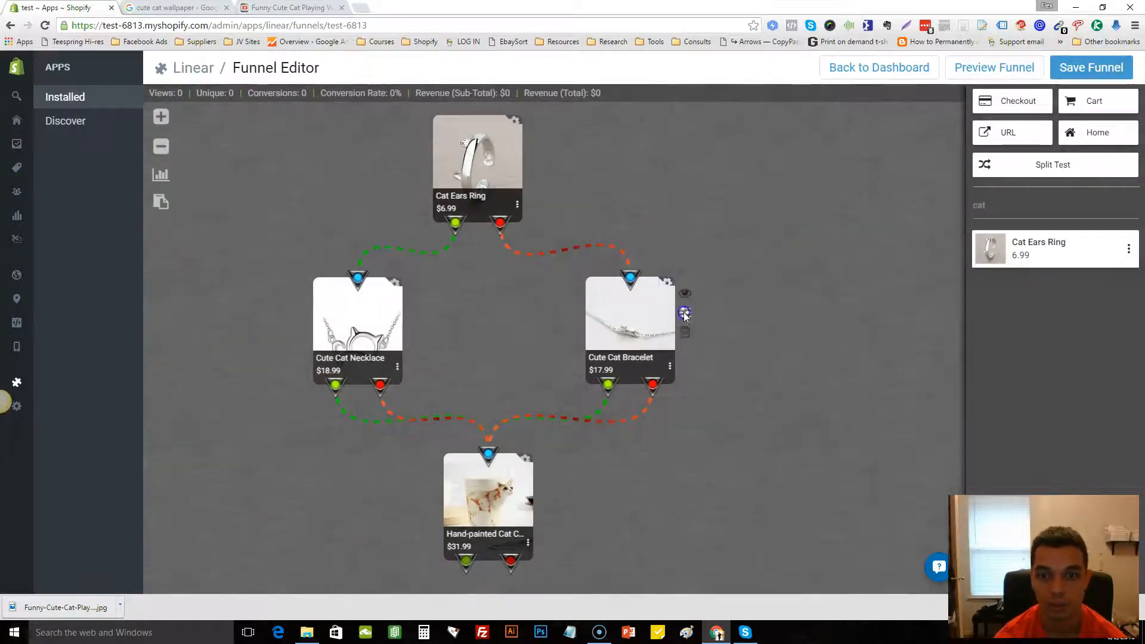
Step: Spell-correct the Cute Cat Bracelet headline to 'Limited Quantity Available !!', save, and close the editor
click(685, 312)
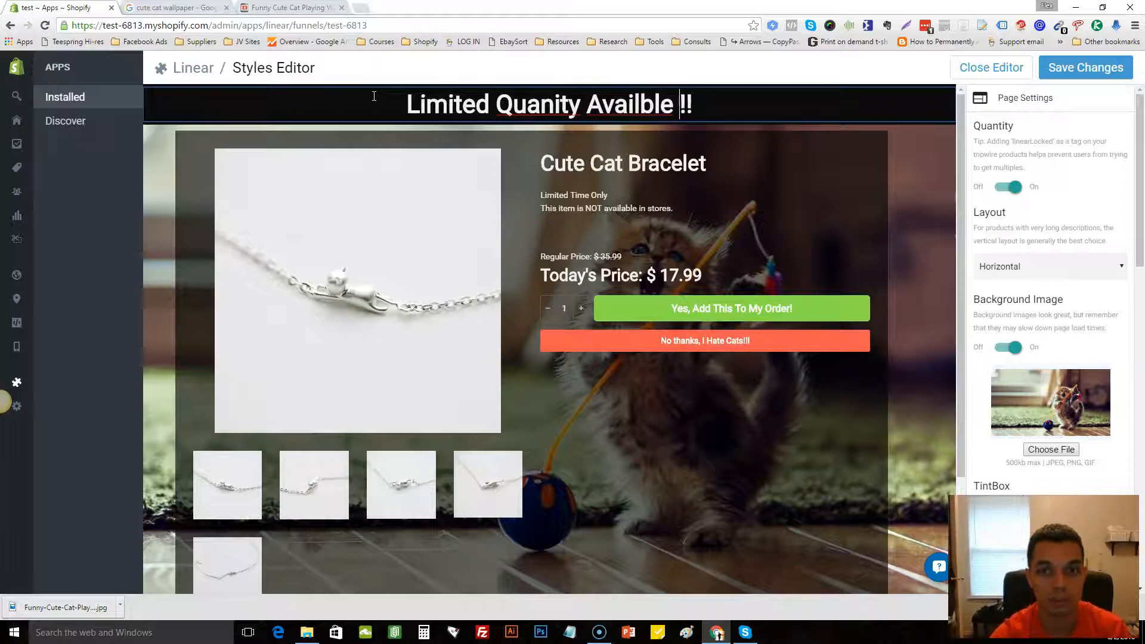
right_click(551, 104)
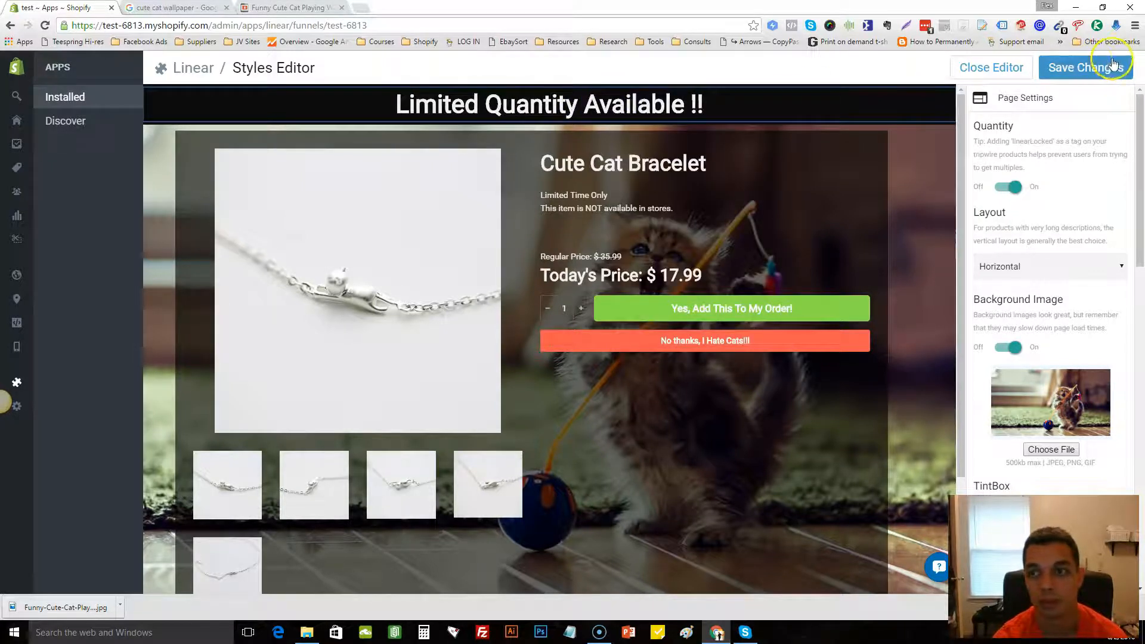
click(1086, 68)
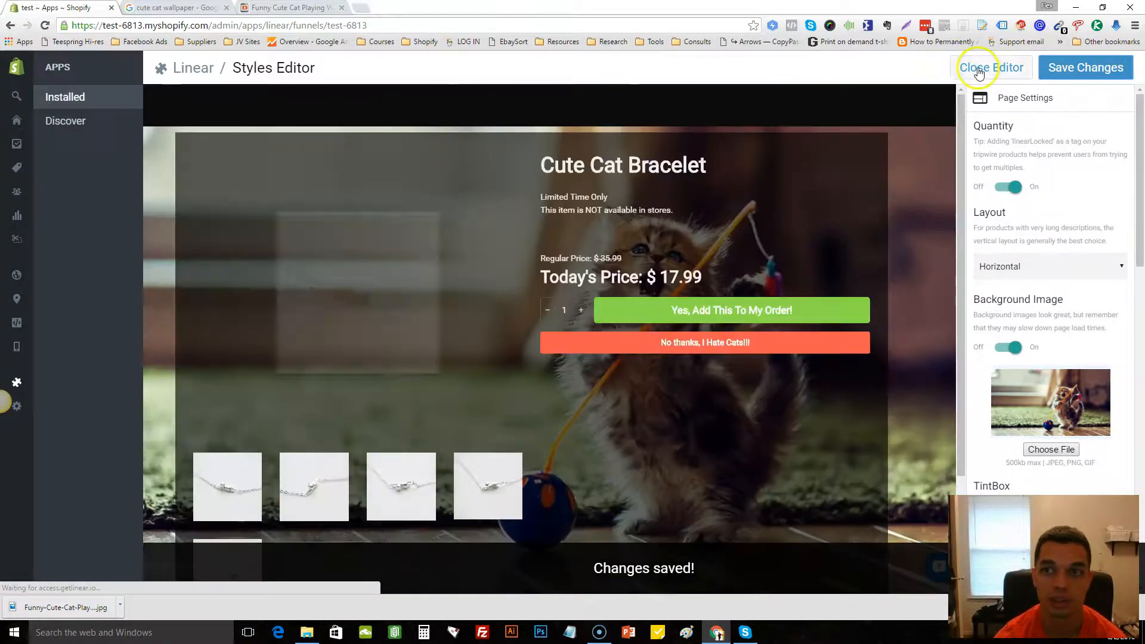
click(992, 67)
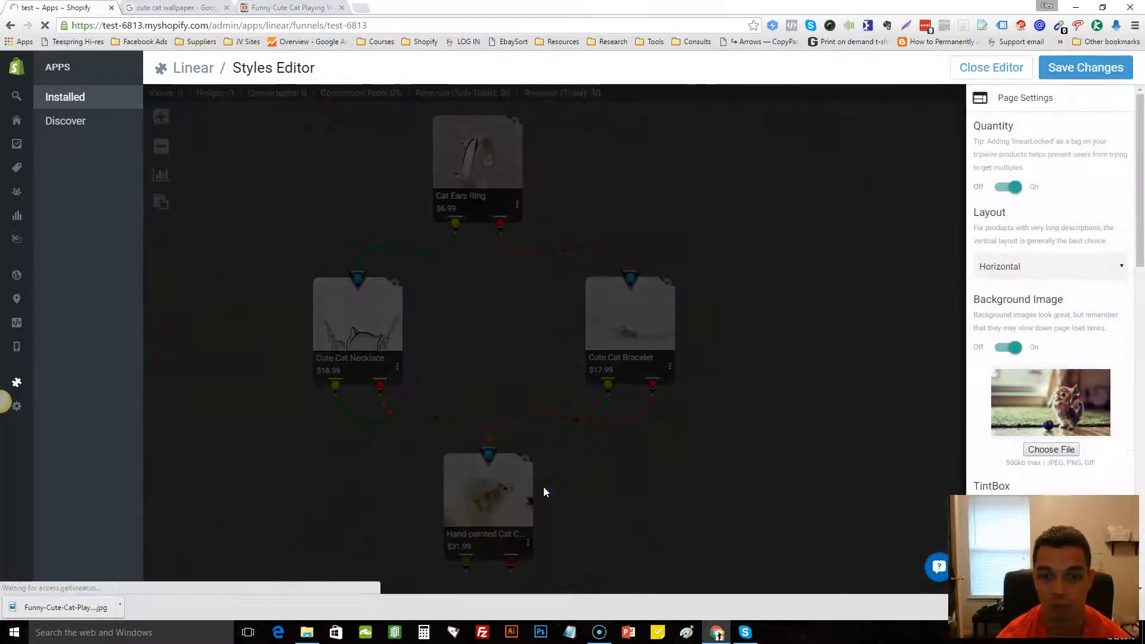
Step: Set the Hand-painted Cat Coffee Mug page headline to 'Last Chance Offer!!' and save
click(488, 488)
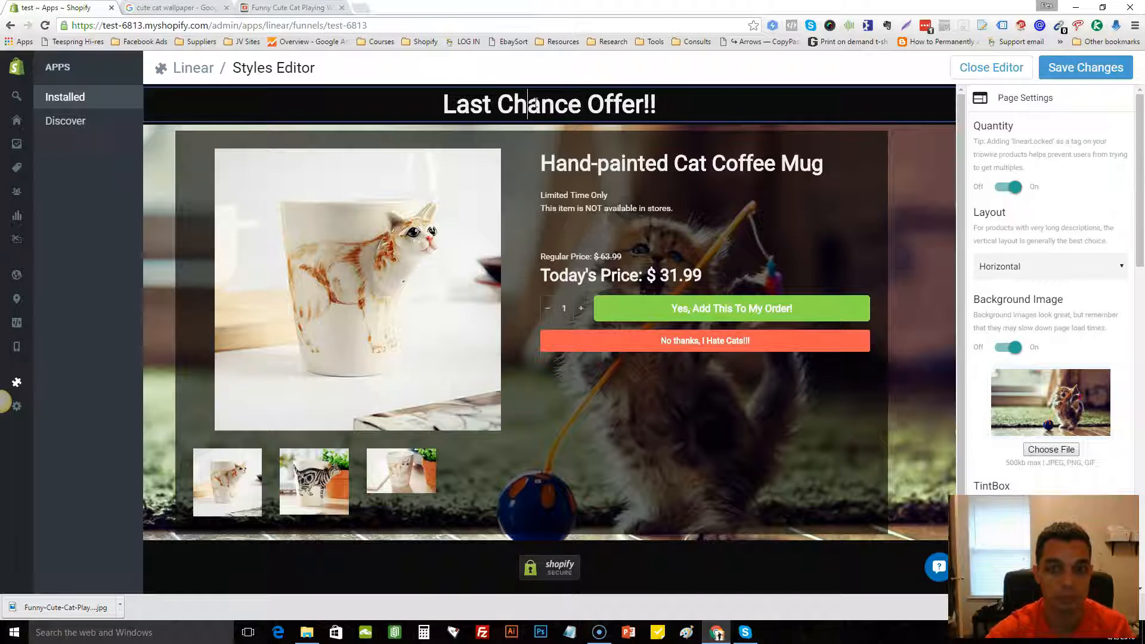
click(1084, 67)
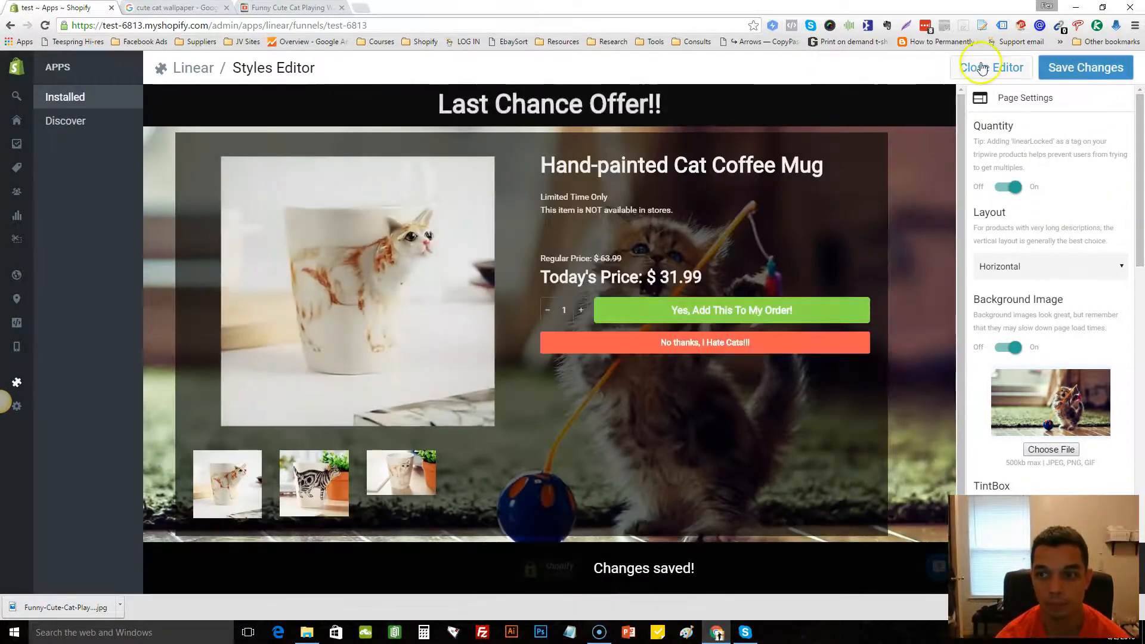
Step: Launch the funnel preview and accept the Cat Ears Ring offer to advance
click(992, 67)
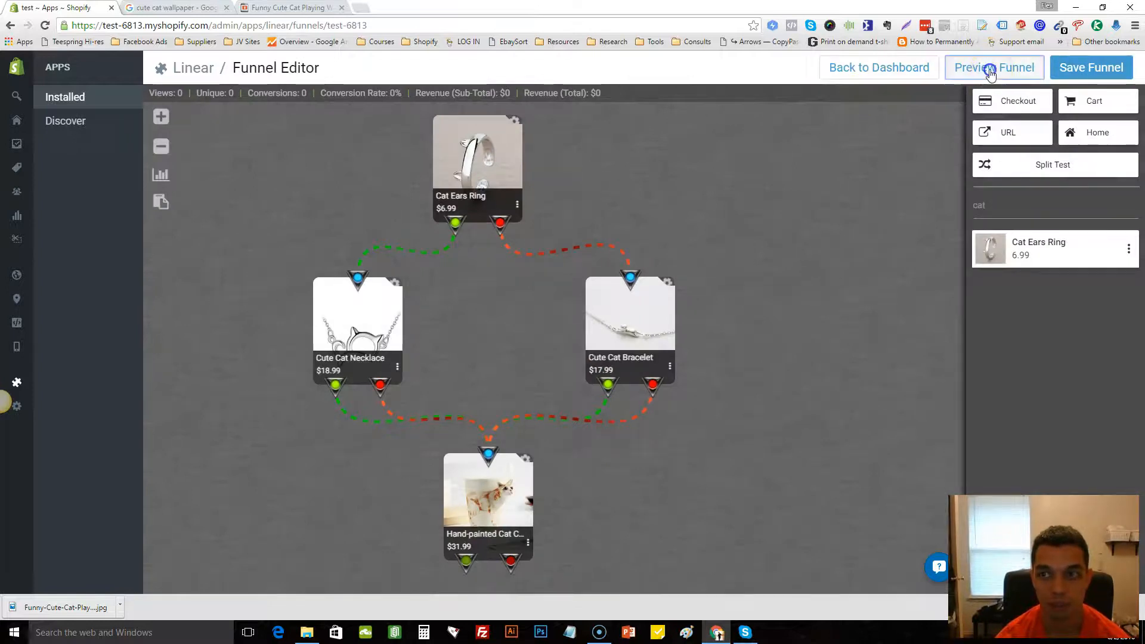
click(995, 68)
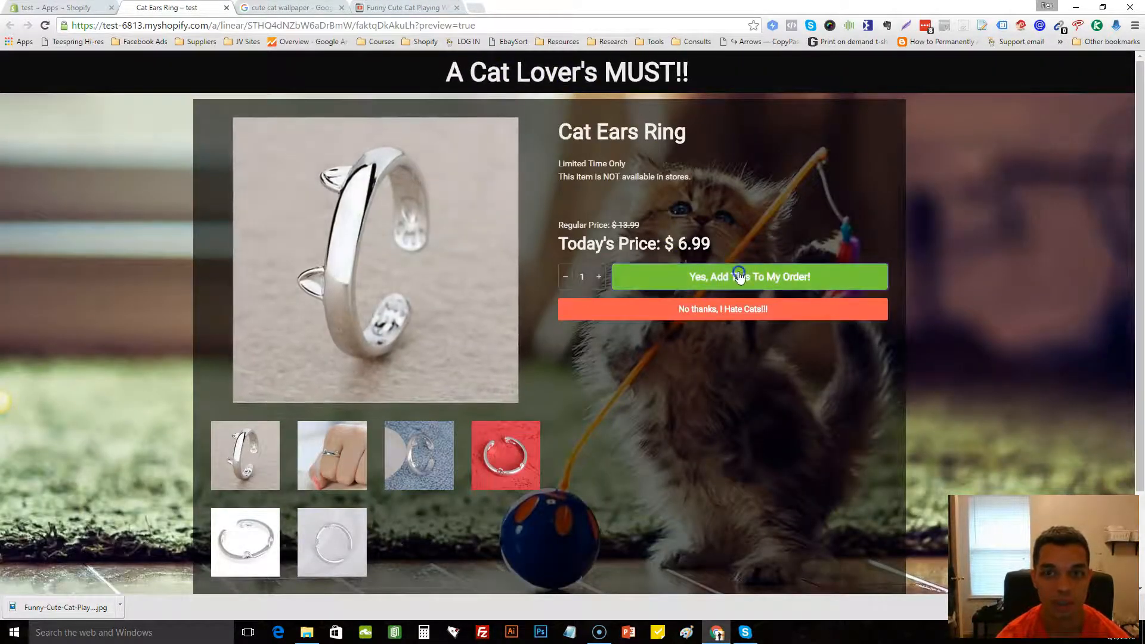
click(749, 276)
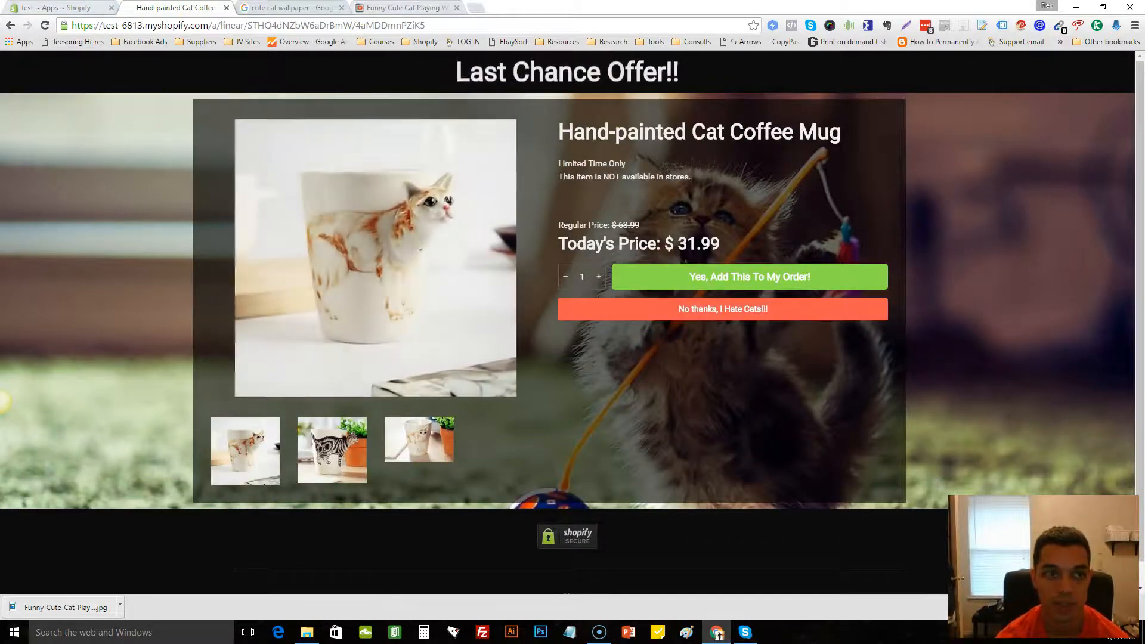
Step: Save the Cat Lovers funnel, confirming 'Funnel saved!', and return to the dashboard
click(58, 7)
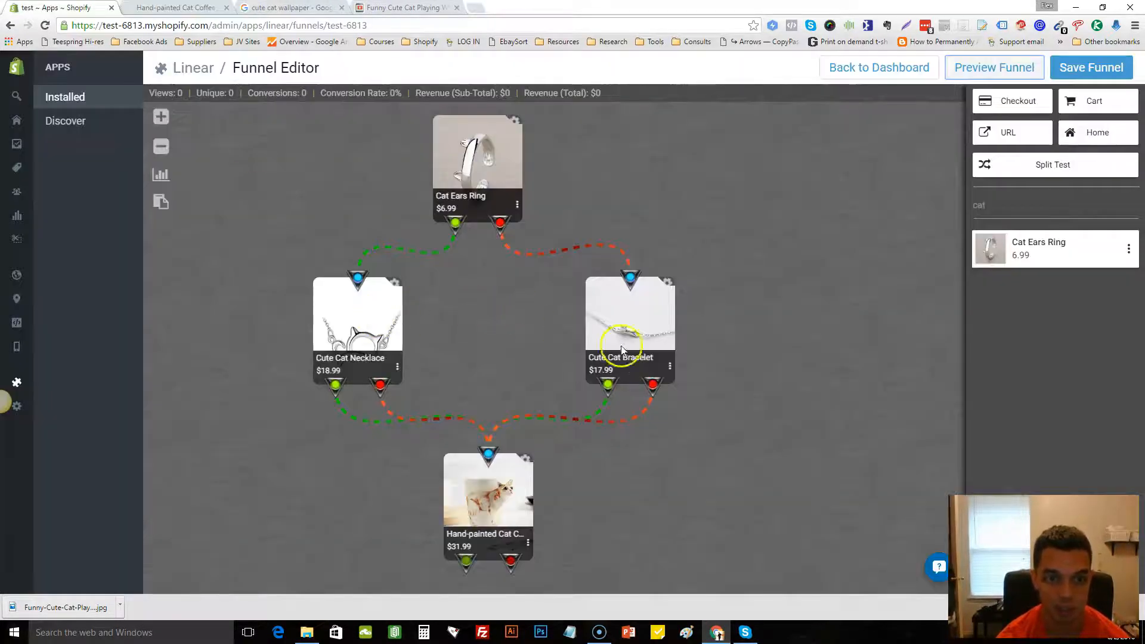
mouse_move(734, 330)
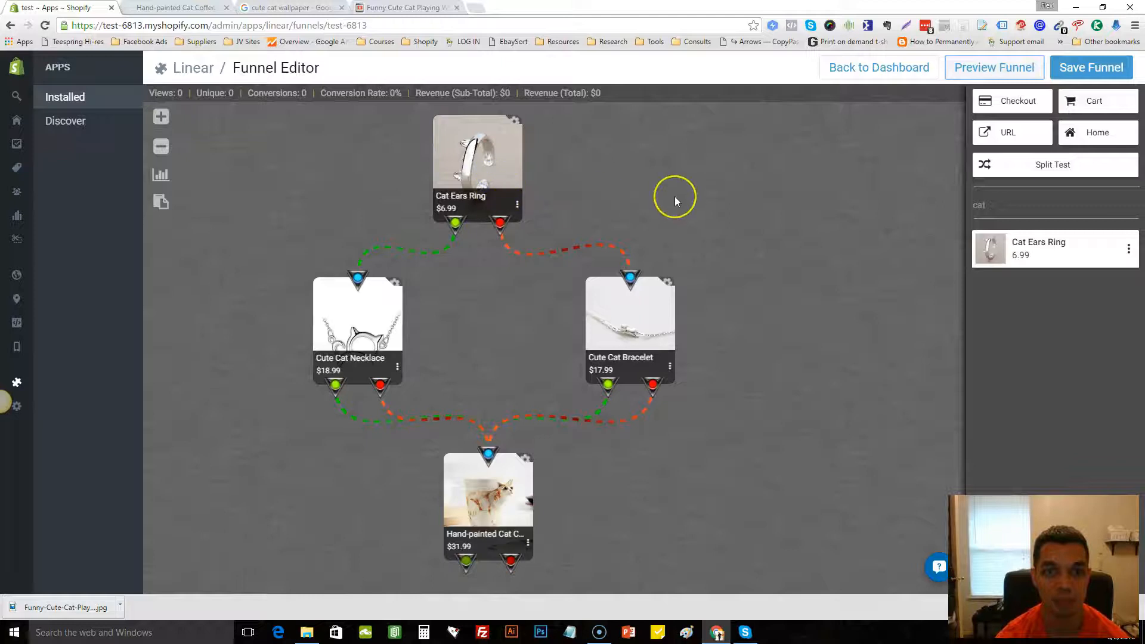
mouse_move(675, 201)
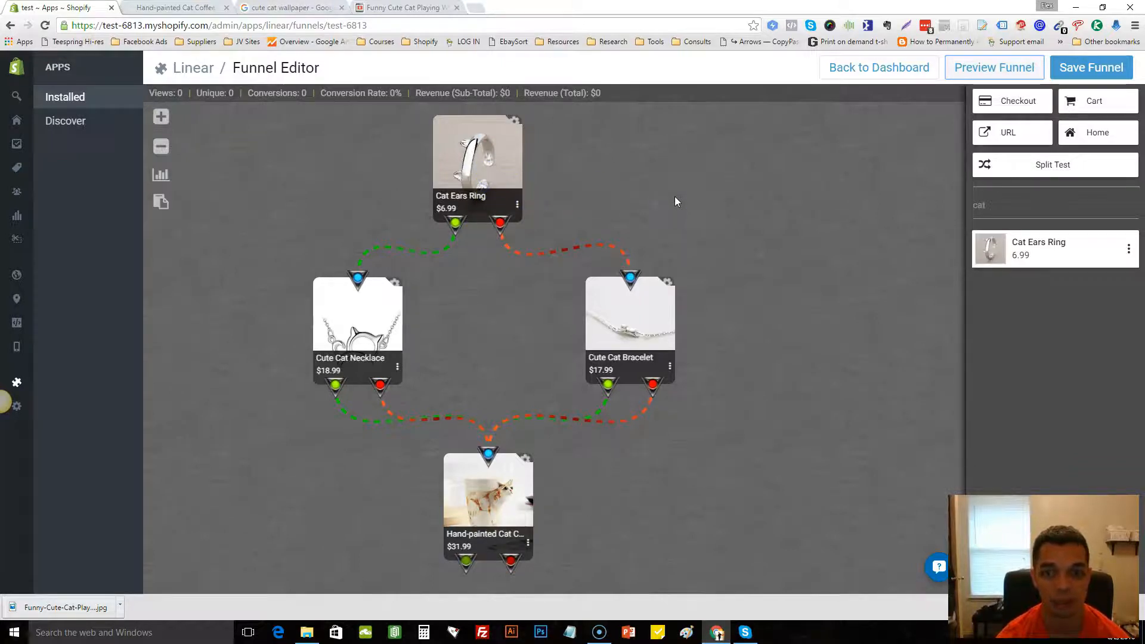
mouse_move(614, 197)
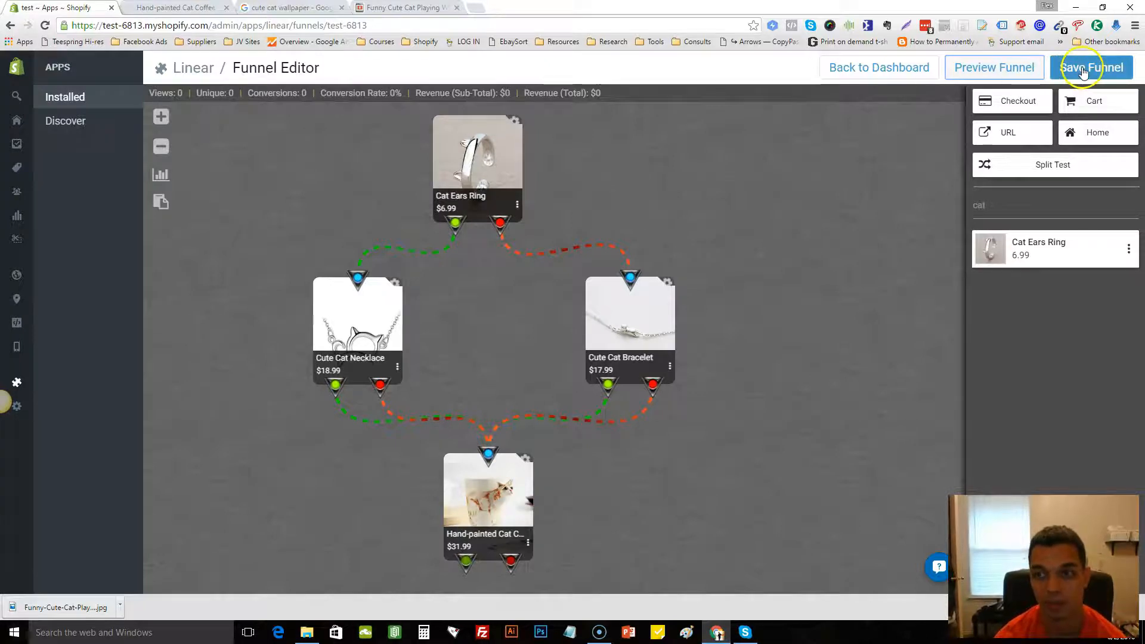
click(1091, 67)
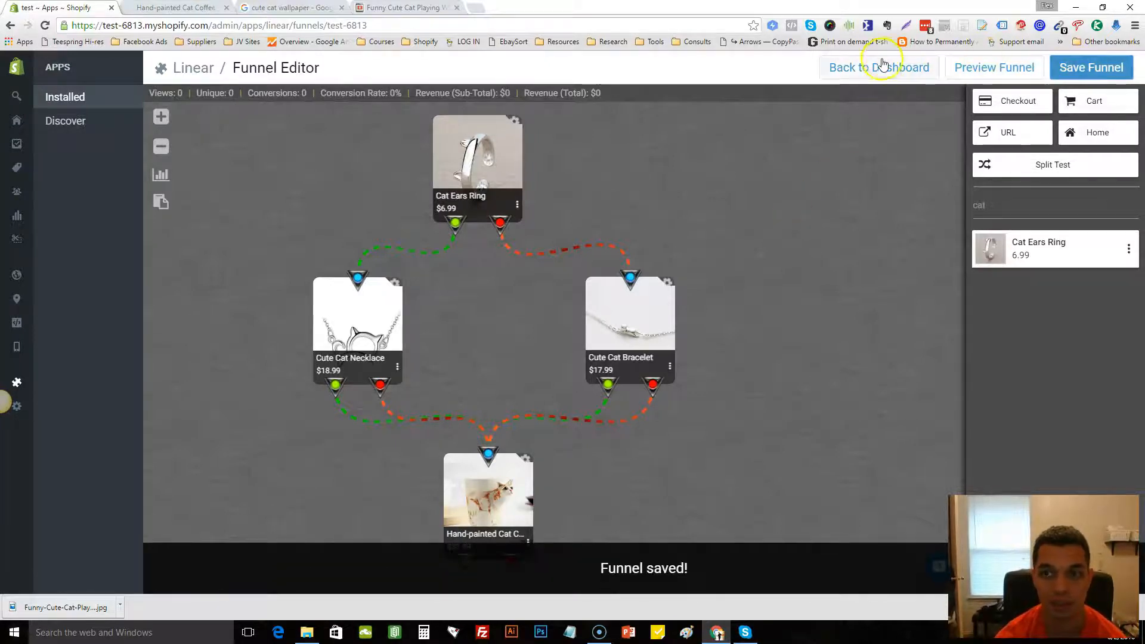
click(878, 68)
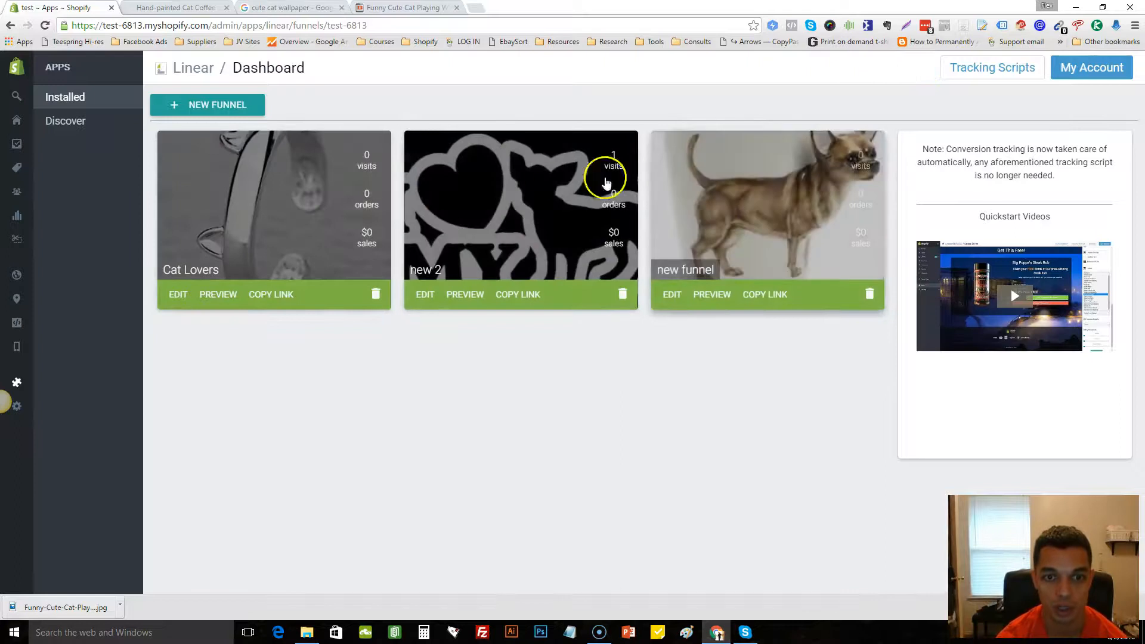
mouse_move(497, 283)
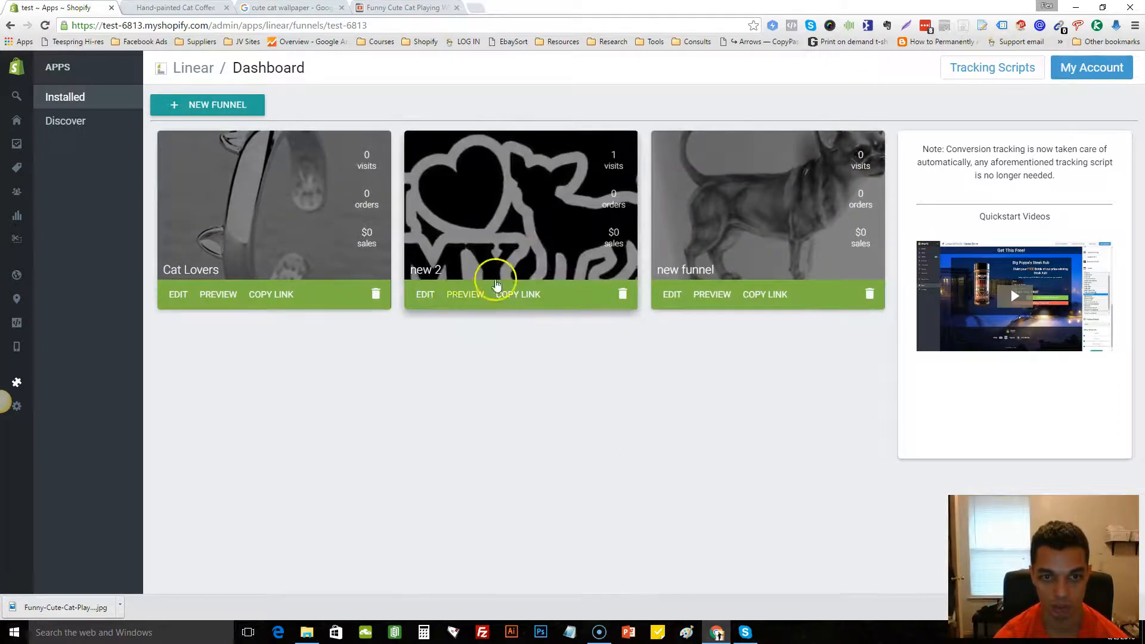
Step: Preview the 'new 2' funnel and accept the Chihuahua 3D Cup upsell, reaching $63.83 checkout
click(465, 294)
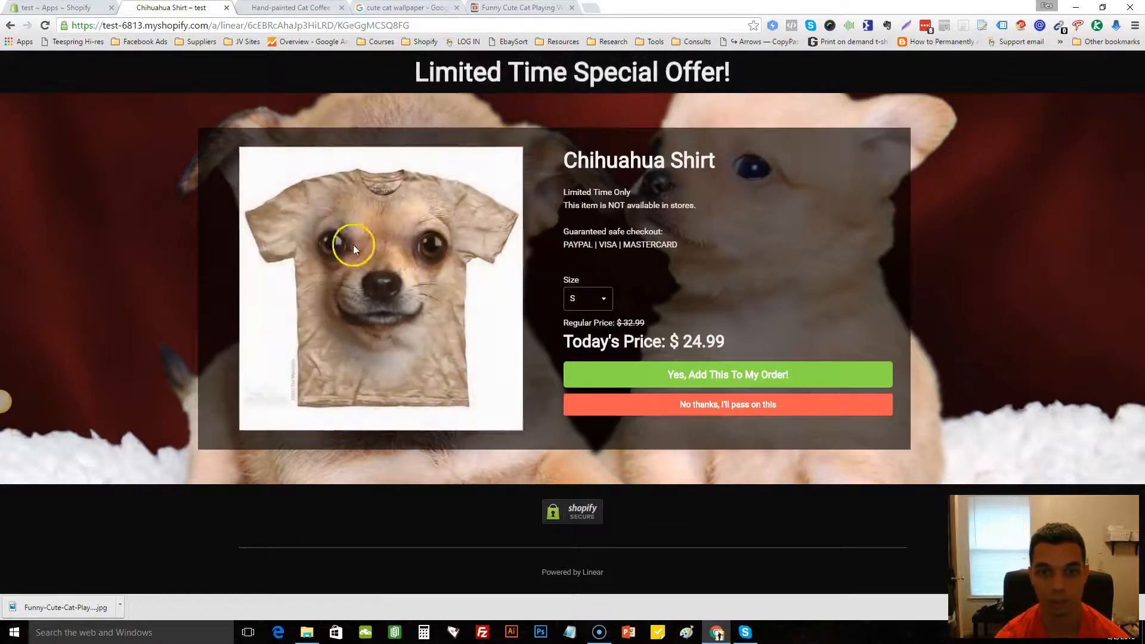
mouse_move(716, 405)
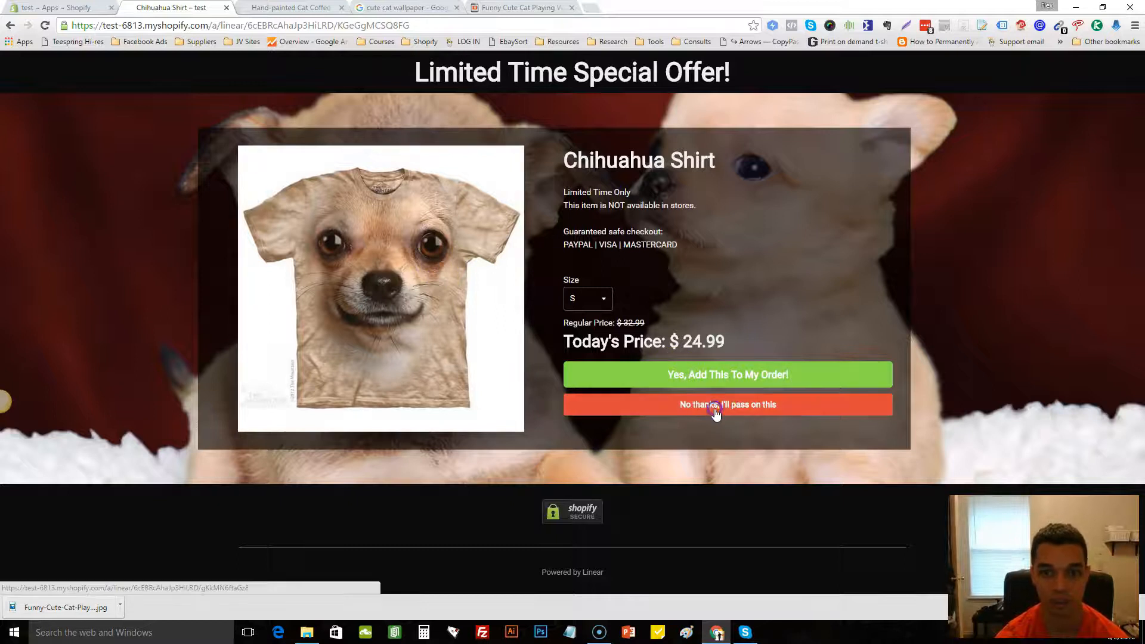
click(727, 404)
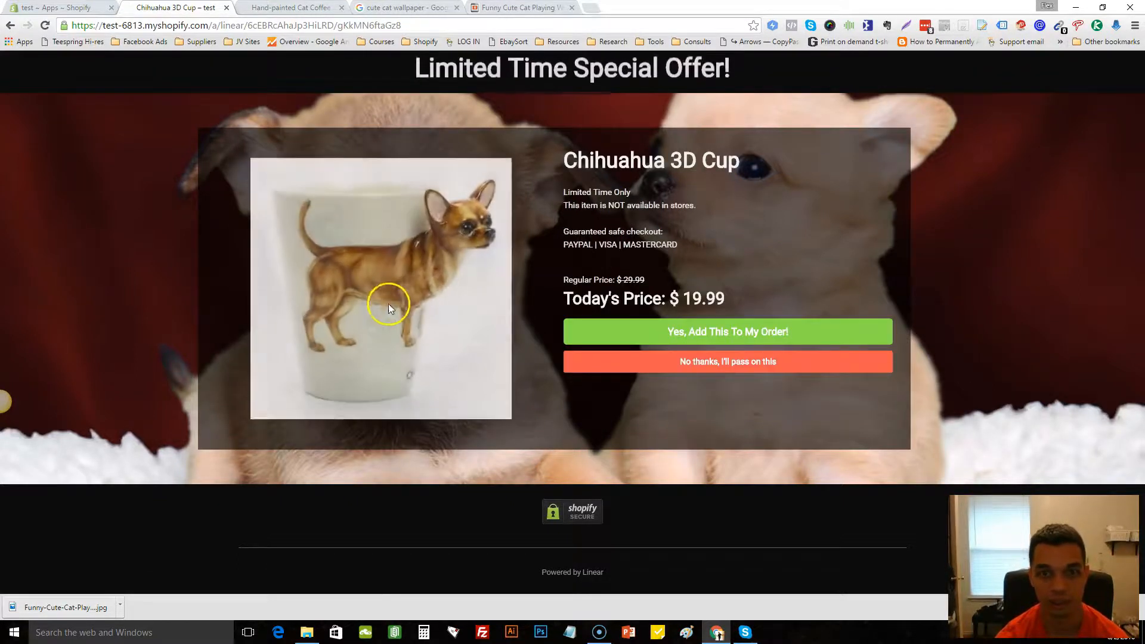
click(726, 331)
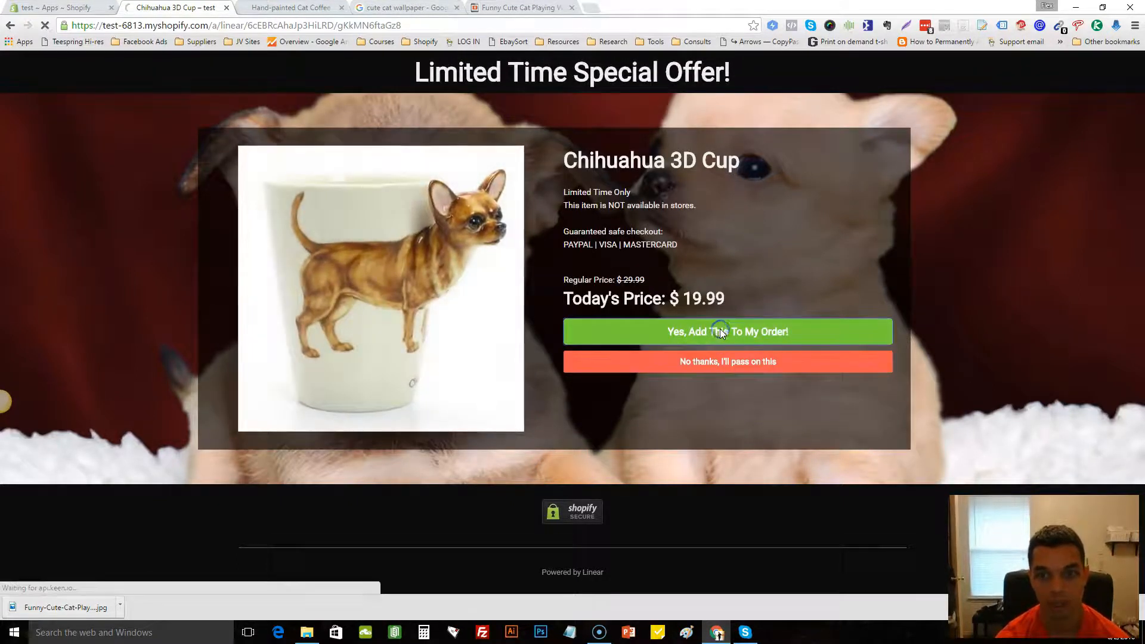
click(726, 331)
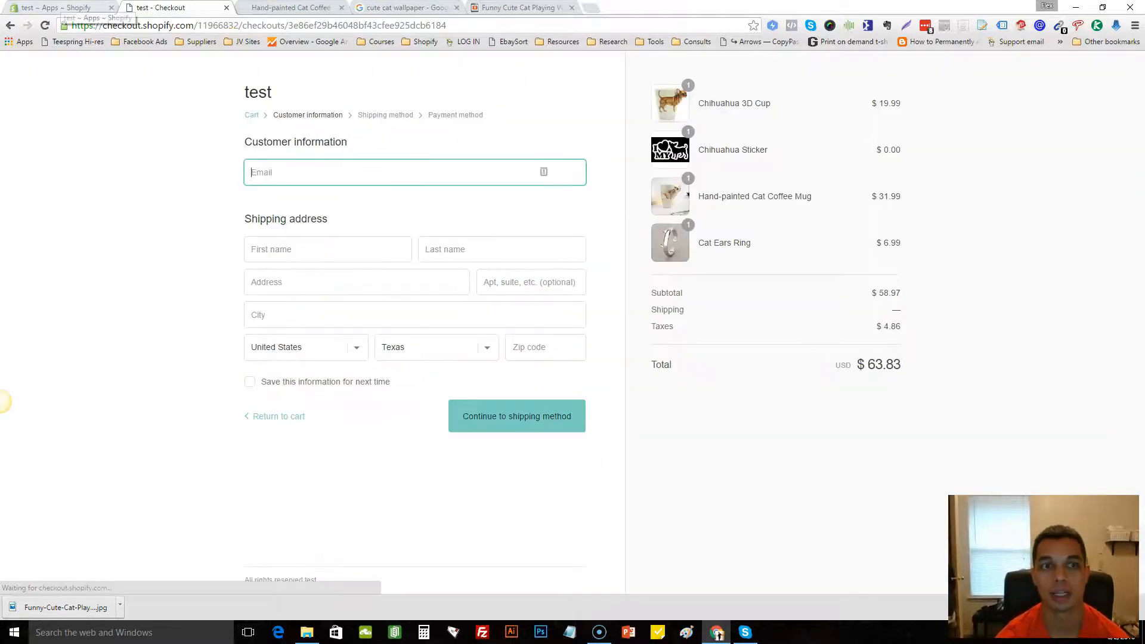
click(62, 8)
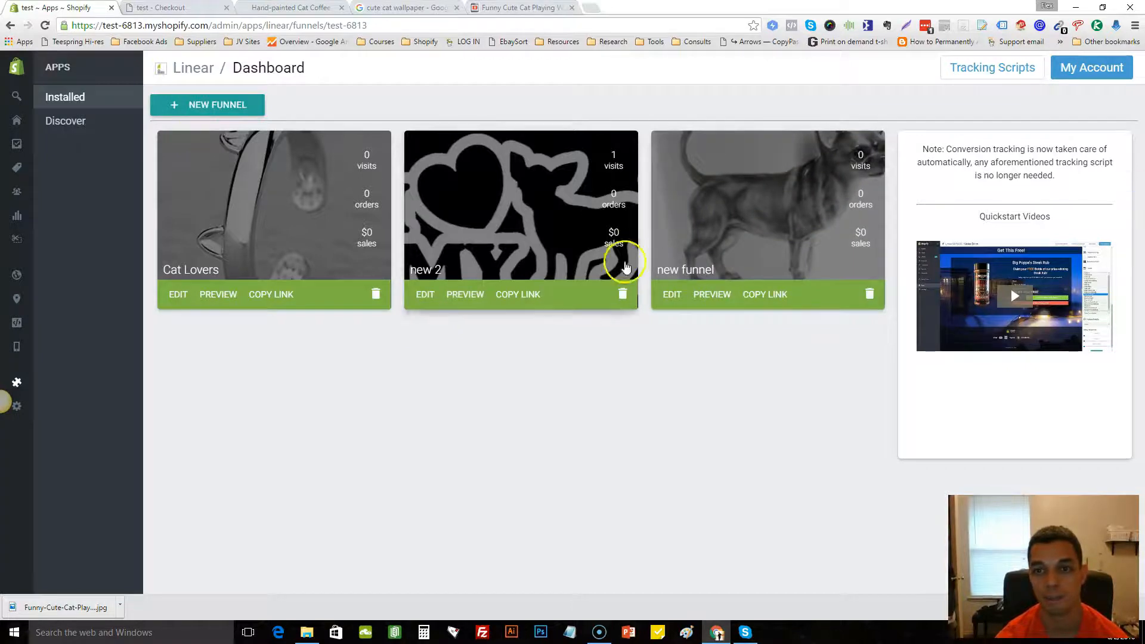
mouse_move(860, 234)
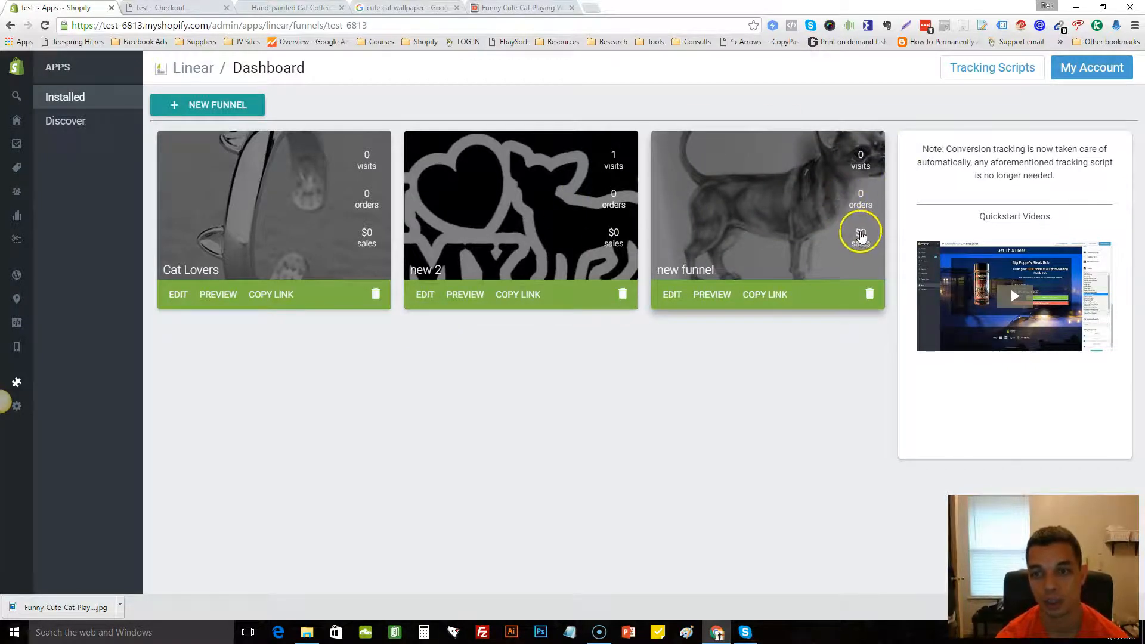
mouse_move(354, 208)
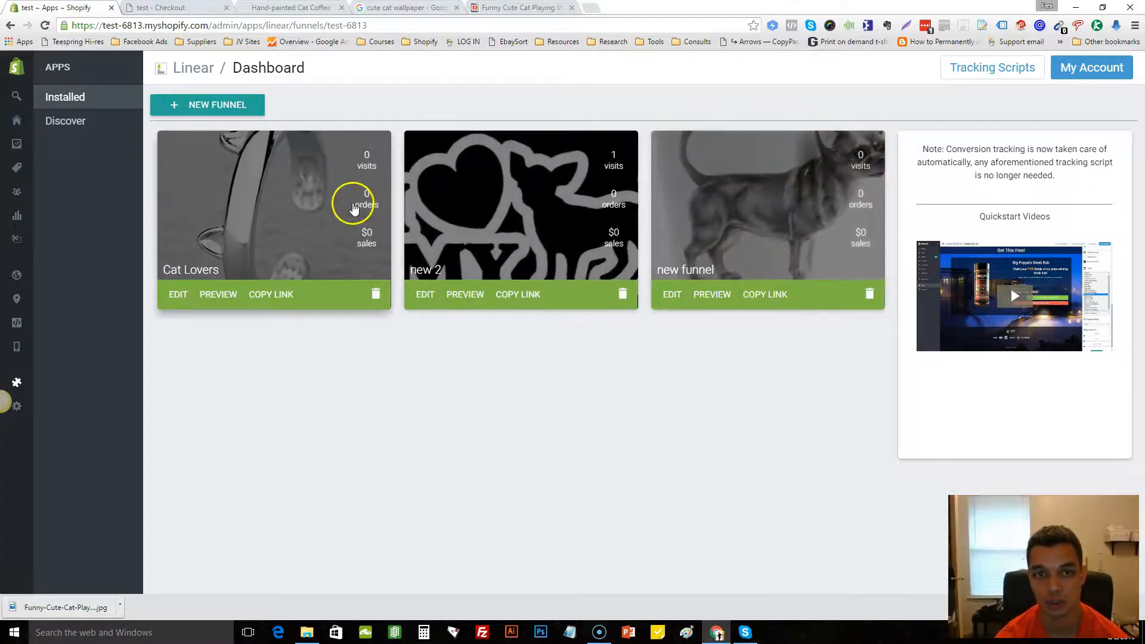
mouse_move(721, 224)
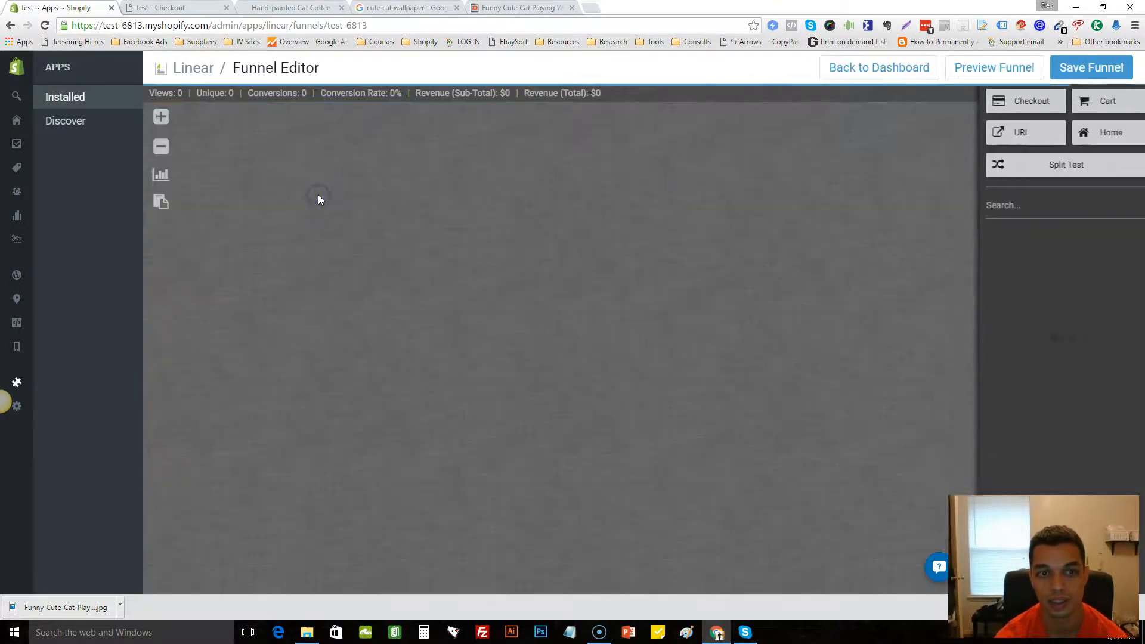
Step: Turn on per-page conversion percentages in the Cat Lovers funnel editor
click(160, 175)
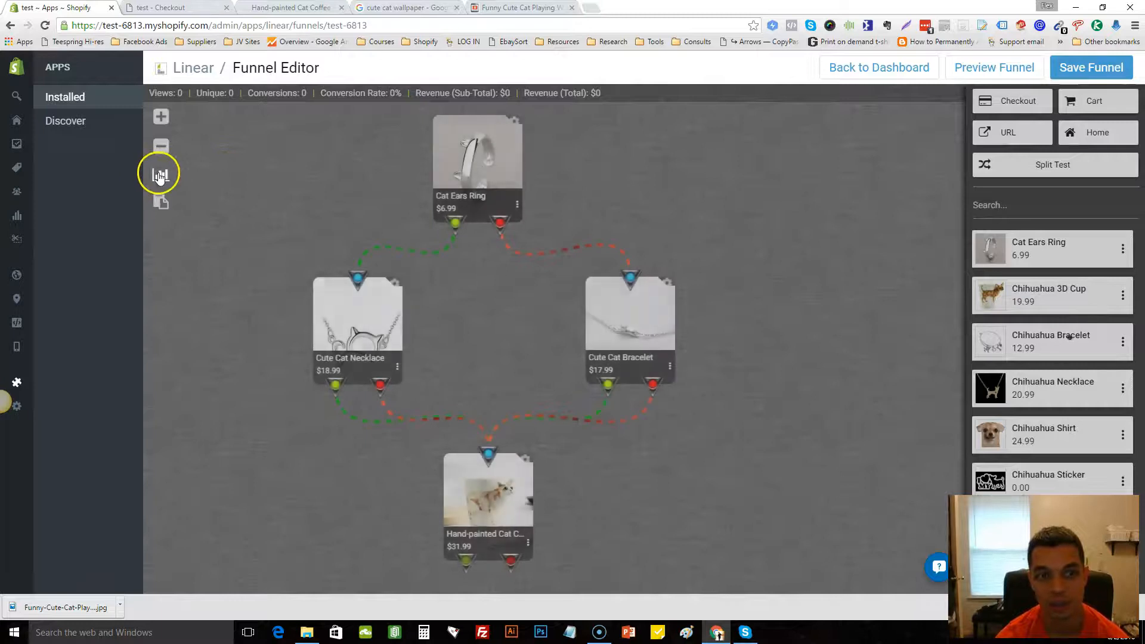
click(160, 176)
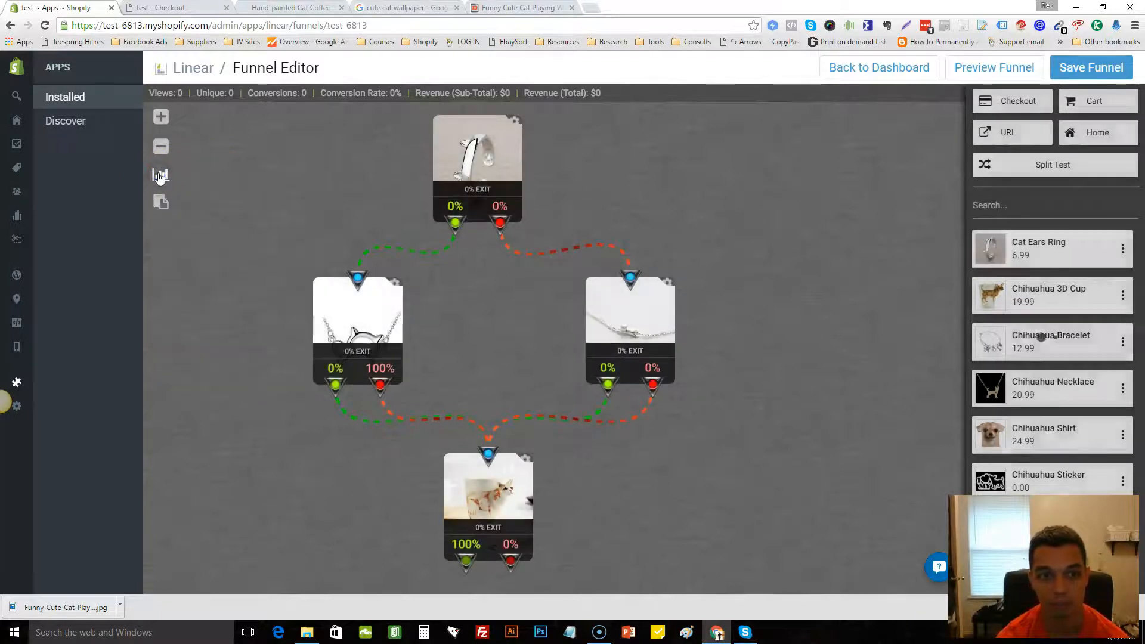
mouse_move(595, 248)
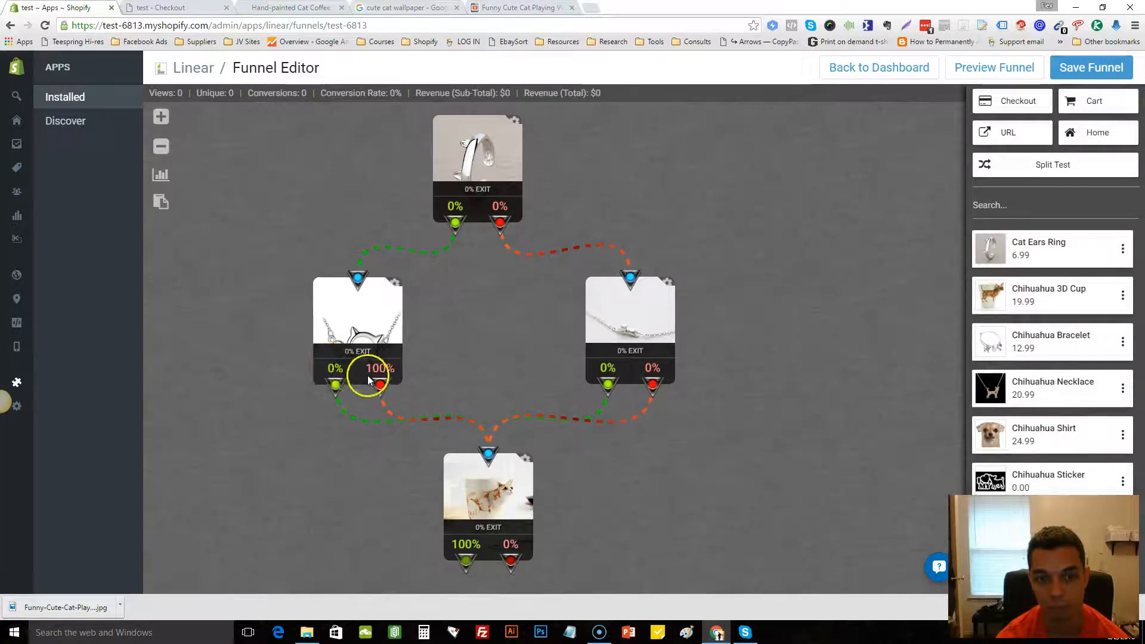
mouse_move(526, 219)
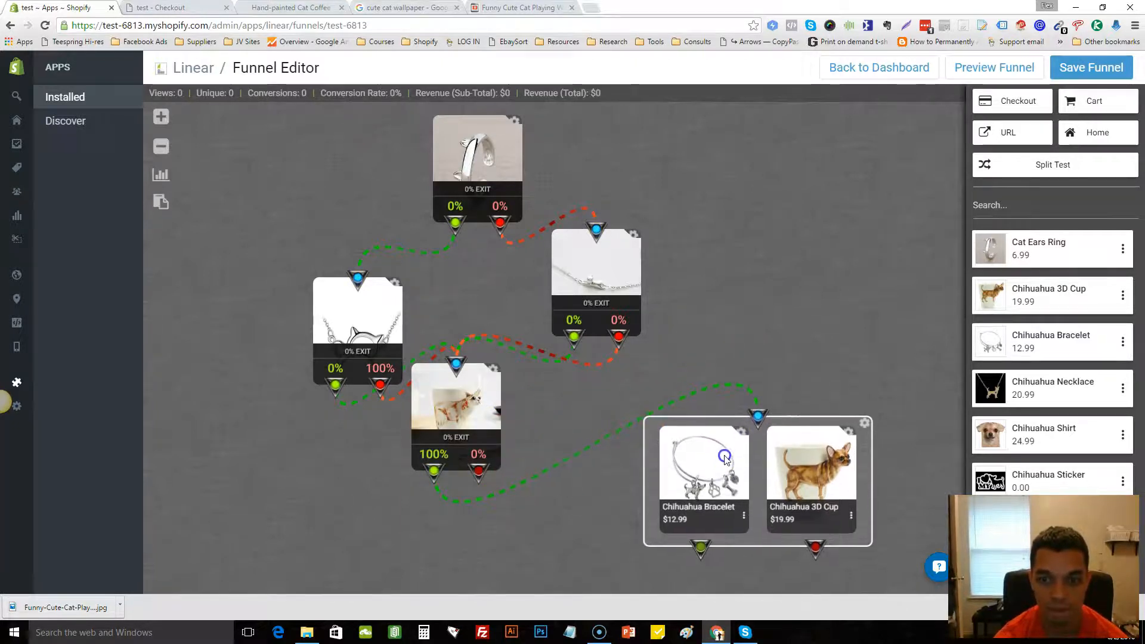
mouse_move(562, 444)
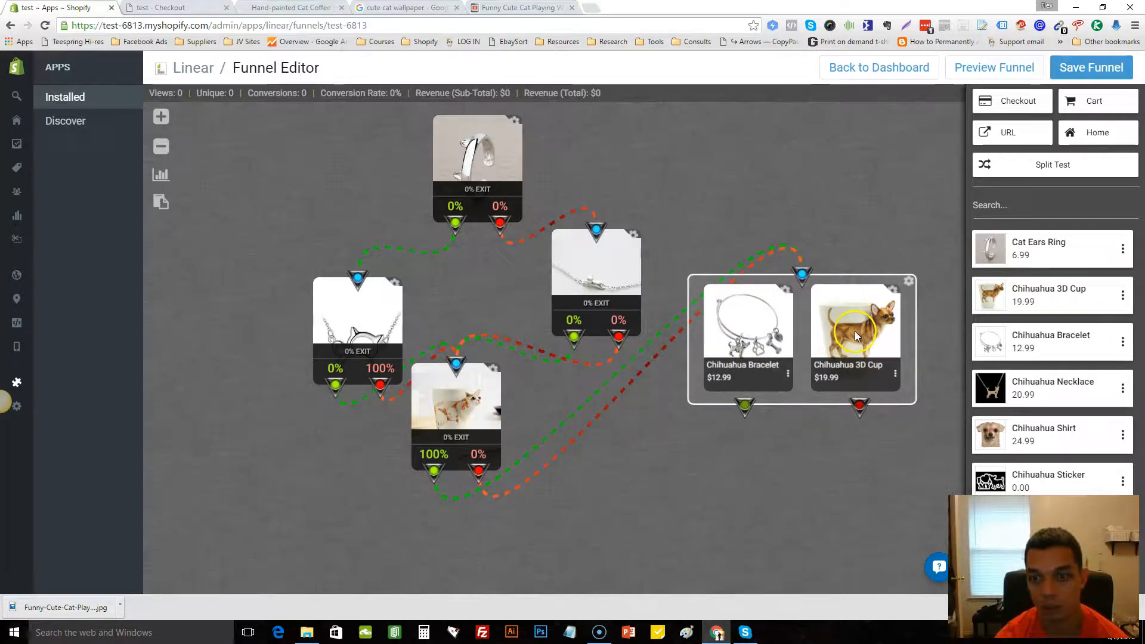
mouse_move(735, 340)
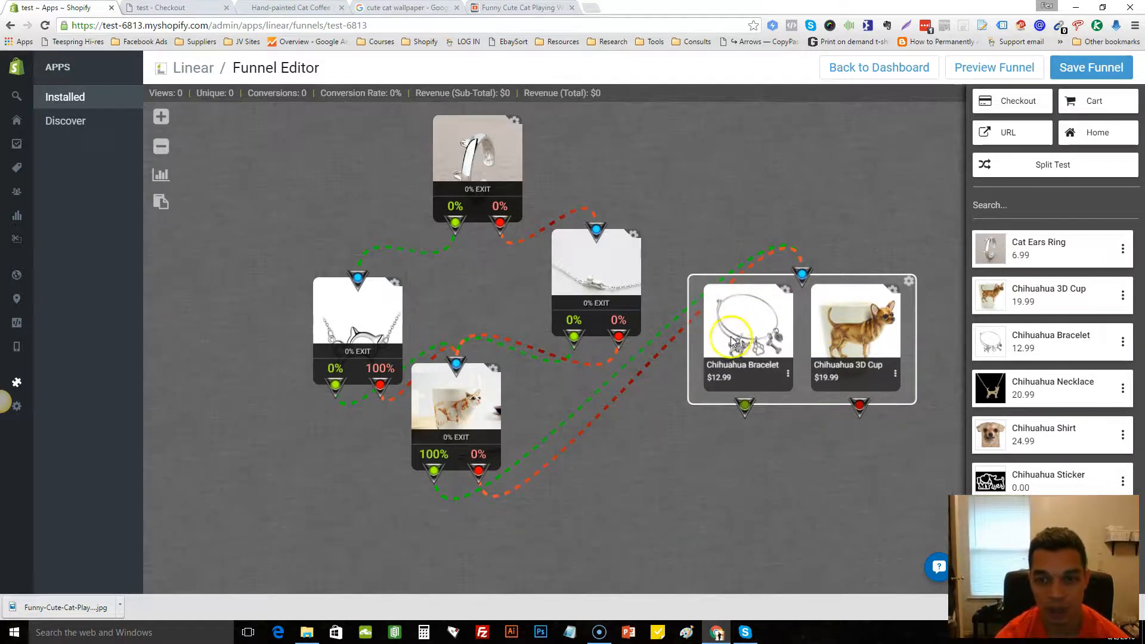
mouse_move(758, 352)
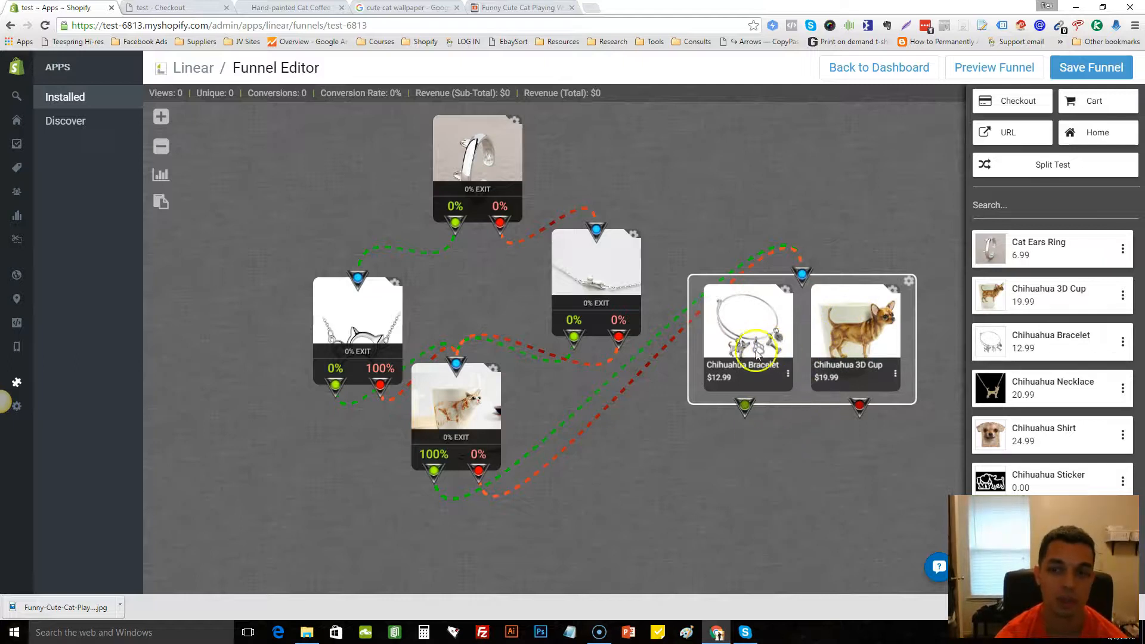
mouse_move(895, 380)
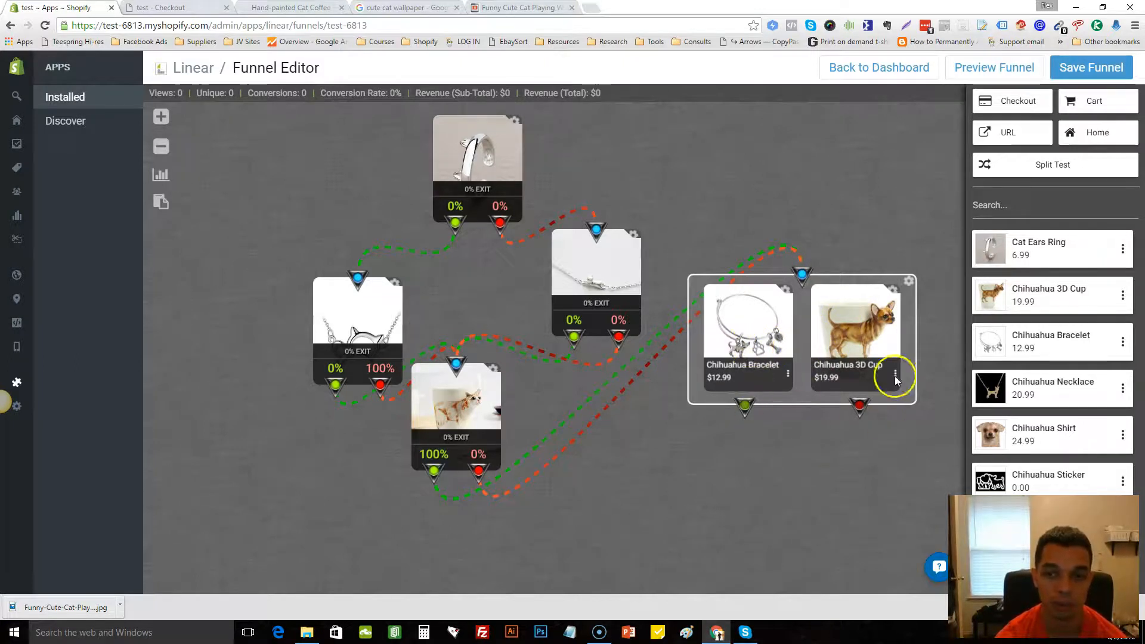
mouse_move(826, 446)
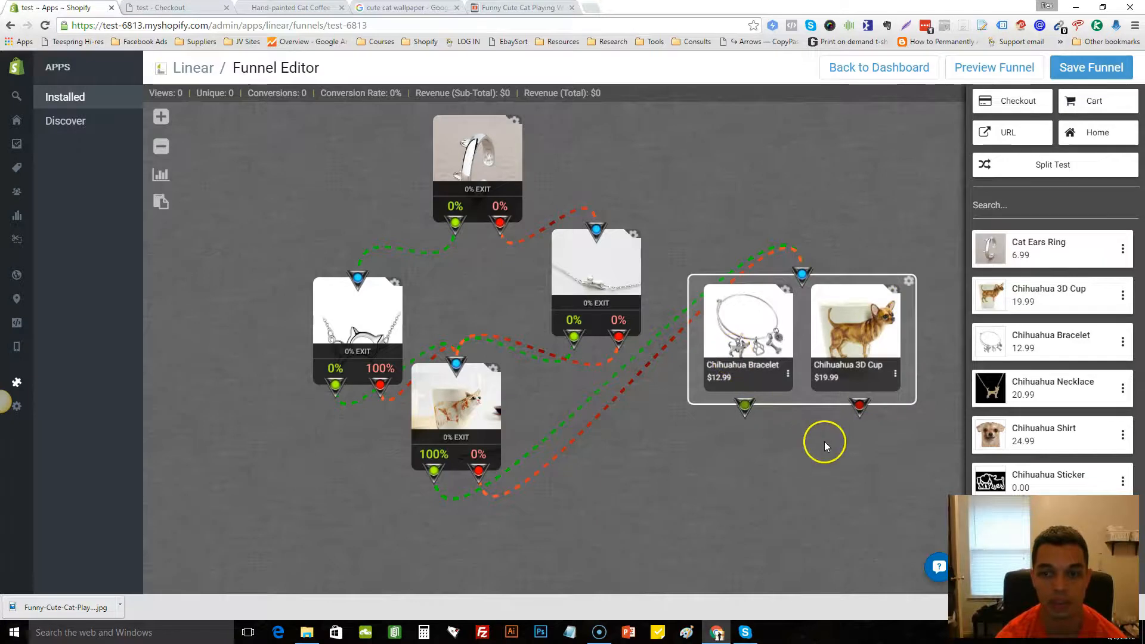
mouse_move(837, 289)
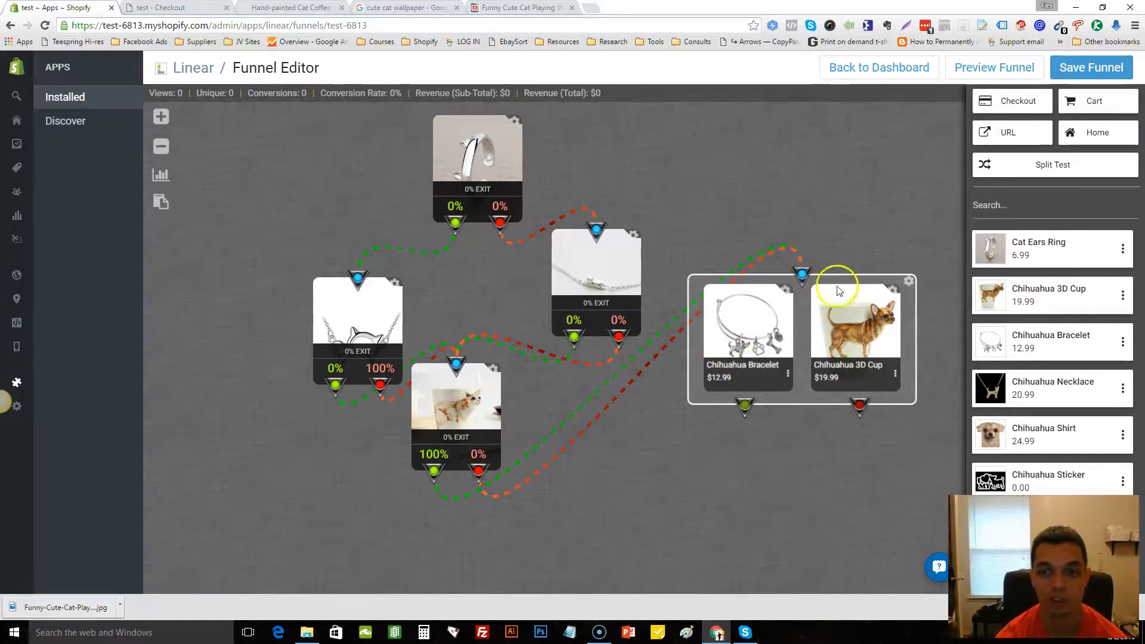
mouse_move(888, 274)
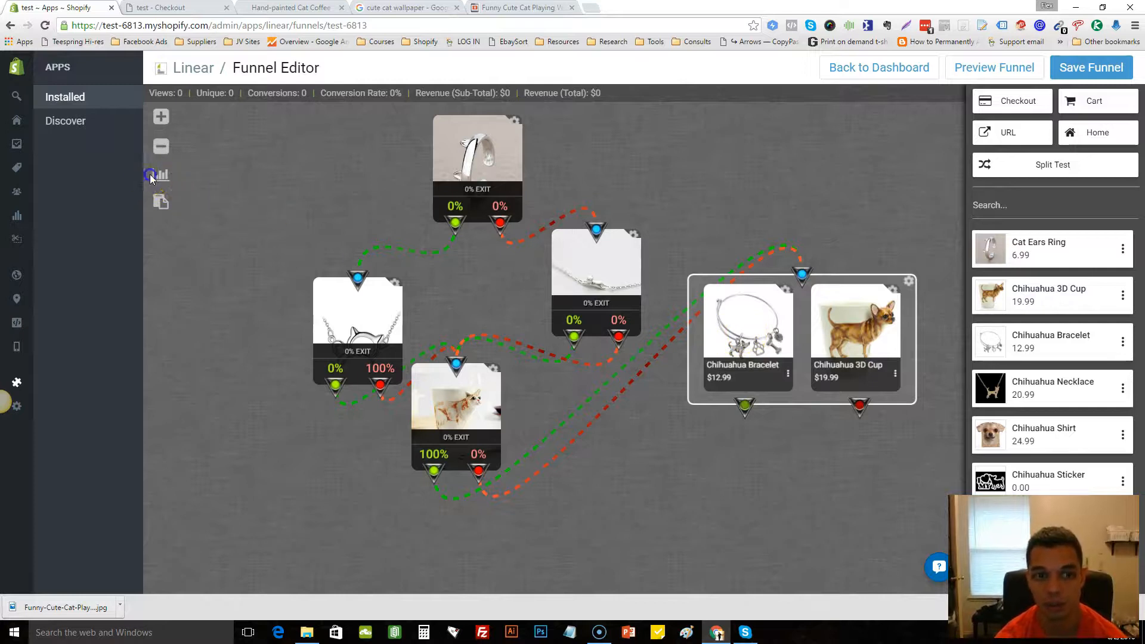
Step: Refresh the funnel stats so Chihuahua Bracelet and Chihuahua 3D Cup show 0% conversion
click(160, 175)
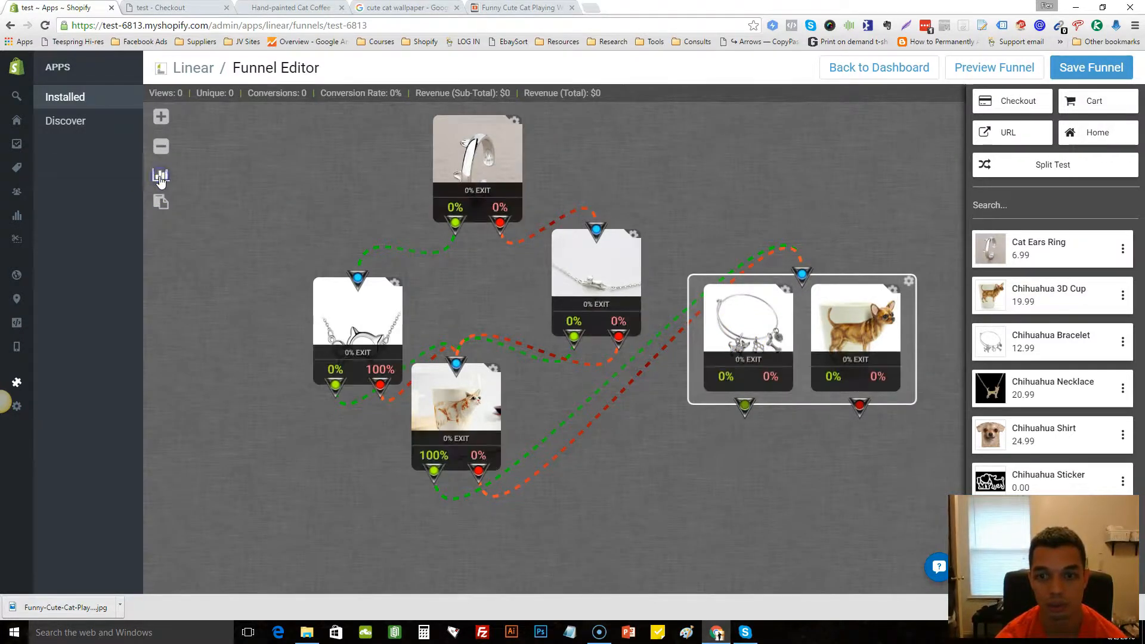
mouse_move(847, 356)
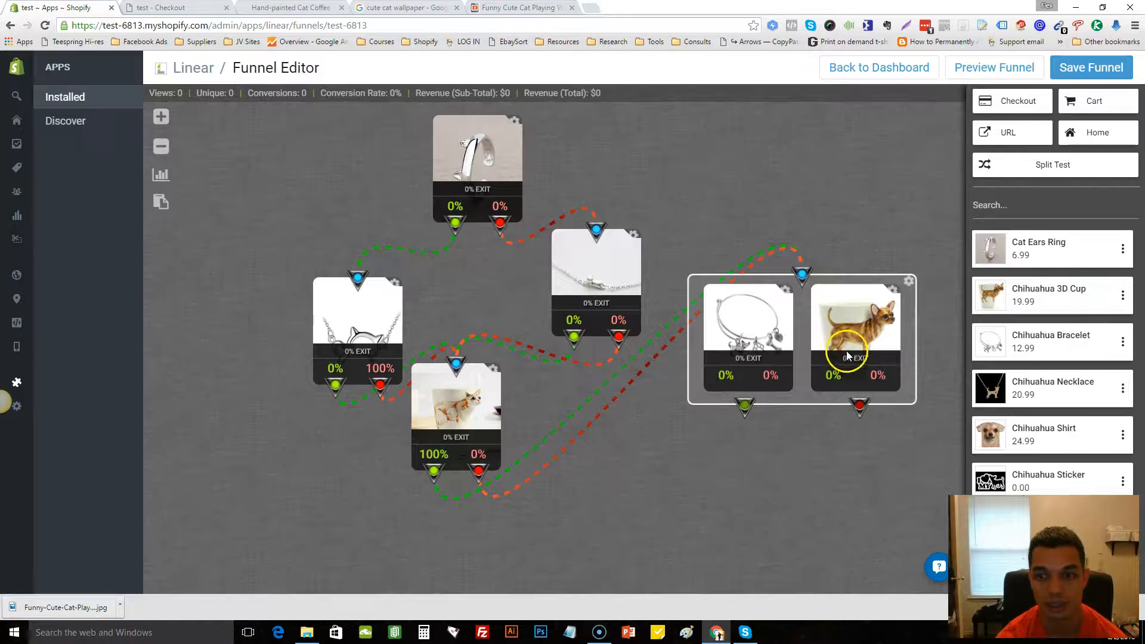
mouse_move(662, 202)
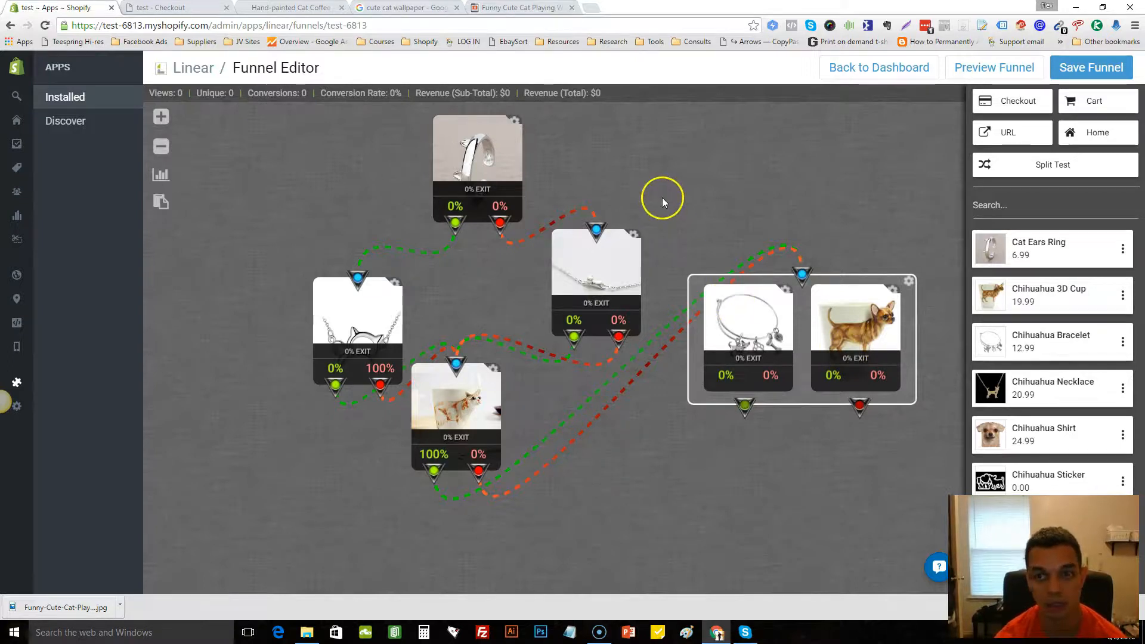
mouse_move(664, 203)
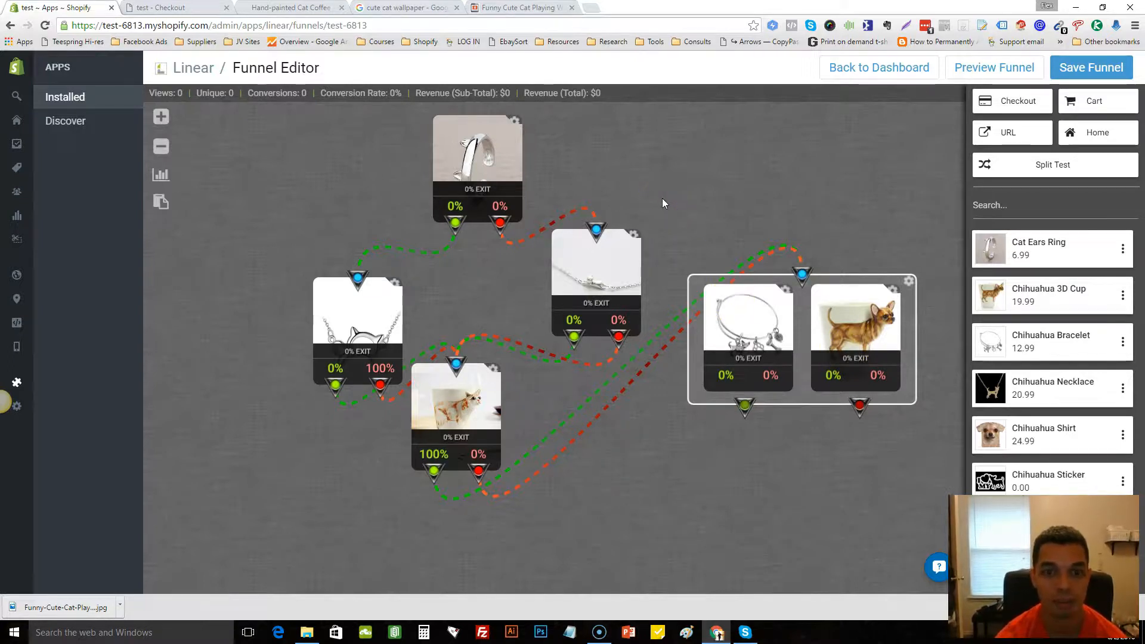
mouse_move(308, 158)
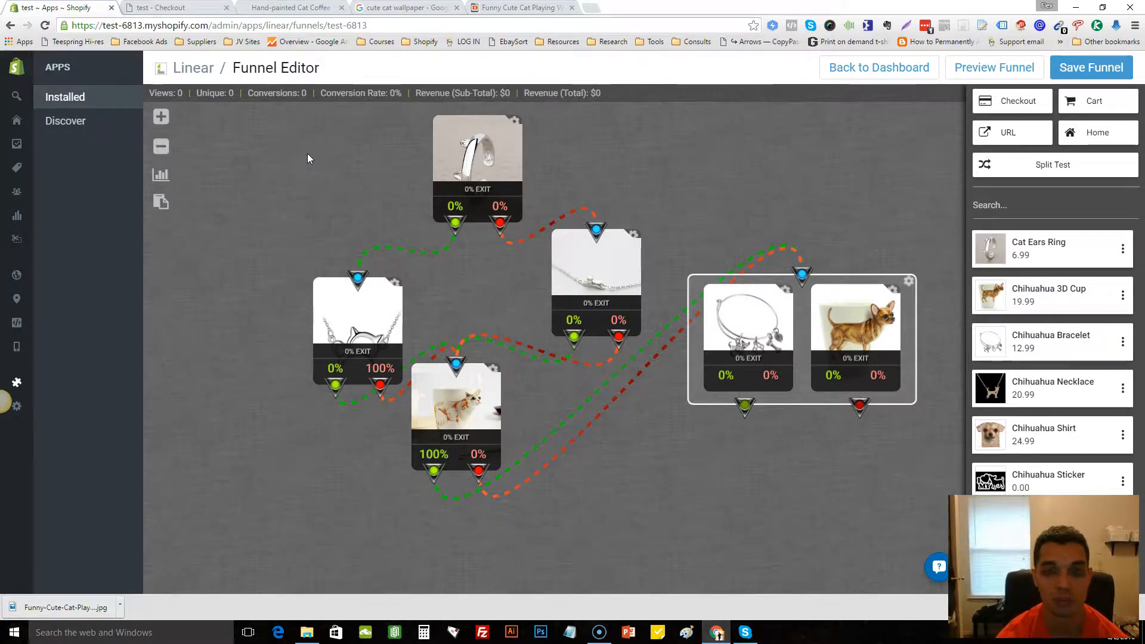
mouse_move(364, 216)
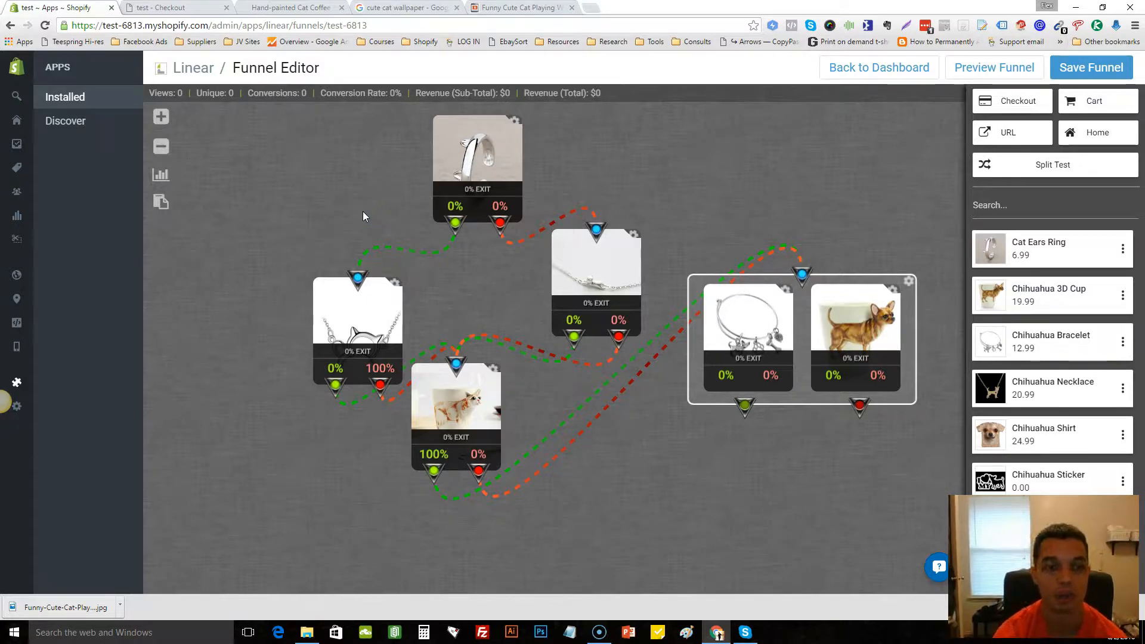
mouse_move(397, 296)
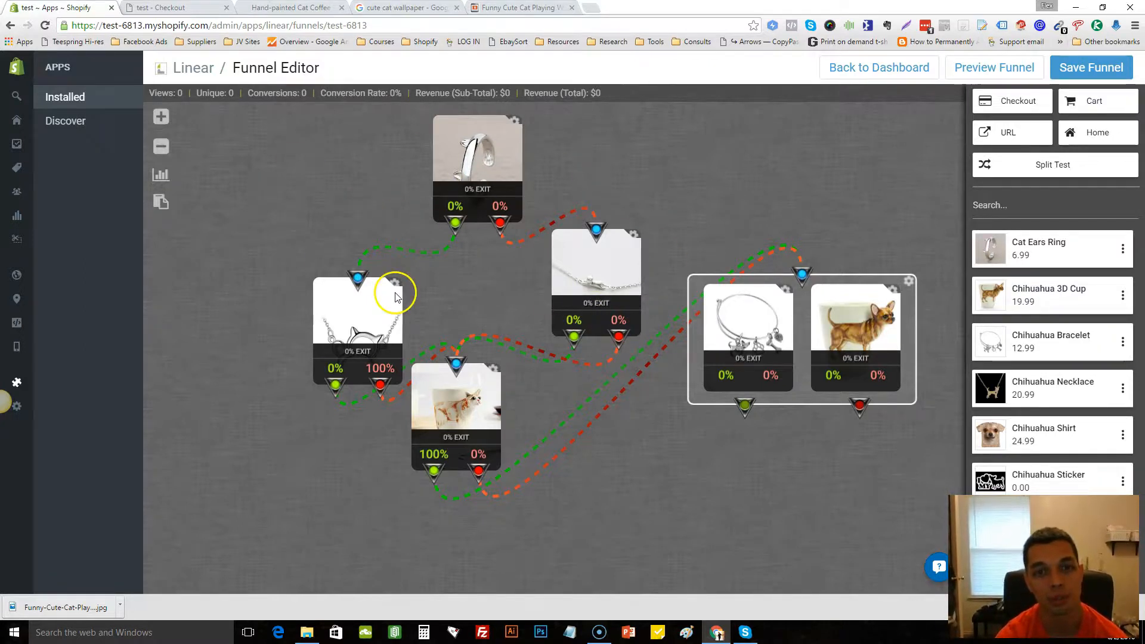
mouse_move(683, 365)
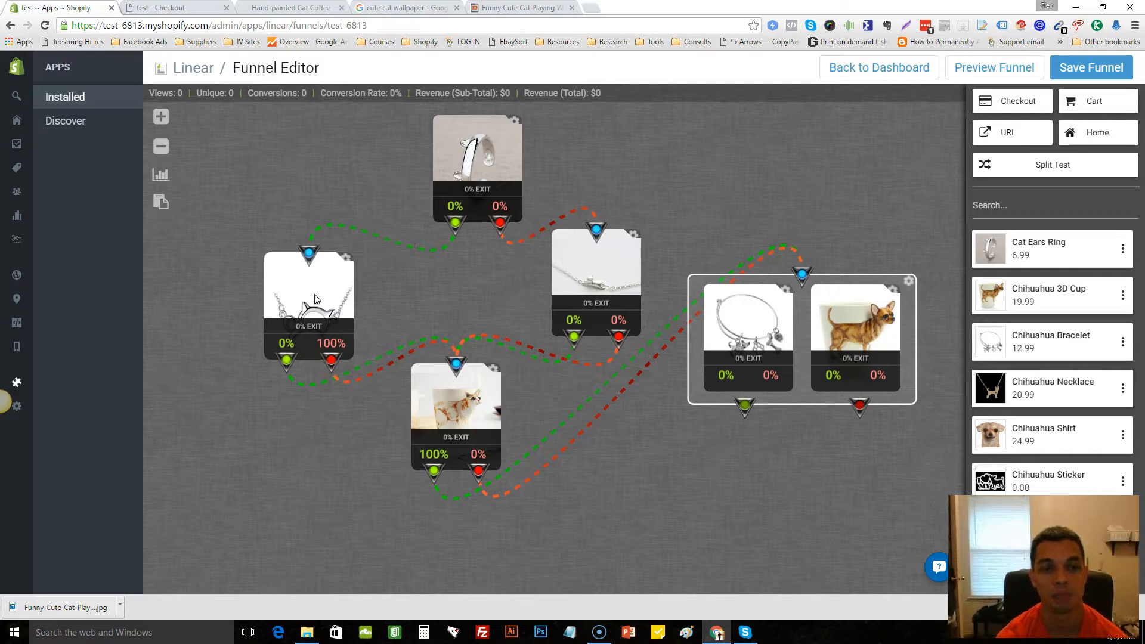
mouse_move(726, 164)
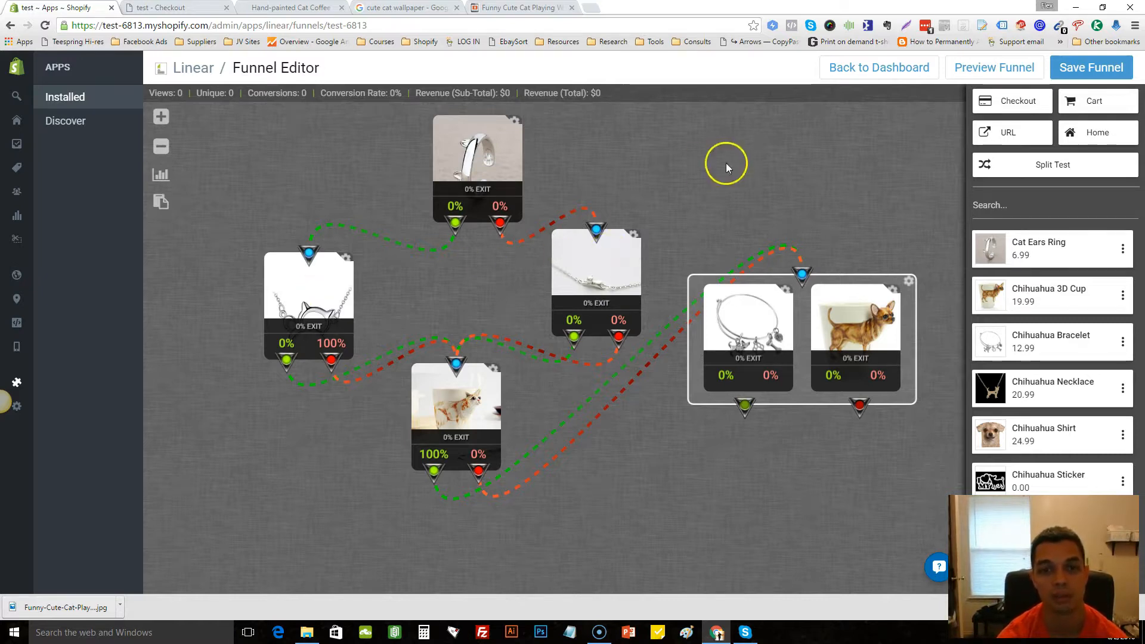
mouse_move(651, 166)
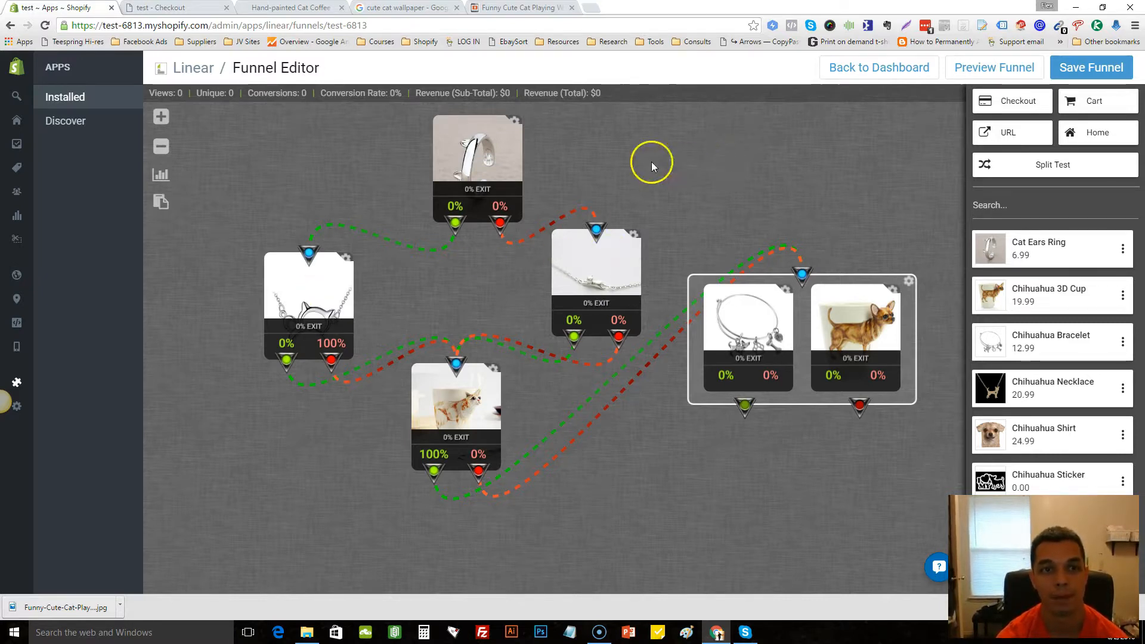
mouse_move(636, 165)
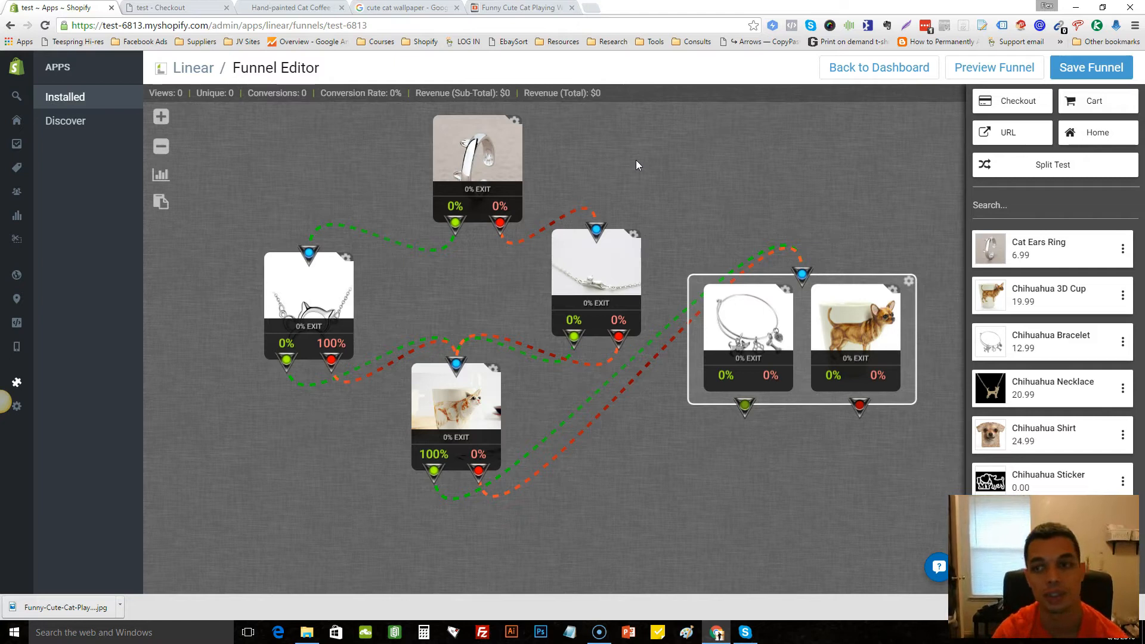
mouse_move(62, 420)
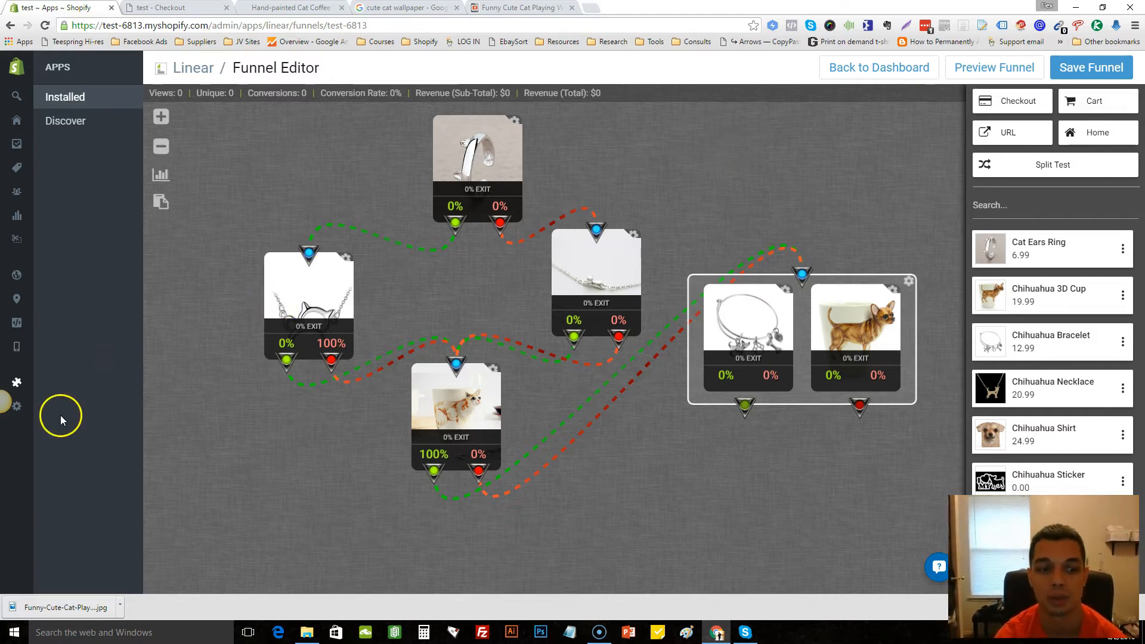